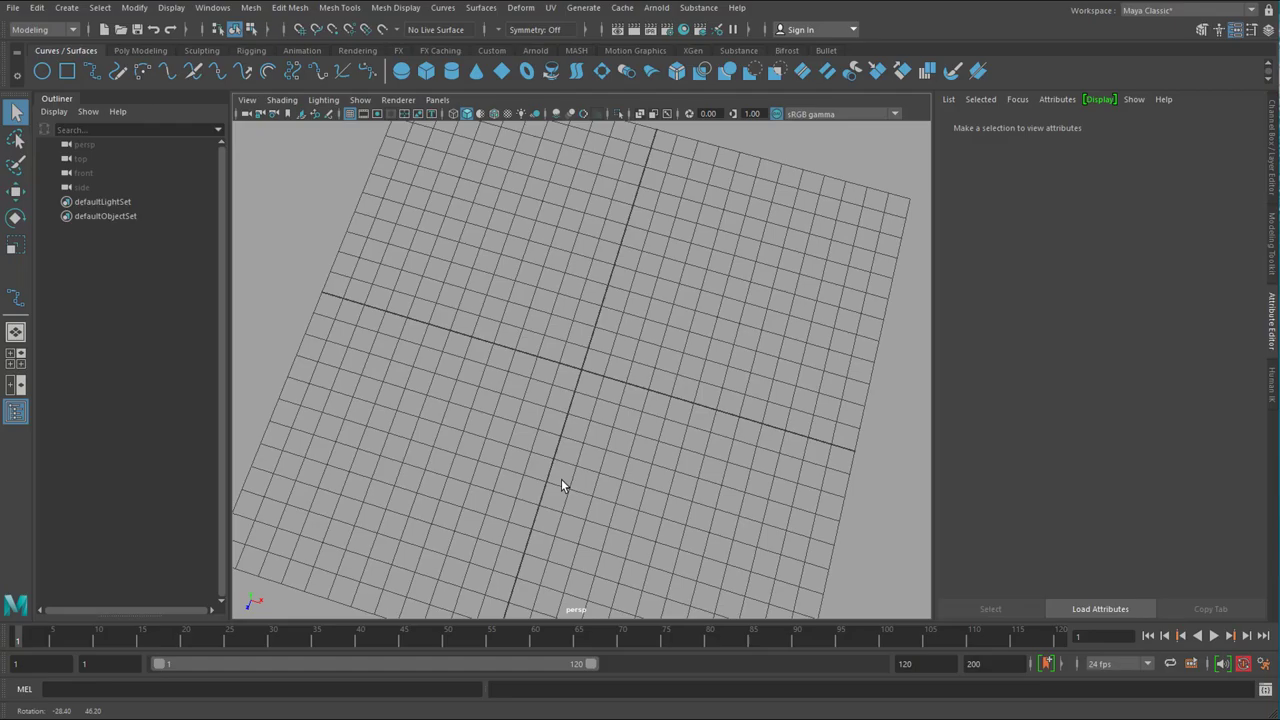
Step: Switch the viewport from the persp camera to the front orthographic view
left_click_drag(560, 486, 656, 468)
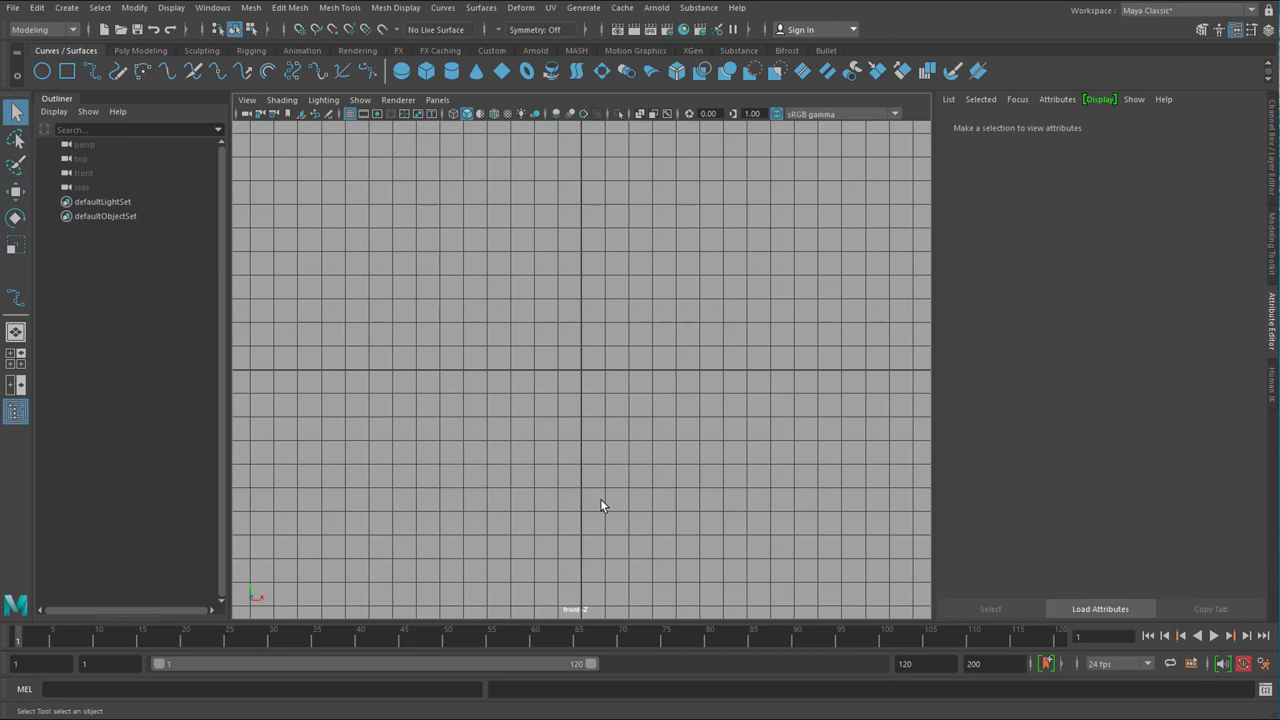
mouse_move(572, 368)
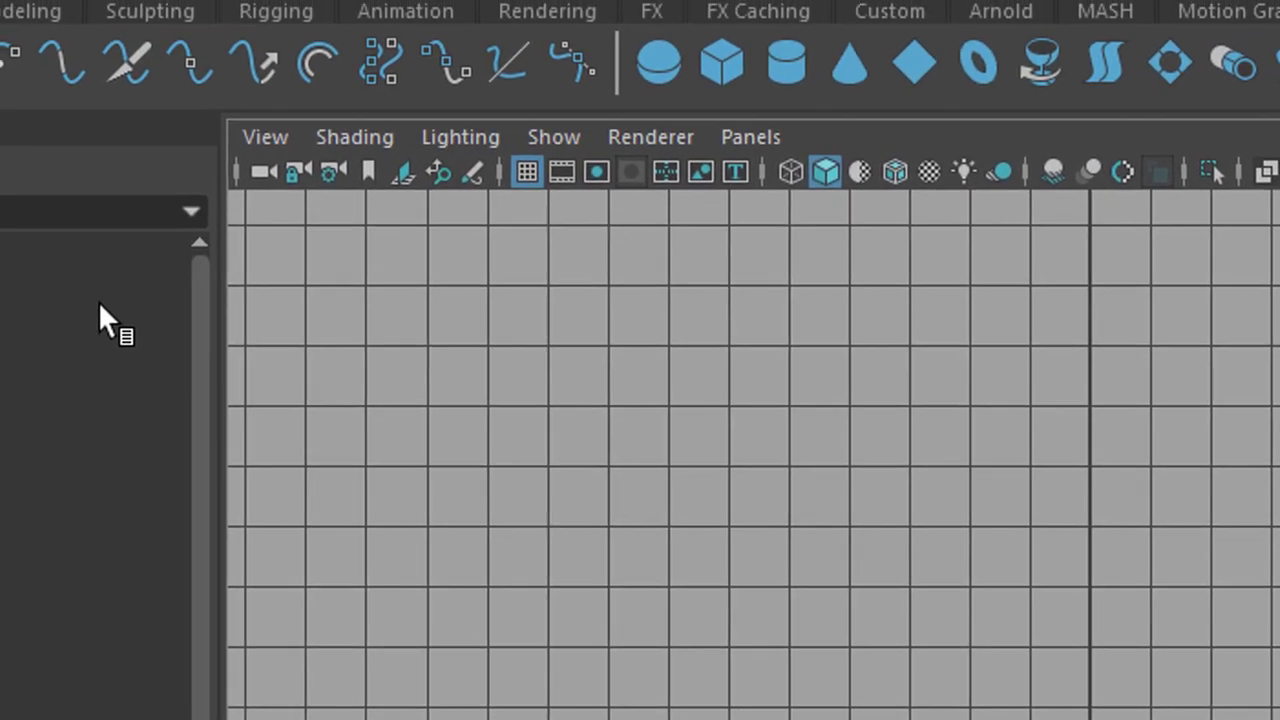
Step: Set perspective and orthographic grid numbers to On Axes in Grid options and apply
left_click(178, 18)
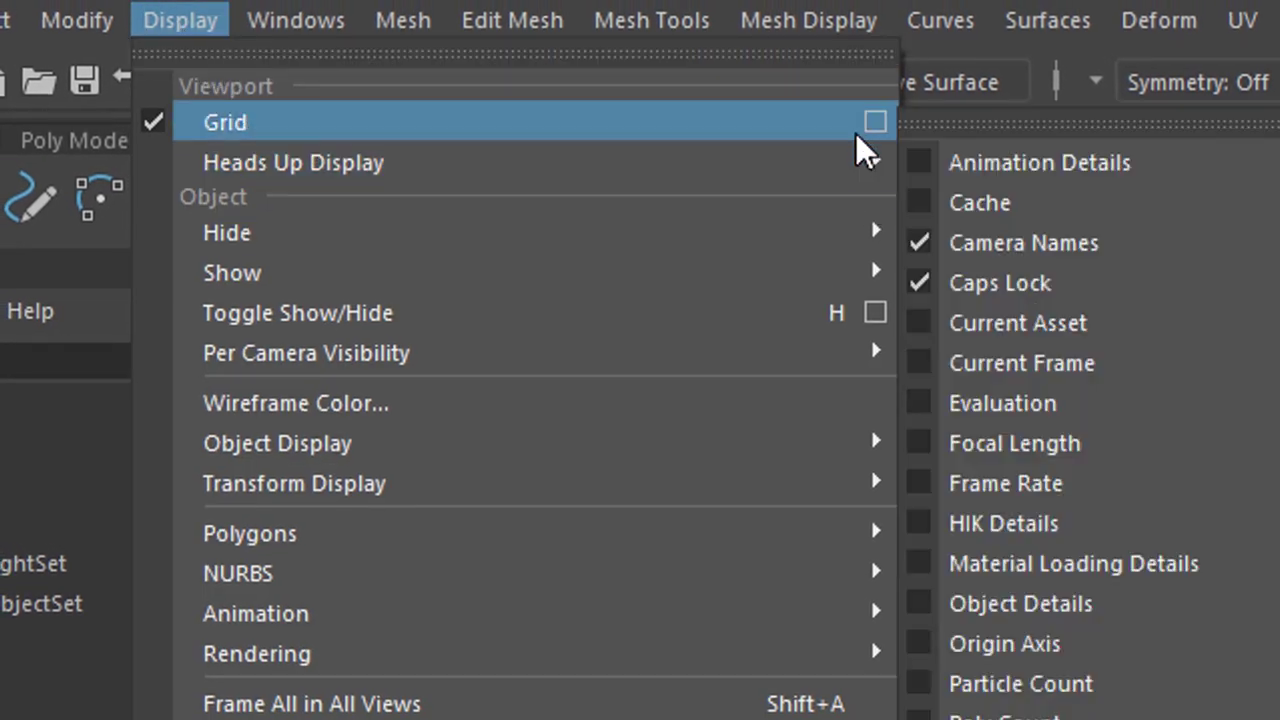
left_click(872, 122)
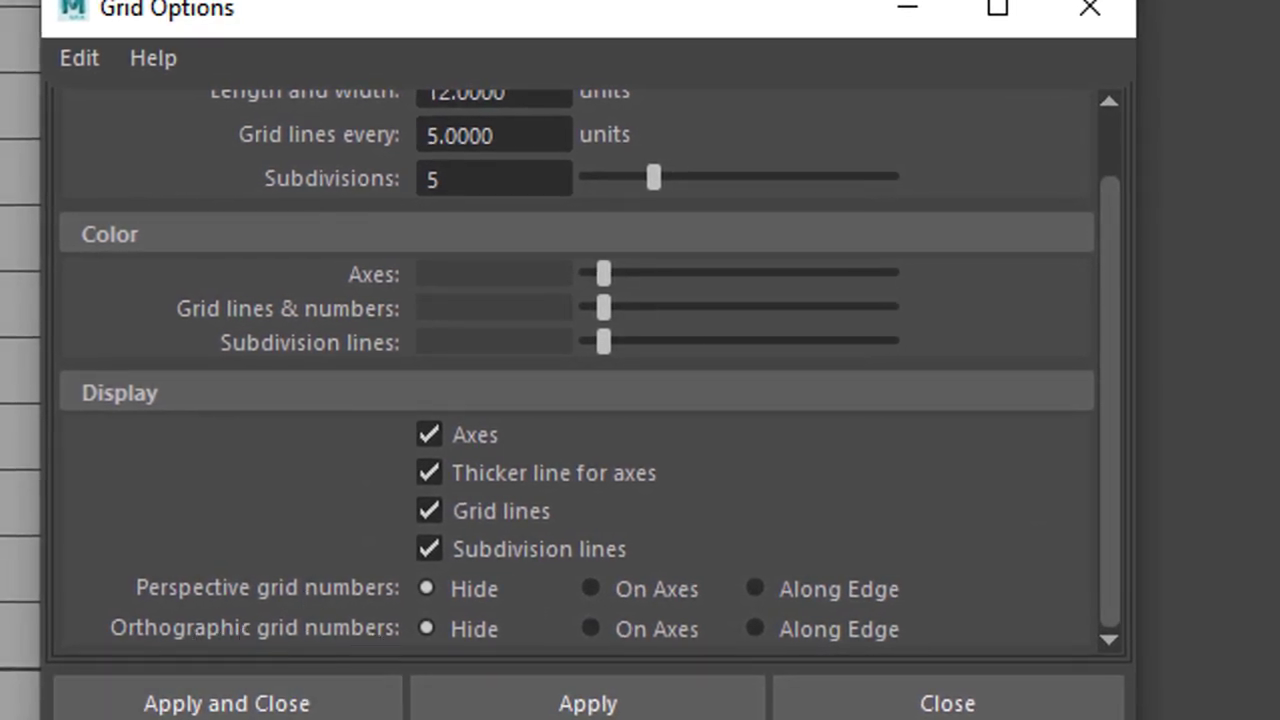
mouse_move(590, 604)
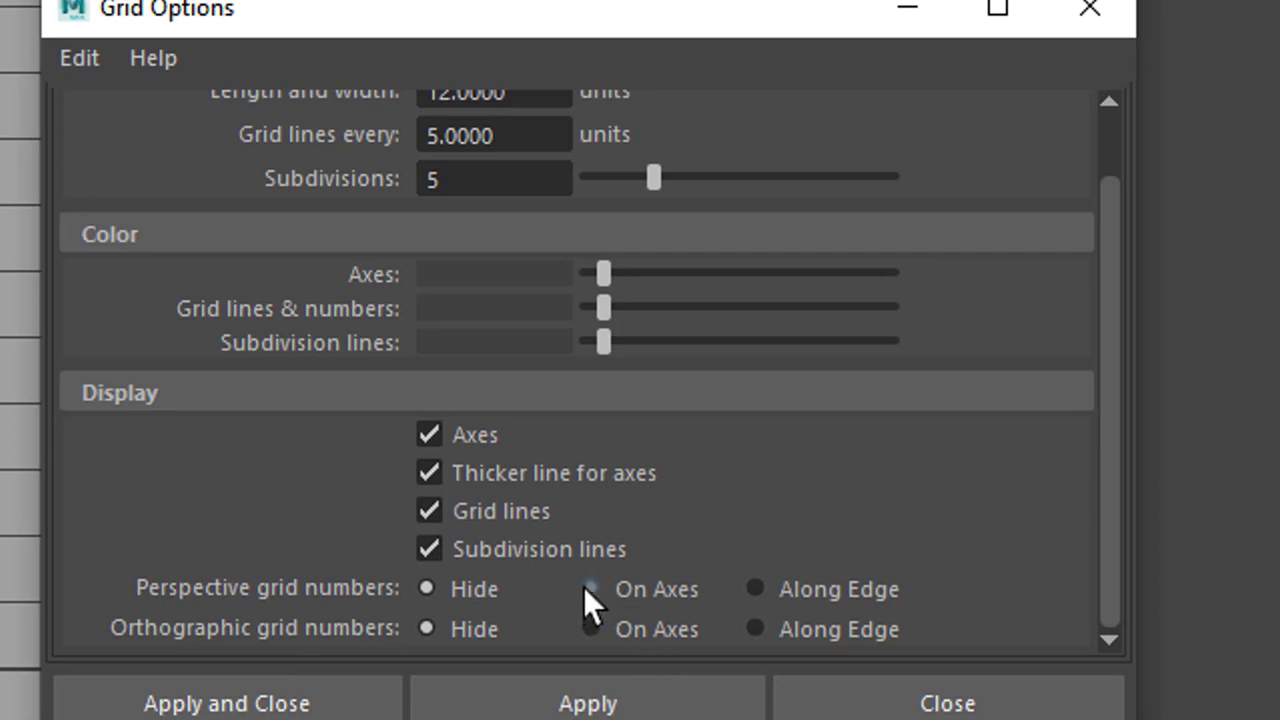
left_click(588, 588)
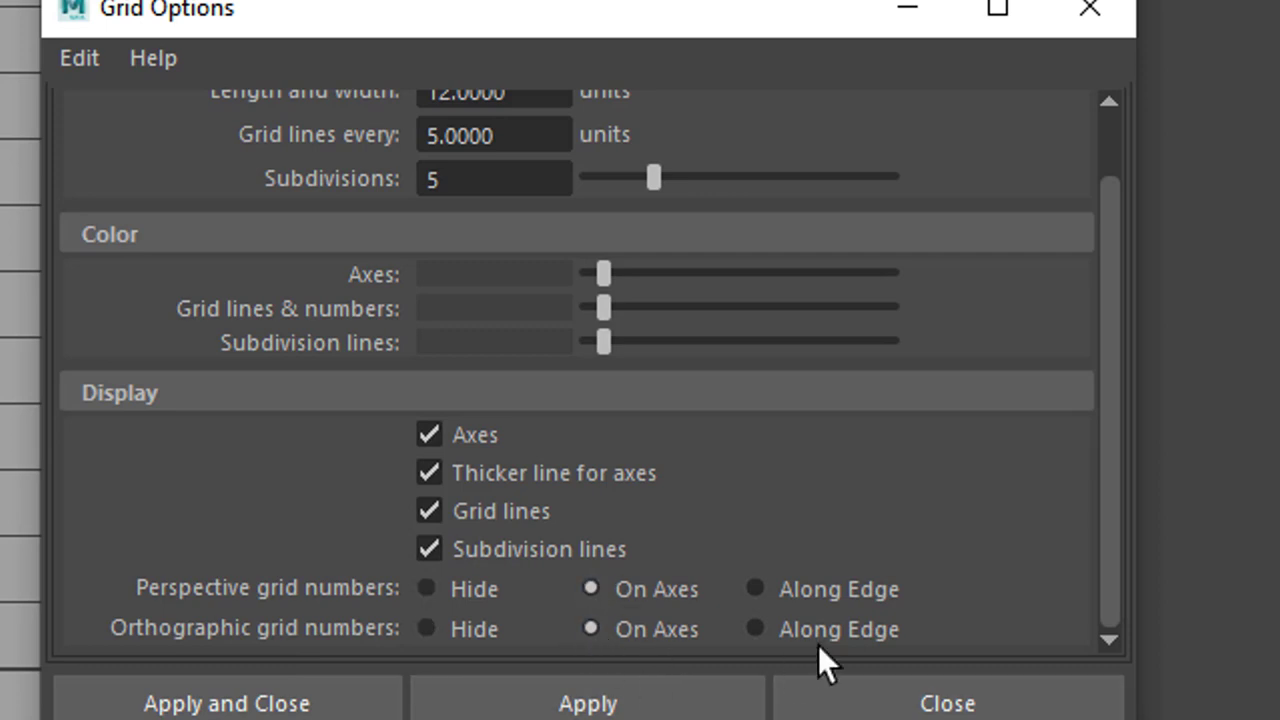
mouse_move(920, 670)
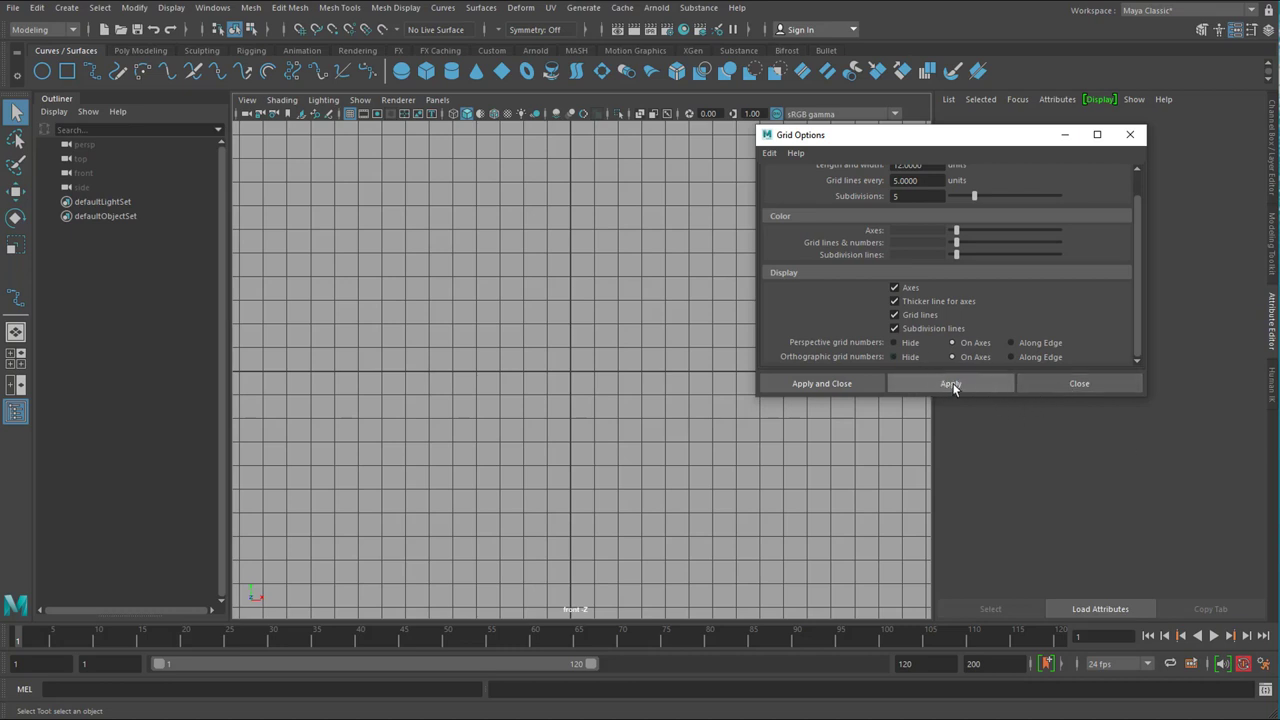
left_click(952, 384)
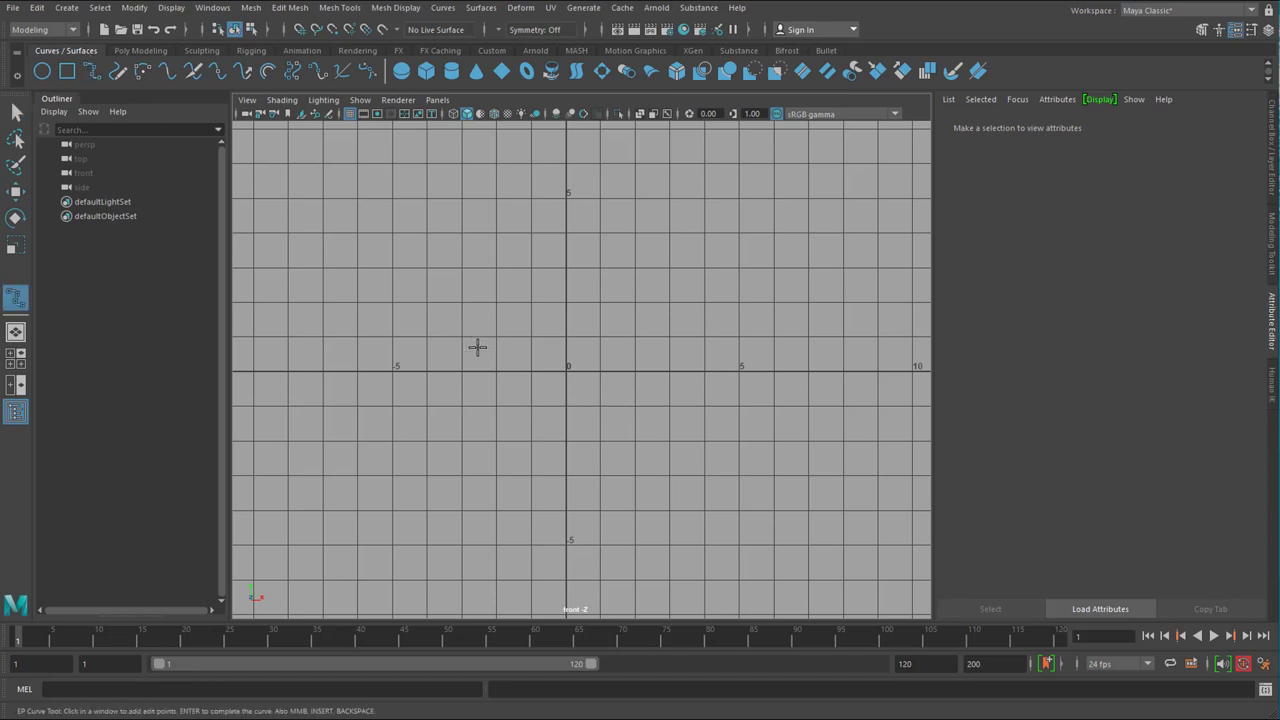
mouse_move(566, 380)
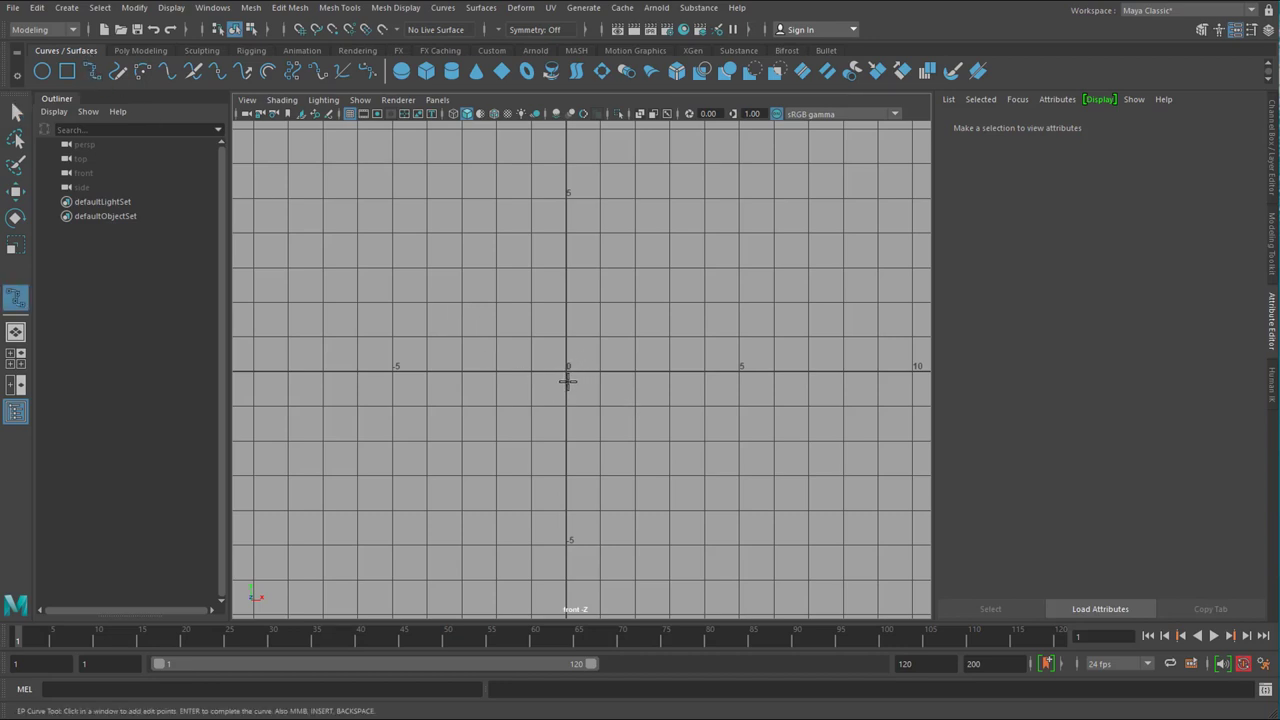
mouse_move(566, 374)
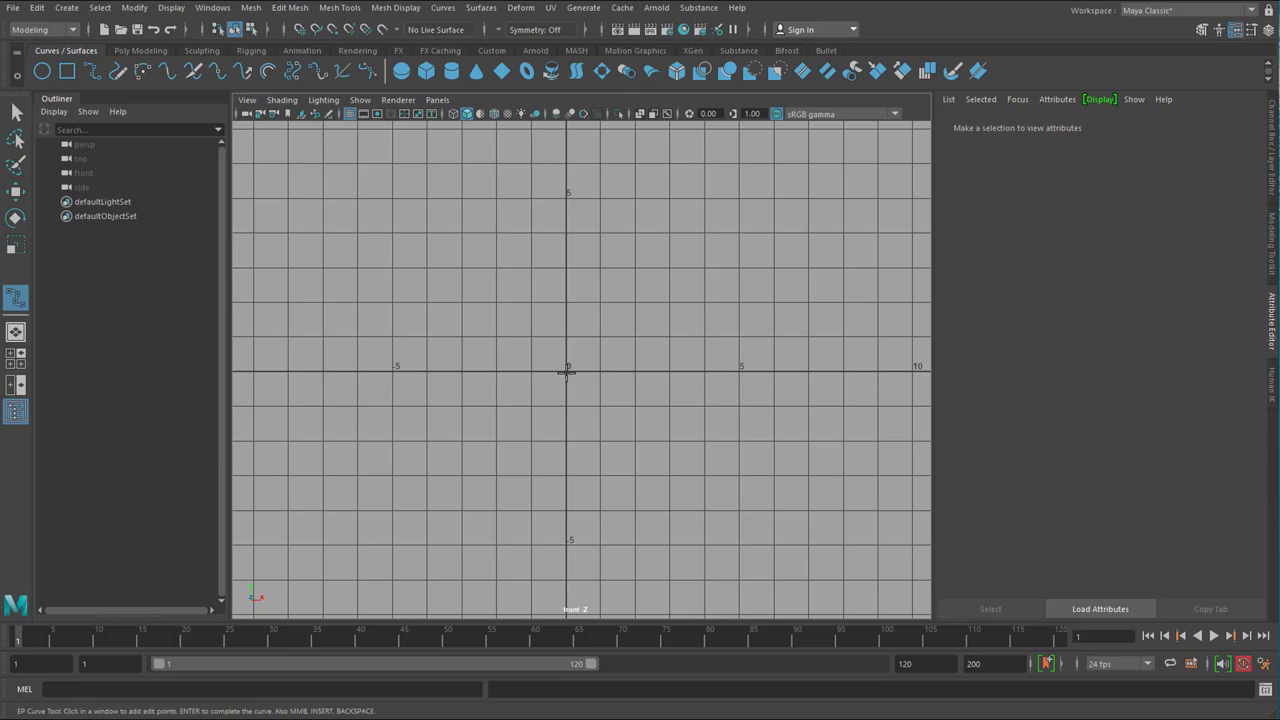
mouse_move(568, 368)
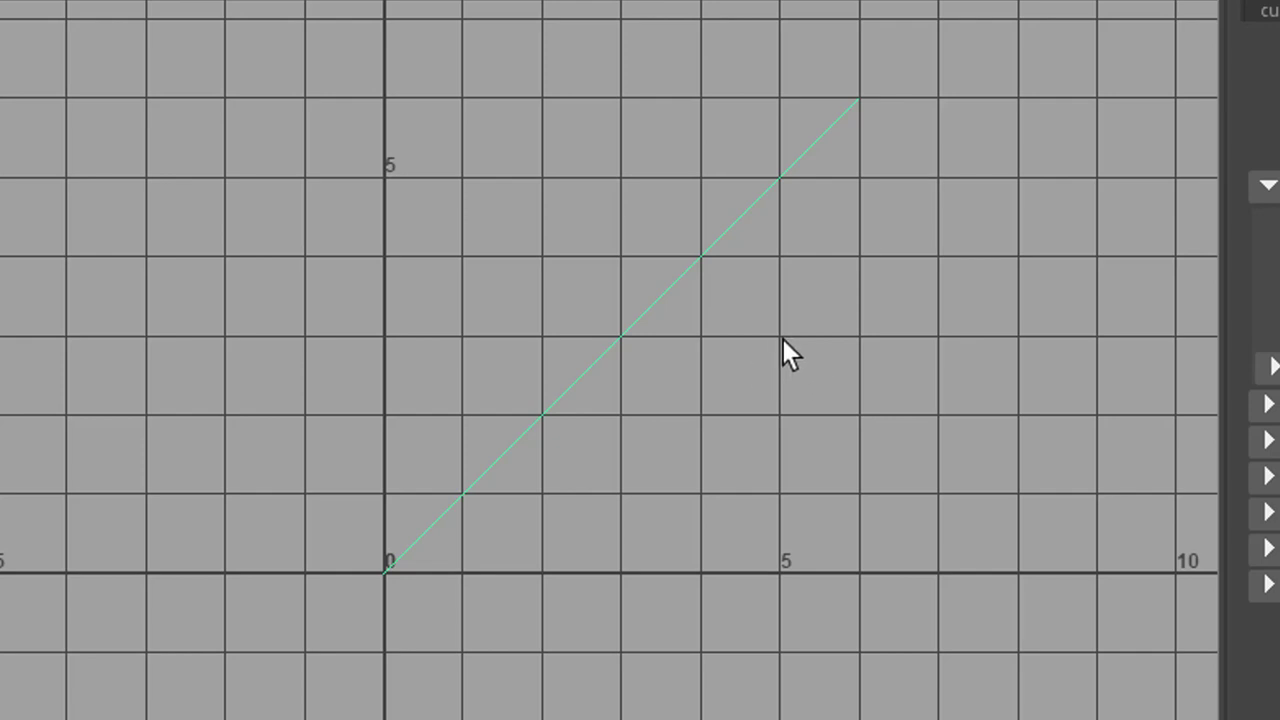
mouse_move(622, 460)
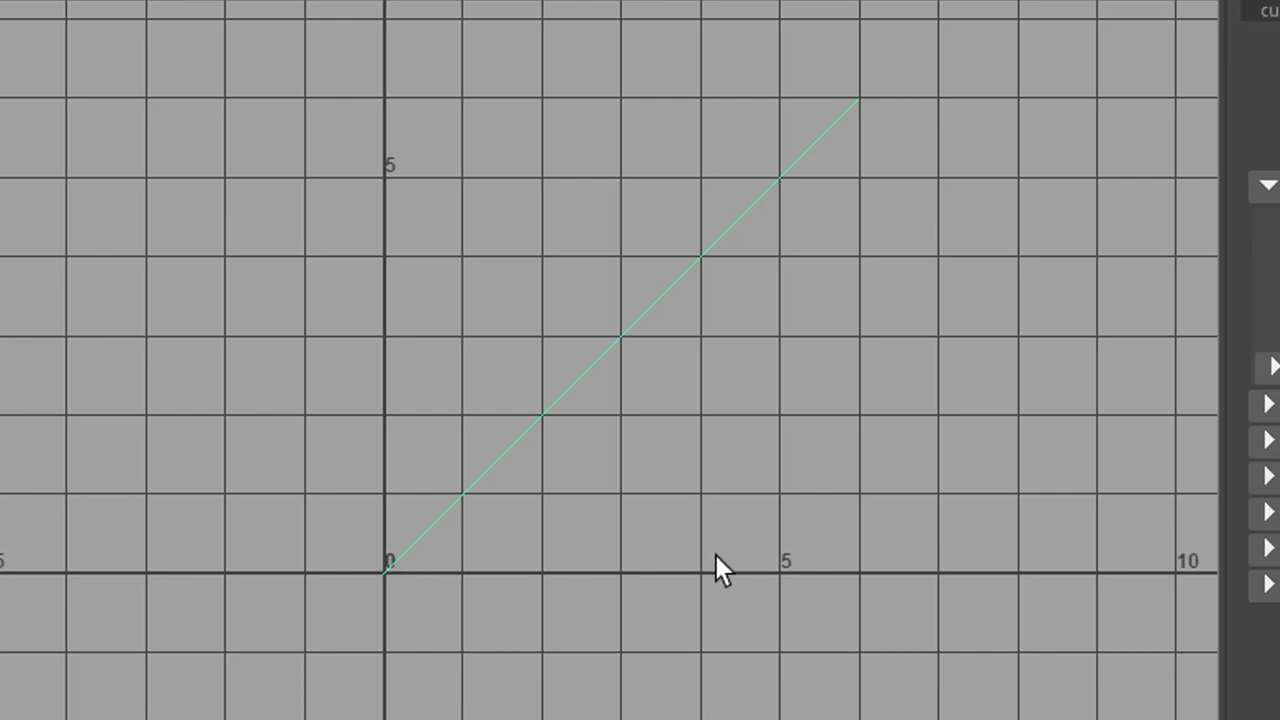
mouse_move(700, 262)
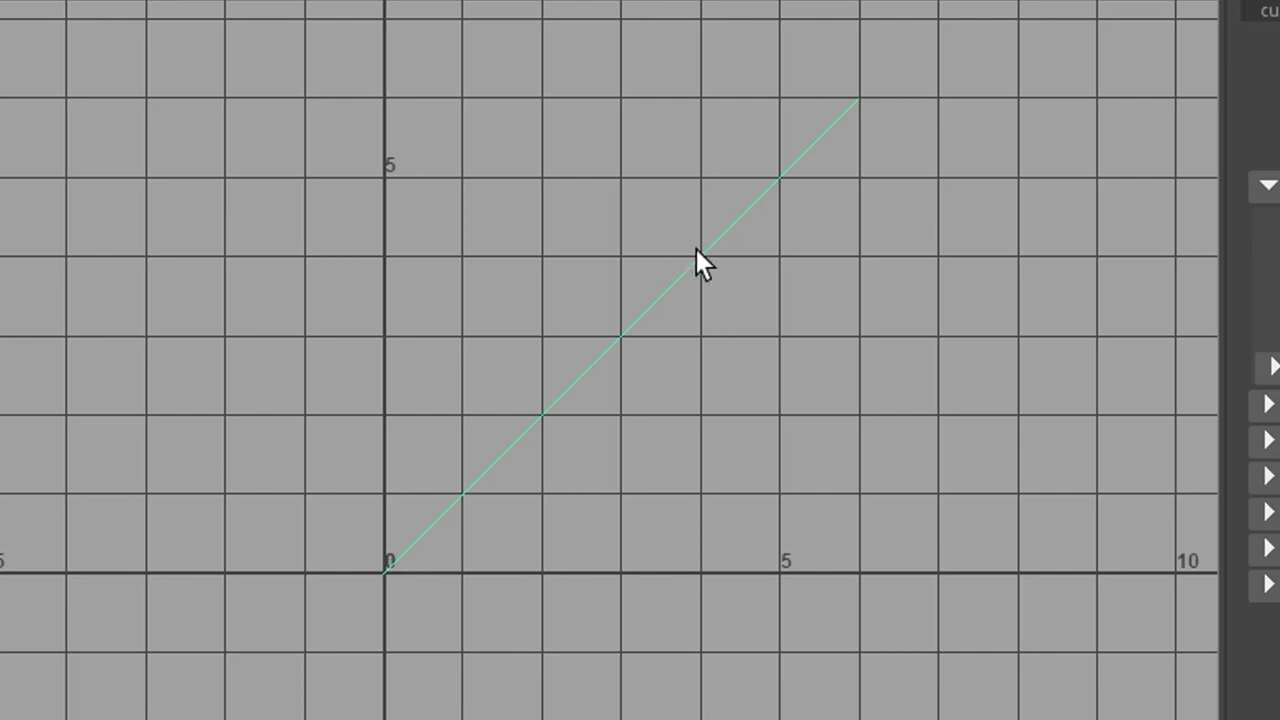
mouse_move(724, 260)
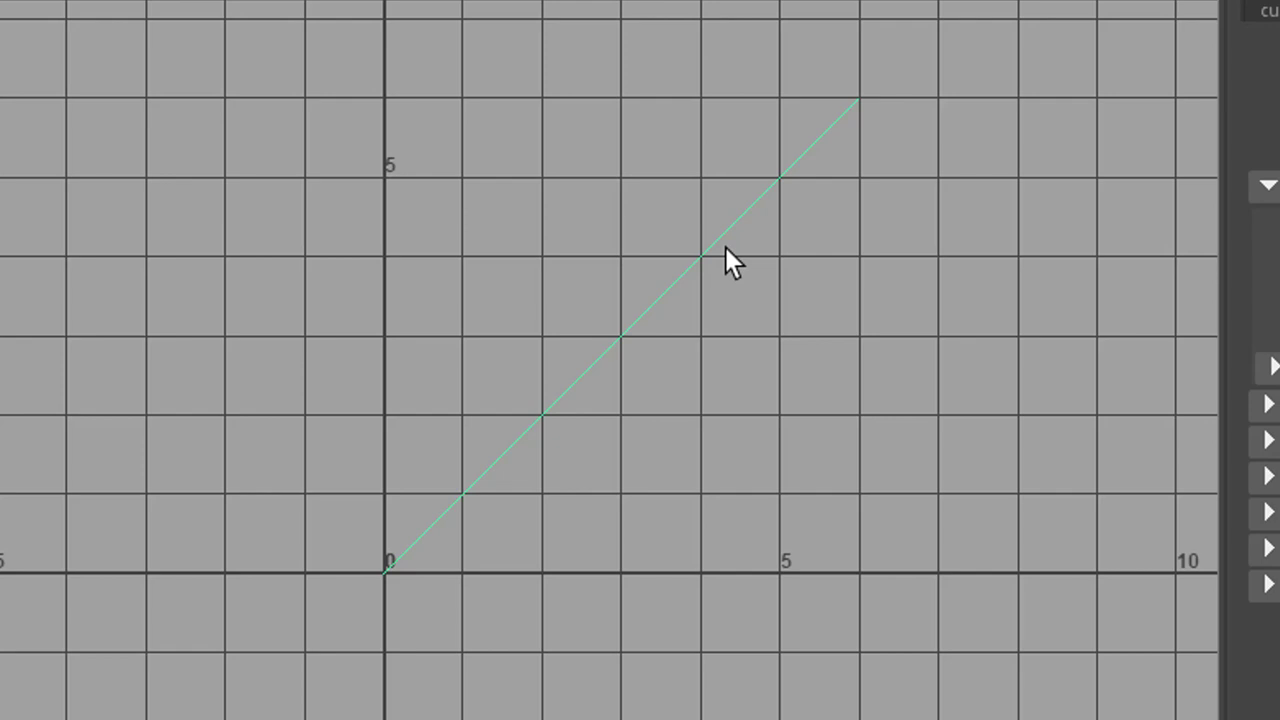
mouse_move(724, 310)
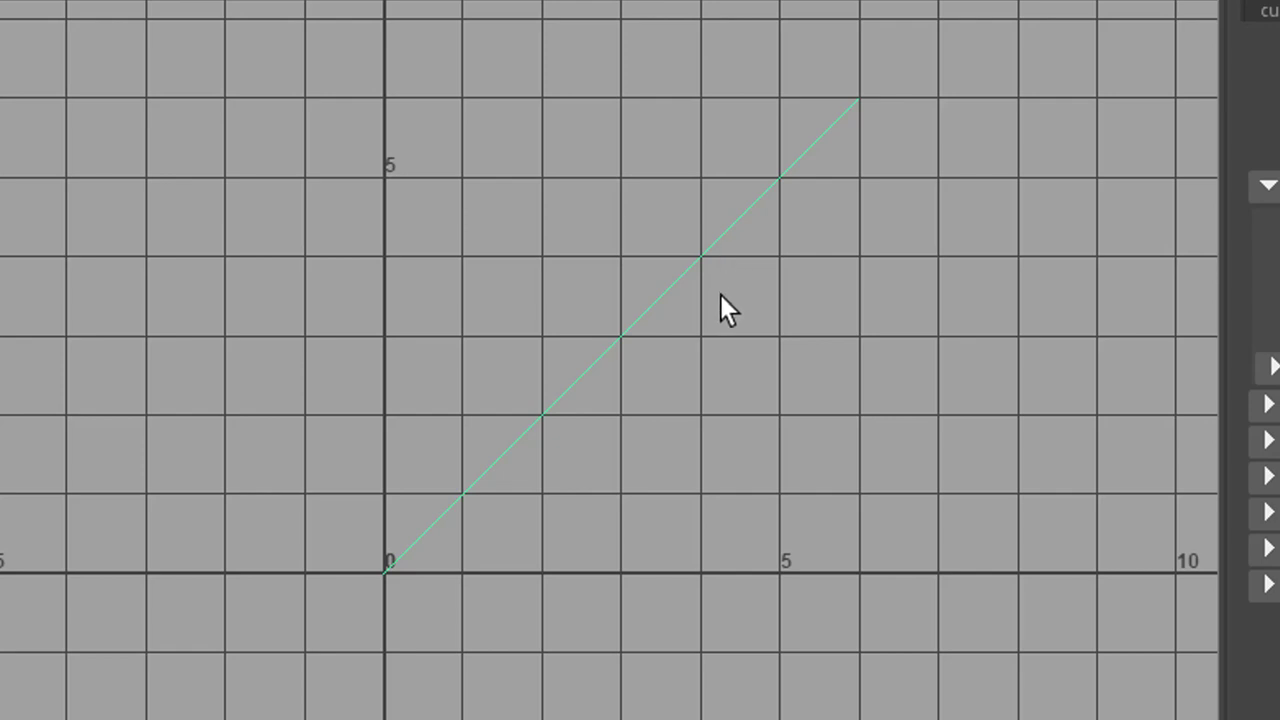
mouse_move(724, 336)
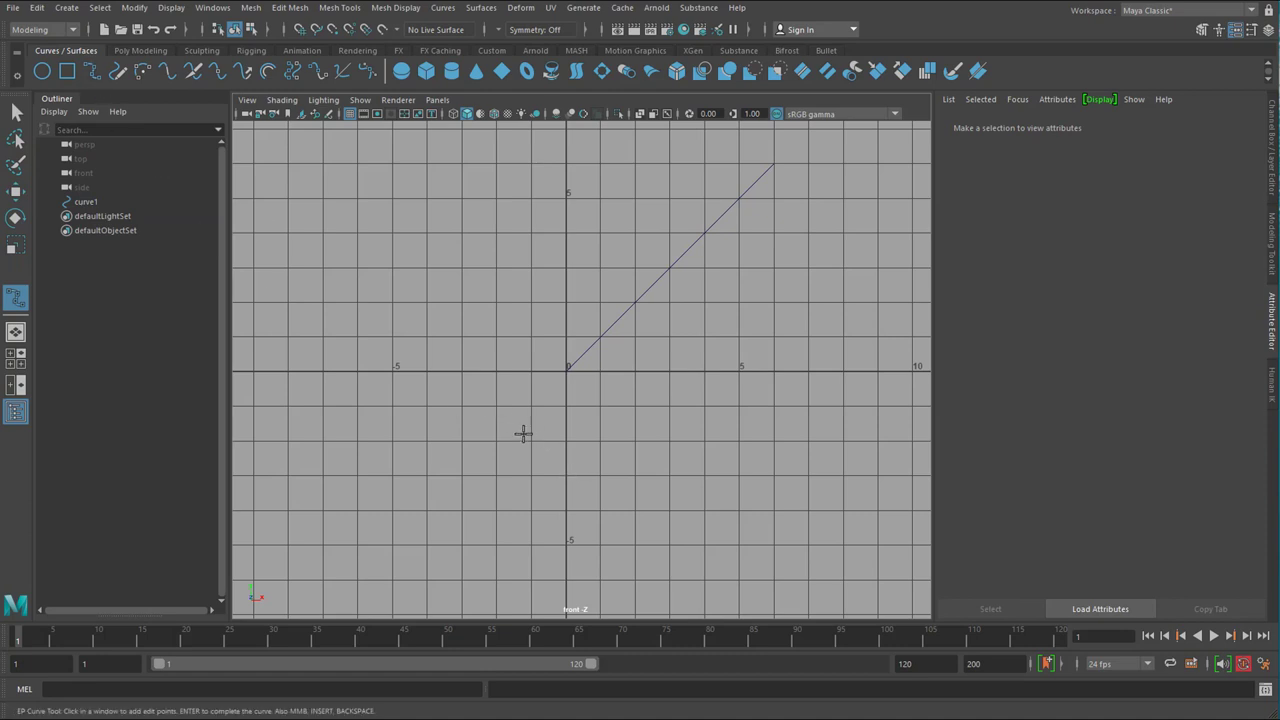
mouse_move(568, 444)
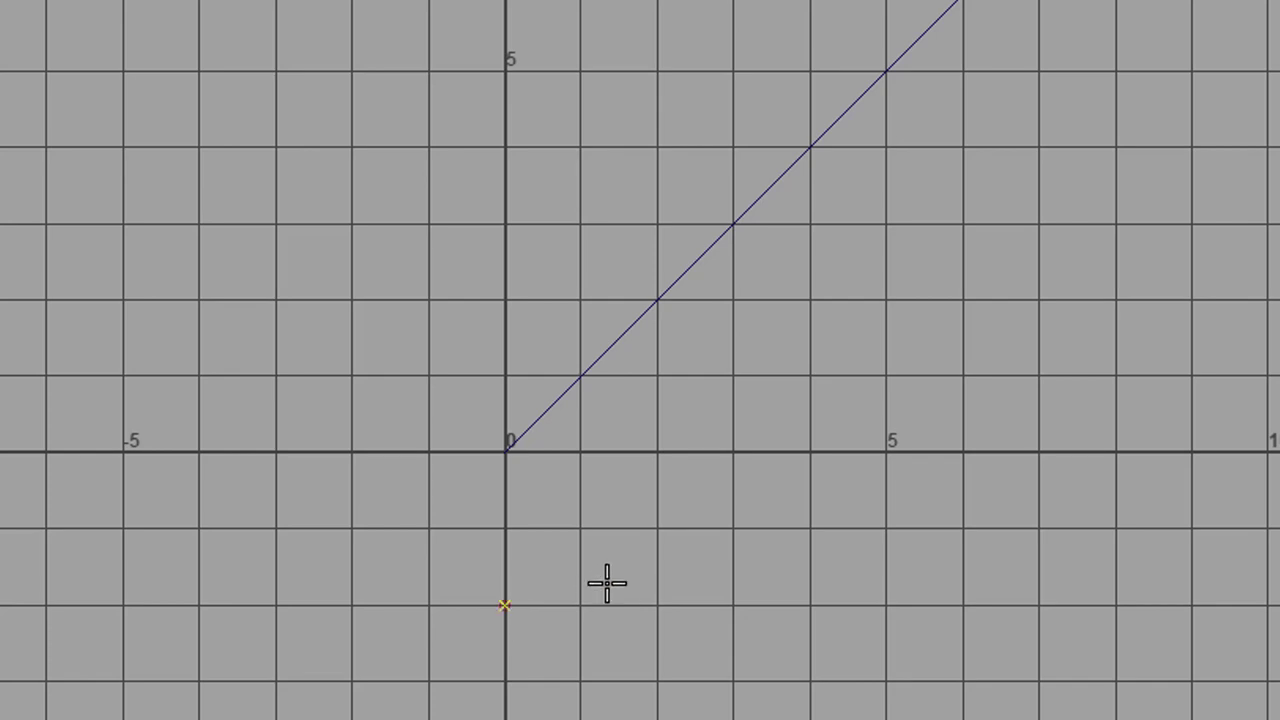
mouse_move(744, 480)
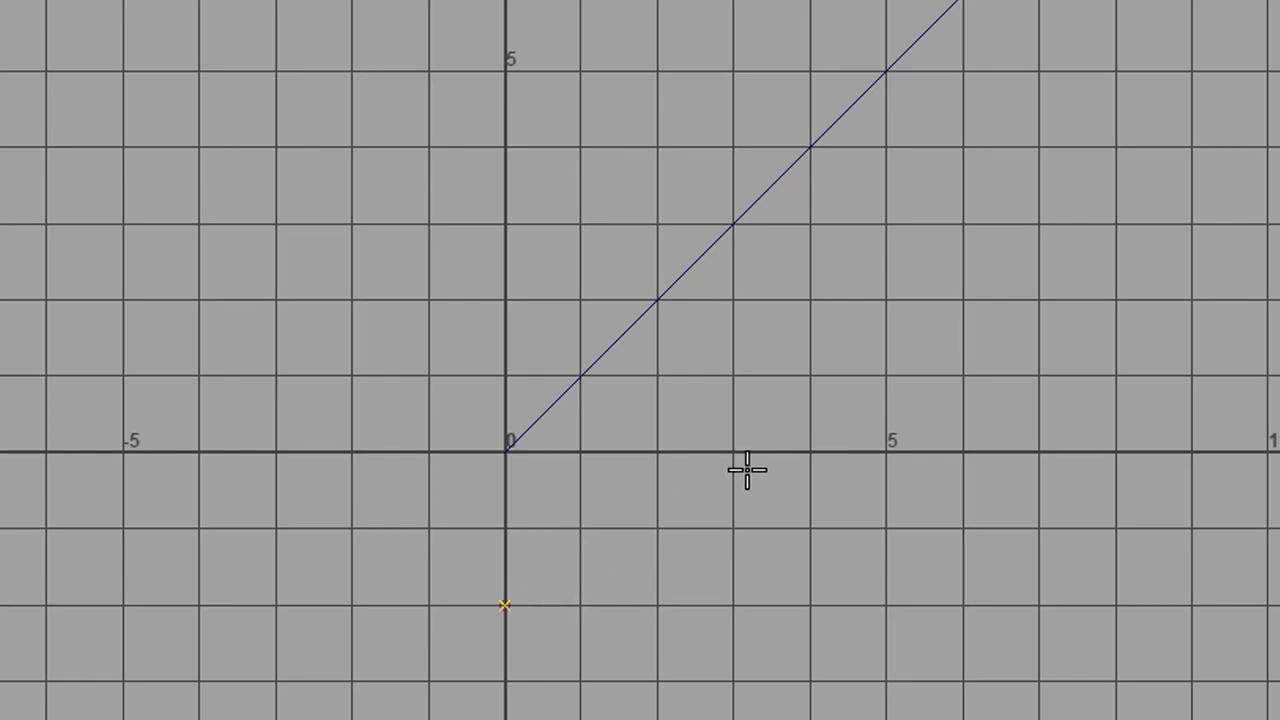
mouse_move(898, 270)
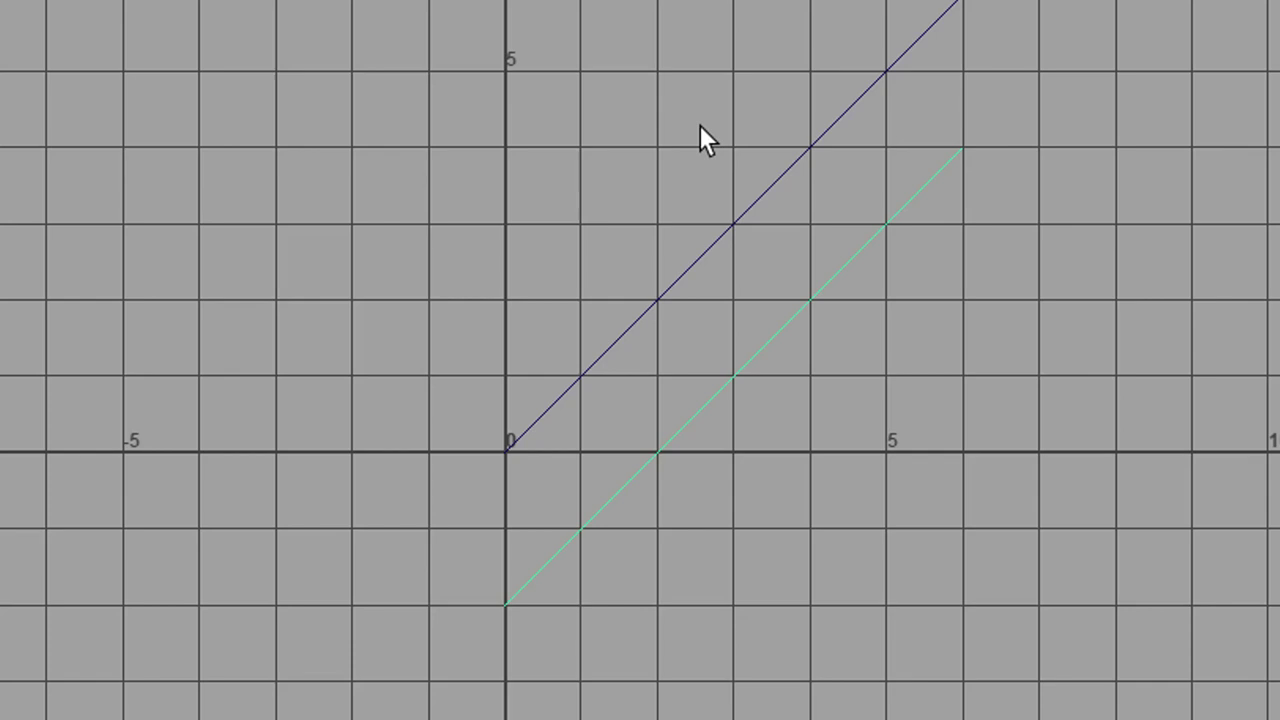
mouse_move(1076, 398)
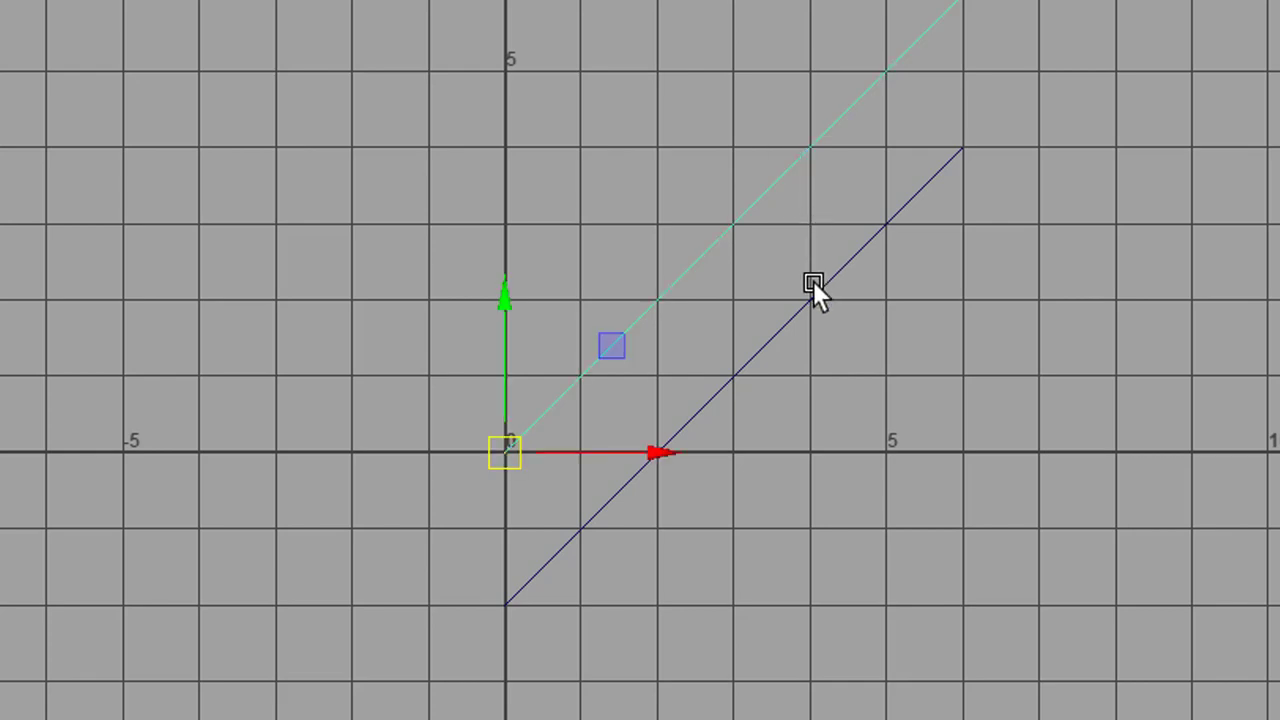
mouse_move(788, 400)
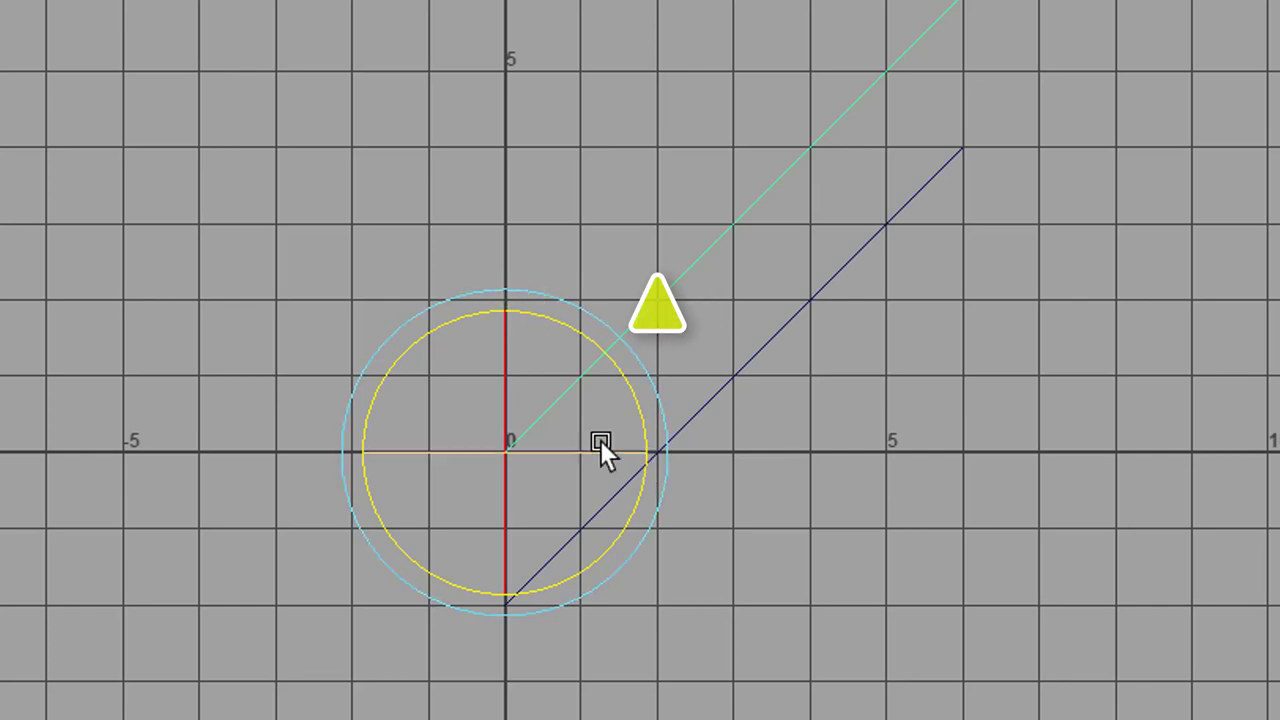
Step: Rotate curve1 about Z with the Rotate tool to roughly -18.5 degrees
left_click_drag(600, 444, 604, 380)
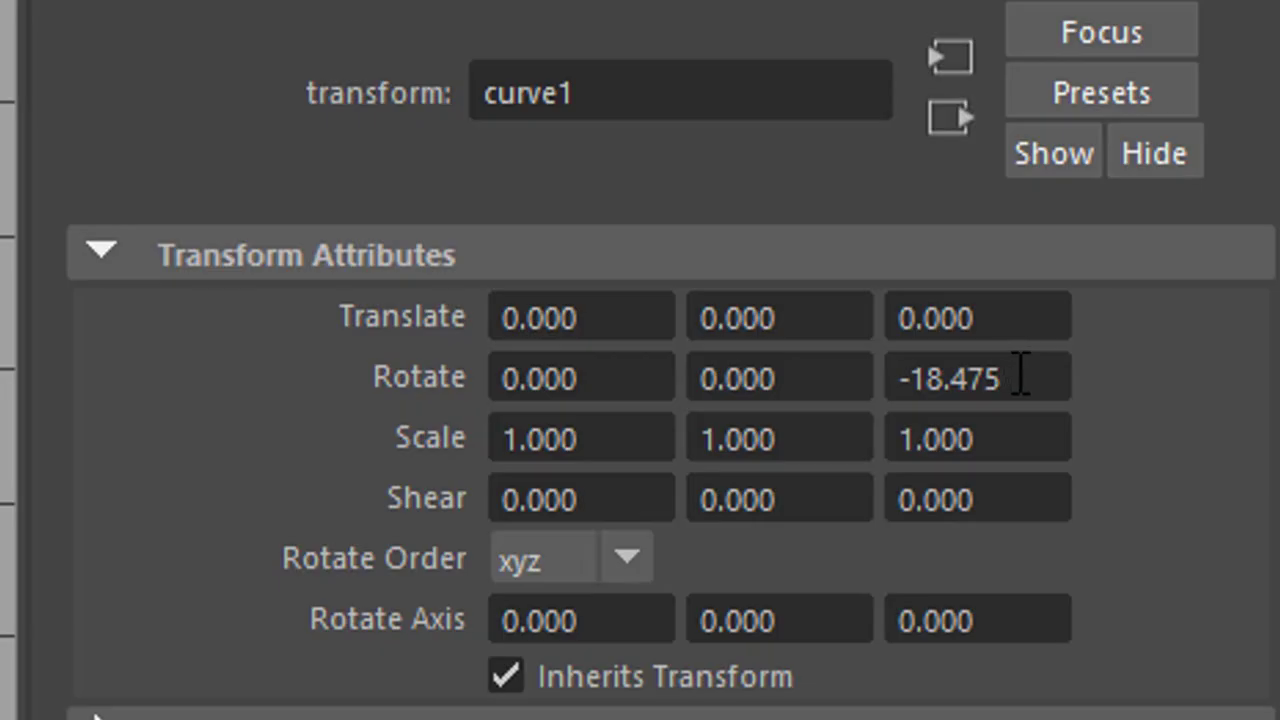
Step: Replace curve1's Rotate Z value of -18.475 with about -15 in the Attribute Editor
left_click(982, 378)
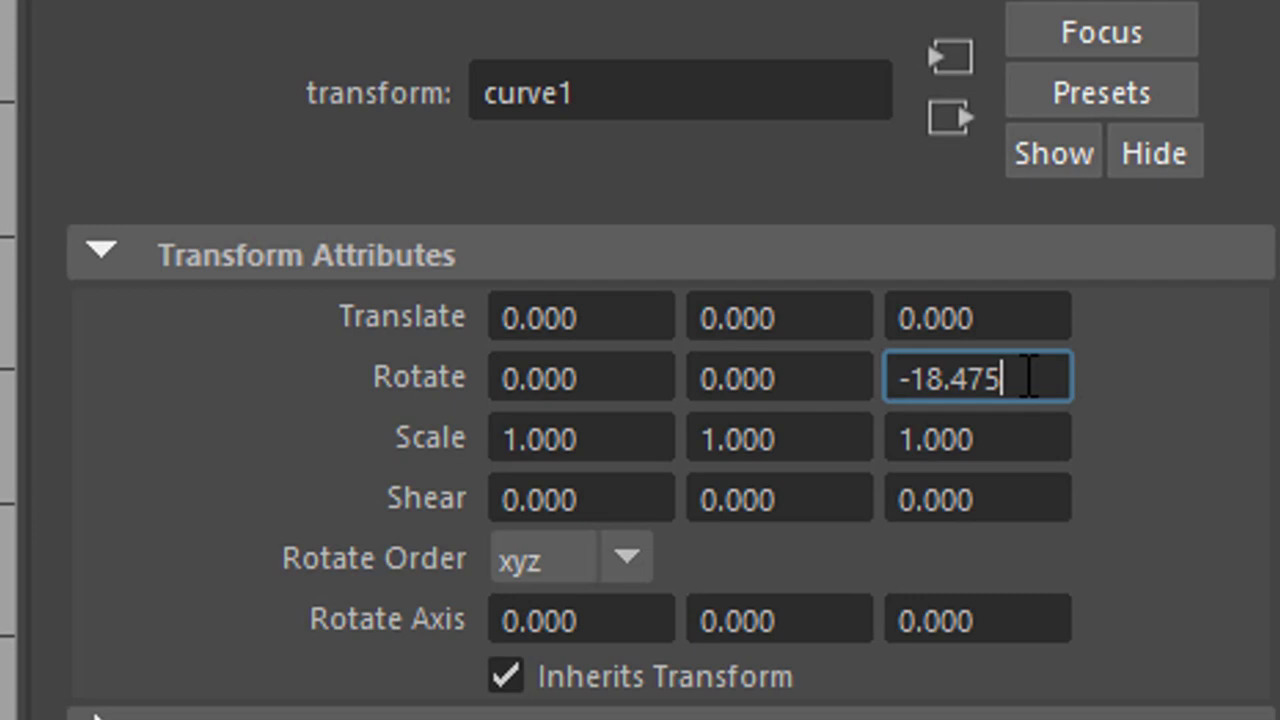
triple_click(976, 376)
type("-18.000")
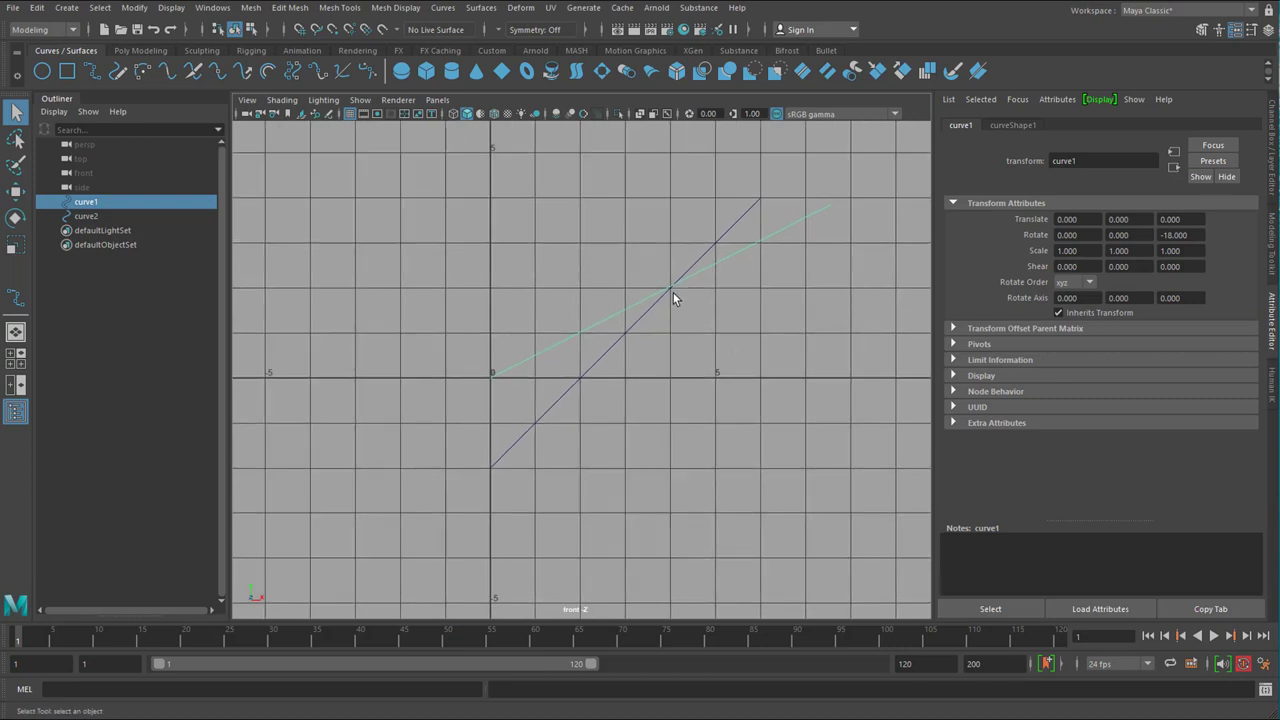
mouse_move(668, 388)
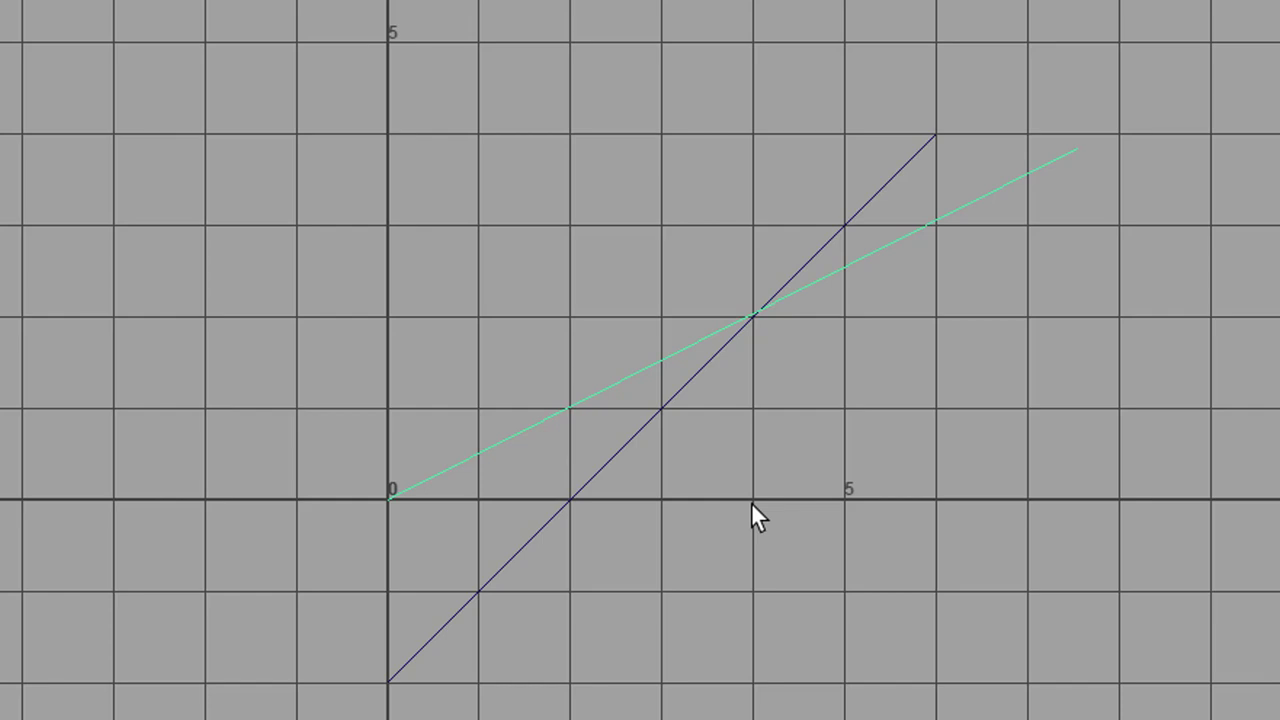
mouse_move(760, 528)
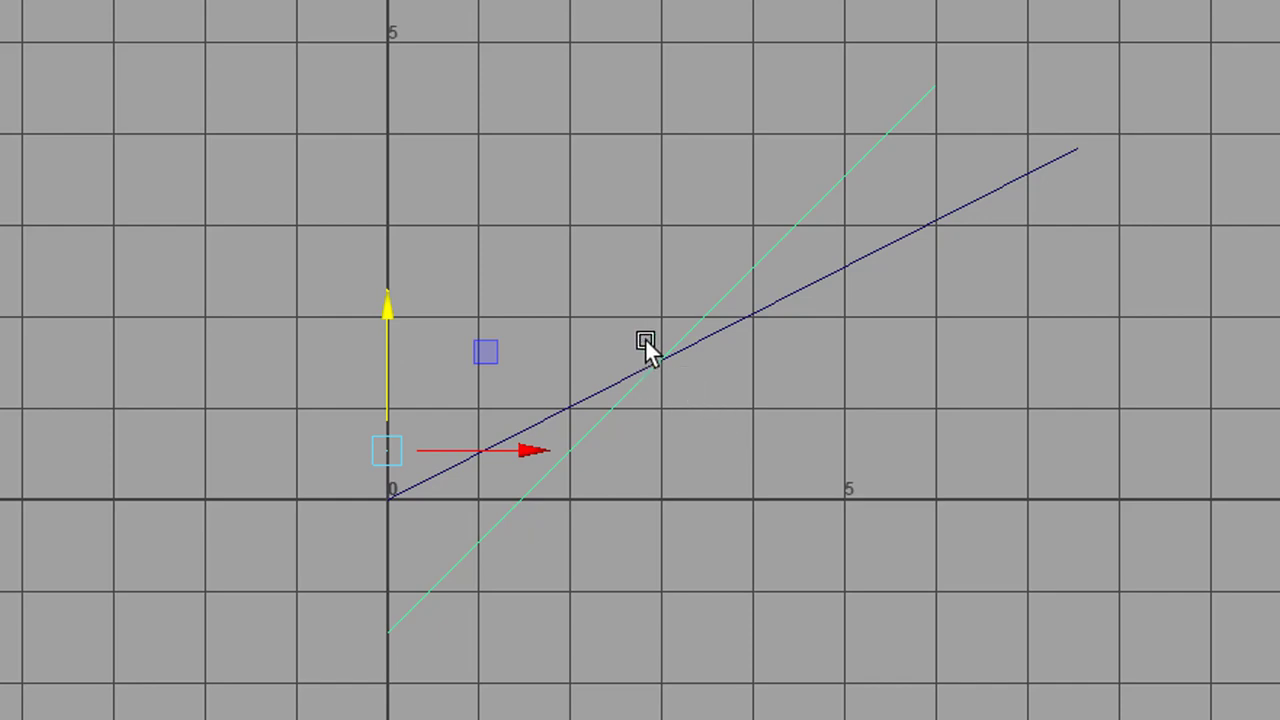
mouse_move(780, 440)
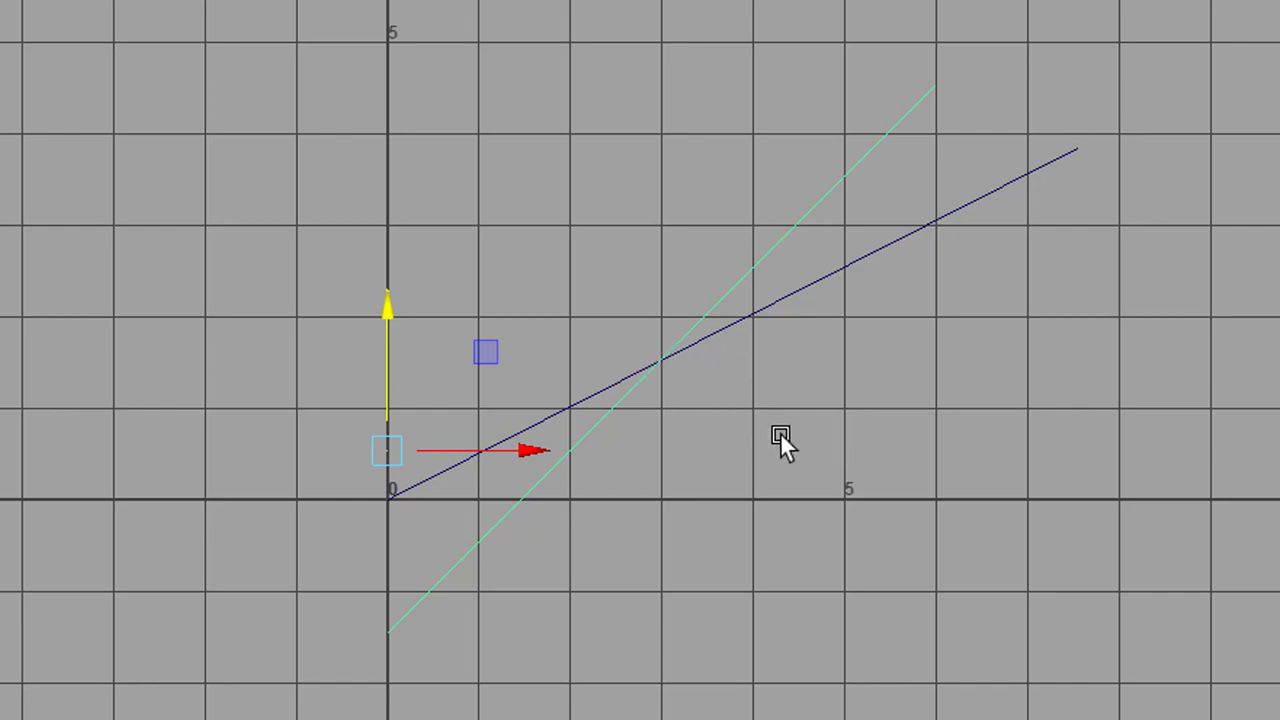
mouse_move(858, 532)
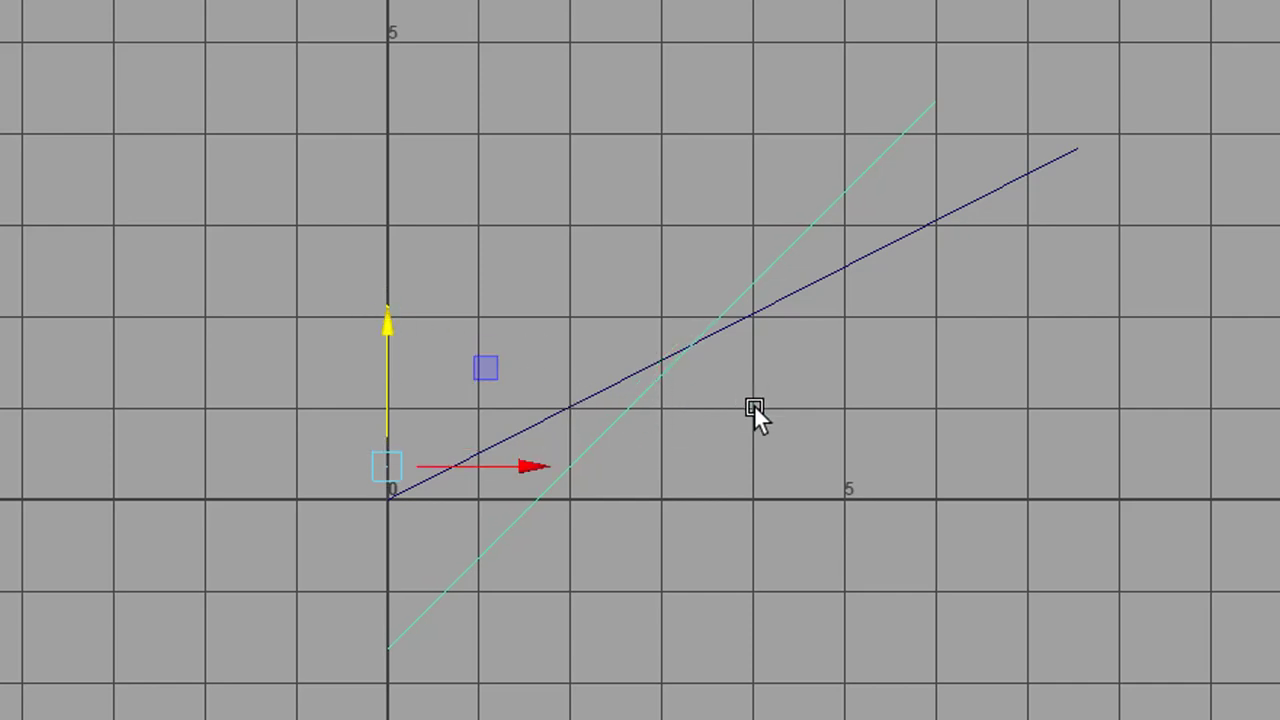
mouse_move(856, 418)
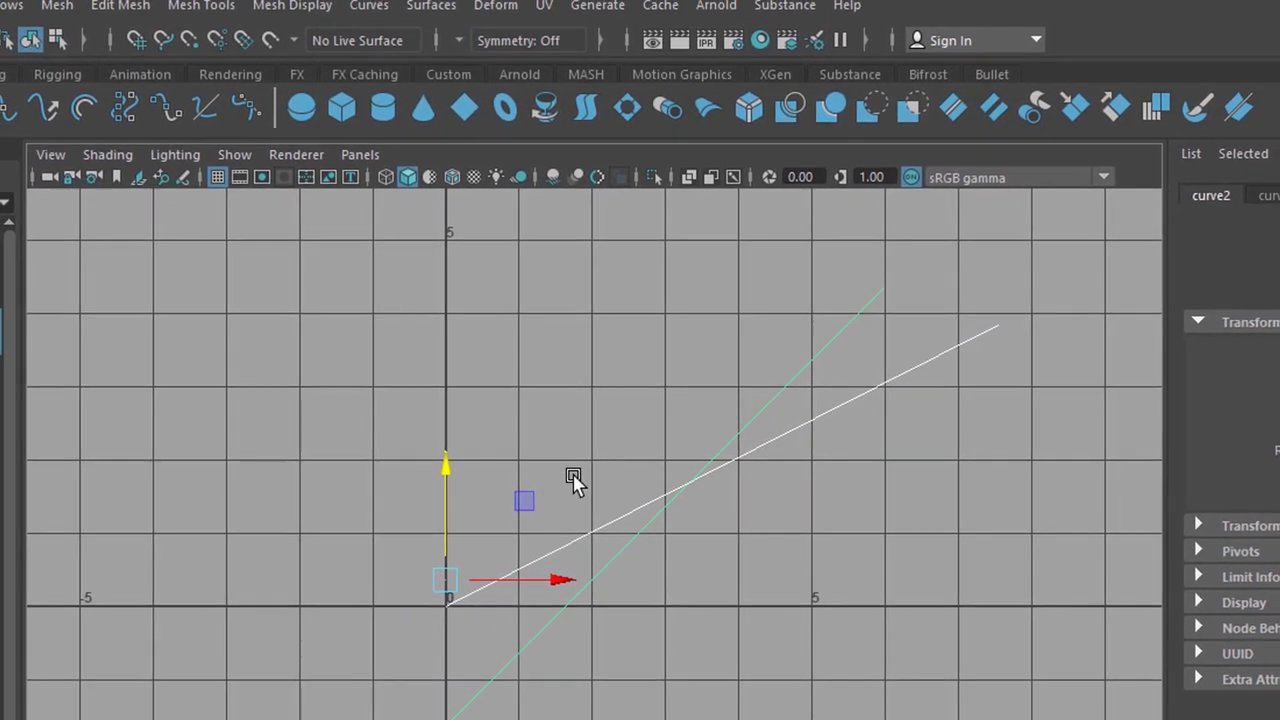
Step: Cut the two crossing curves at their intersection via Curves > Cut, then deselect
left_click(368, 12)
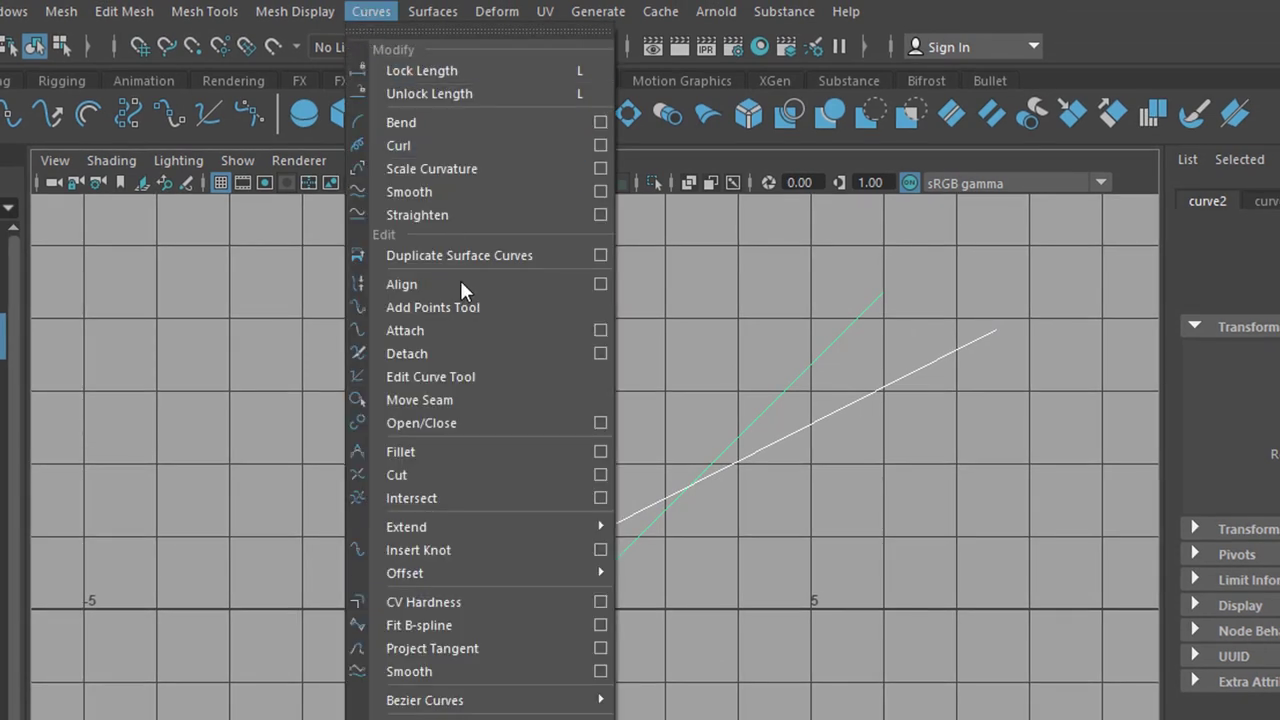
mouse_move(476, 480)
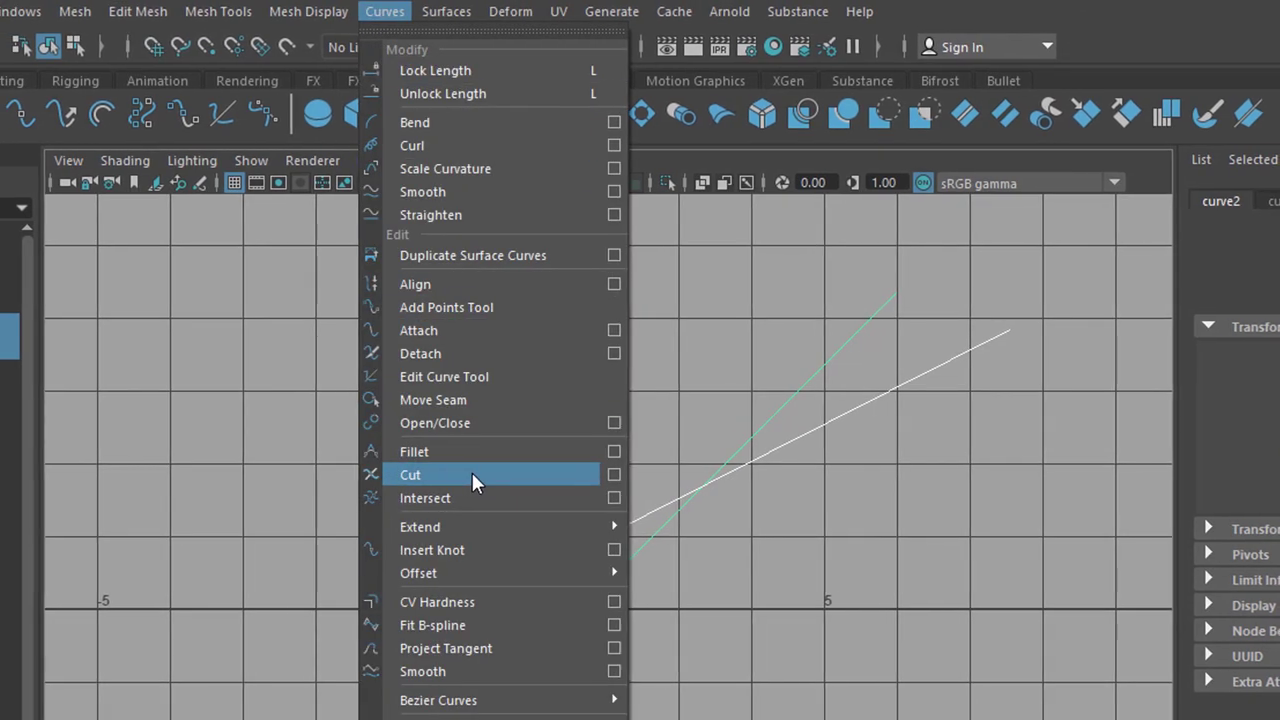
left_click(410, 474)
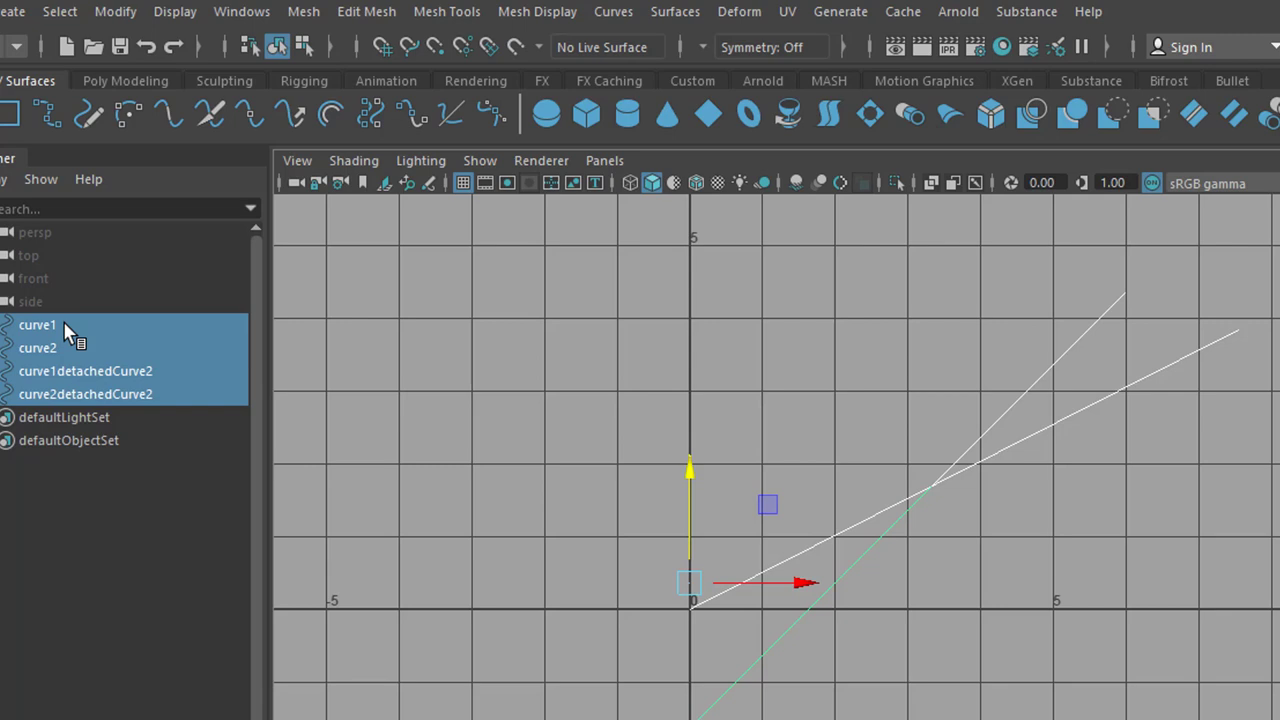
left_click(104, 370)
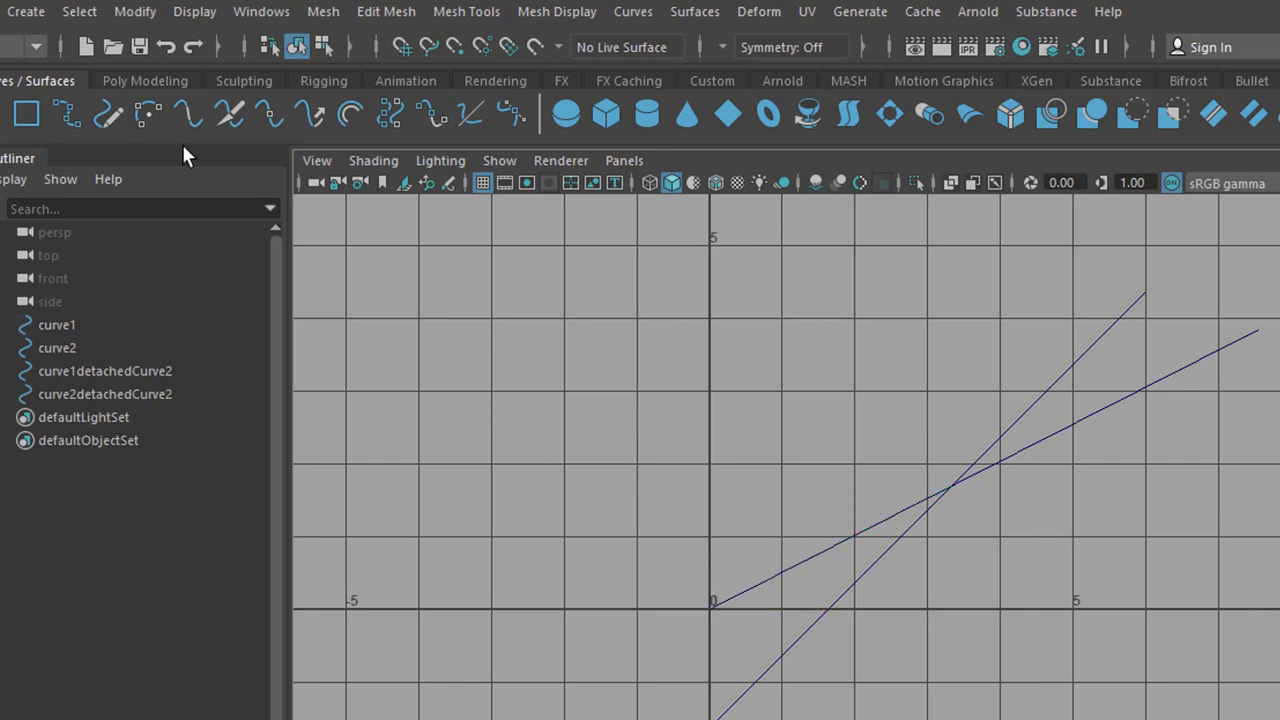
Step: Create locator1 and move it onto the curves' crossing near translate 2.07, 1.47
left_click(24, 12)
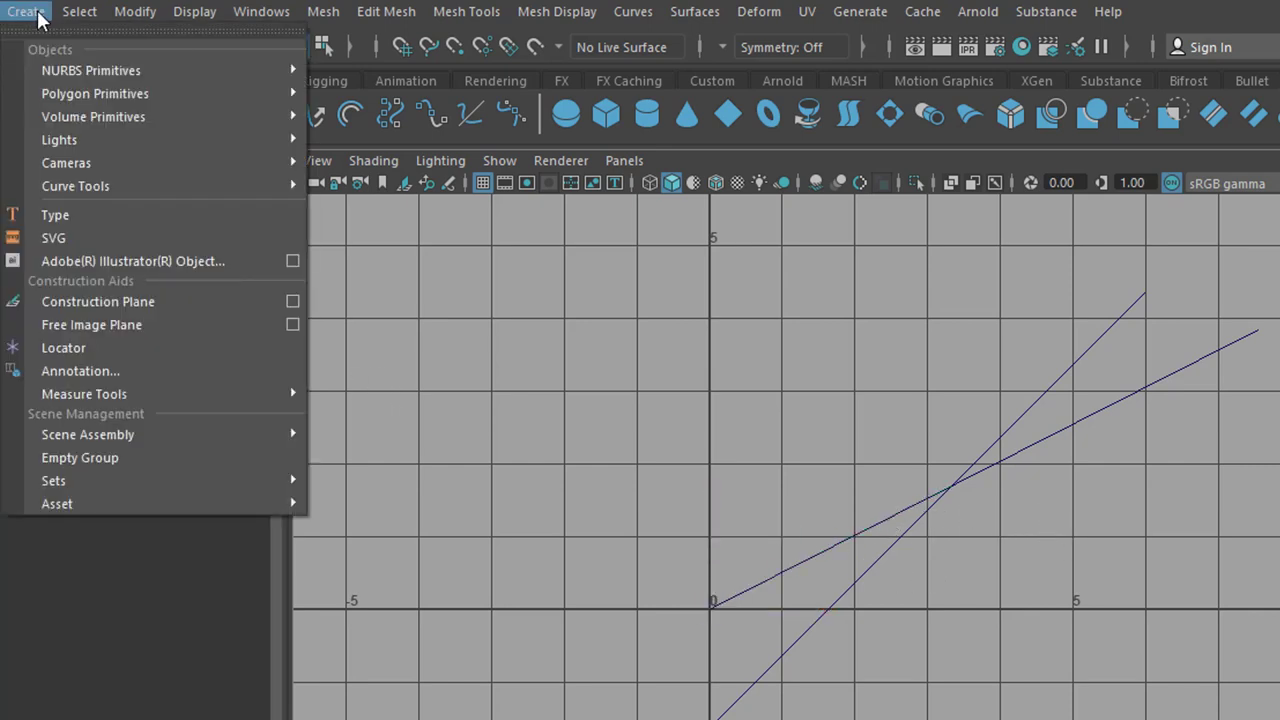
left_click(64, 348)
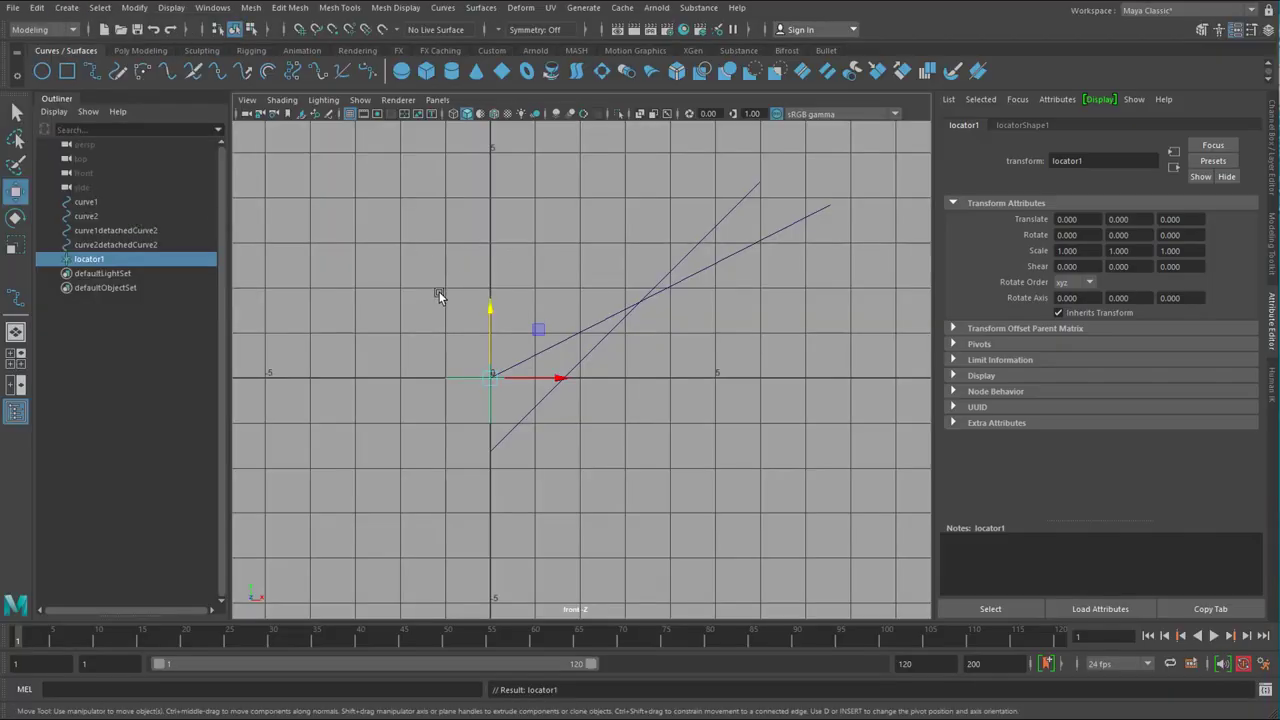
mouse_move(510, 390)
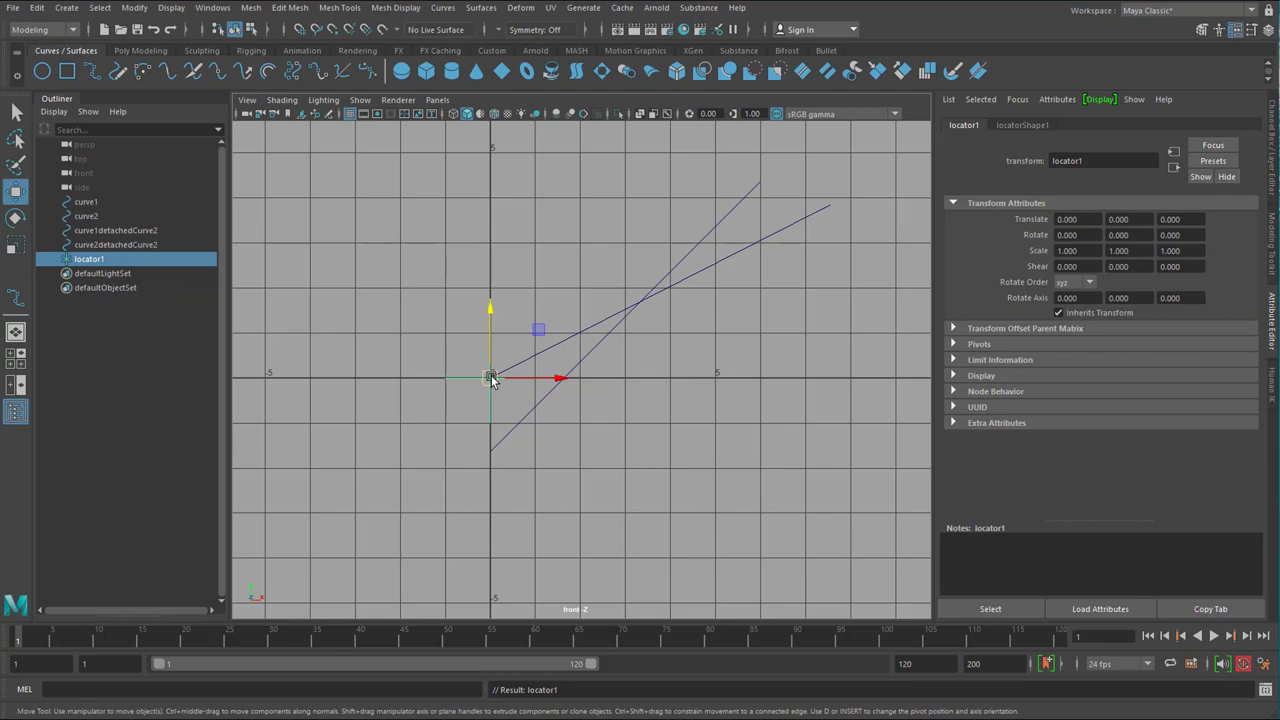
left_click_drag(490, 378, 544, 354)
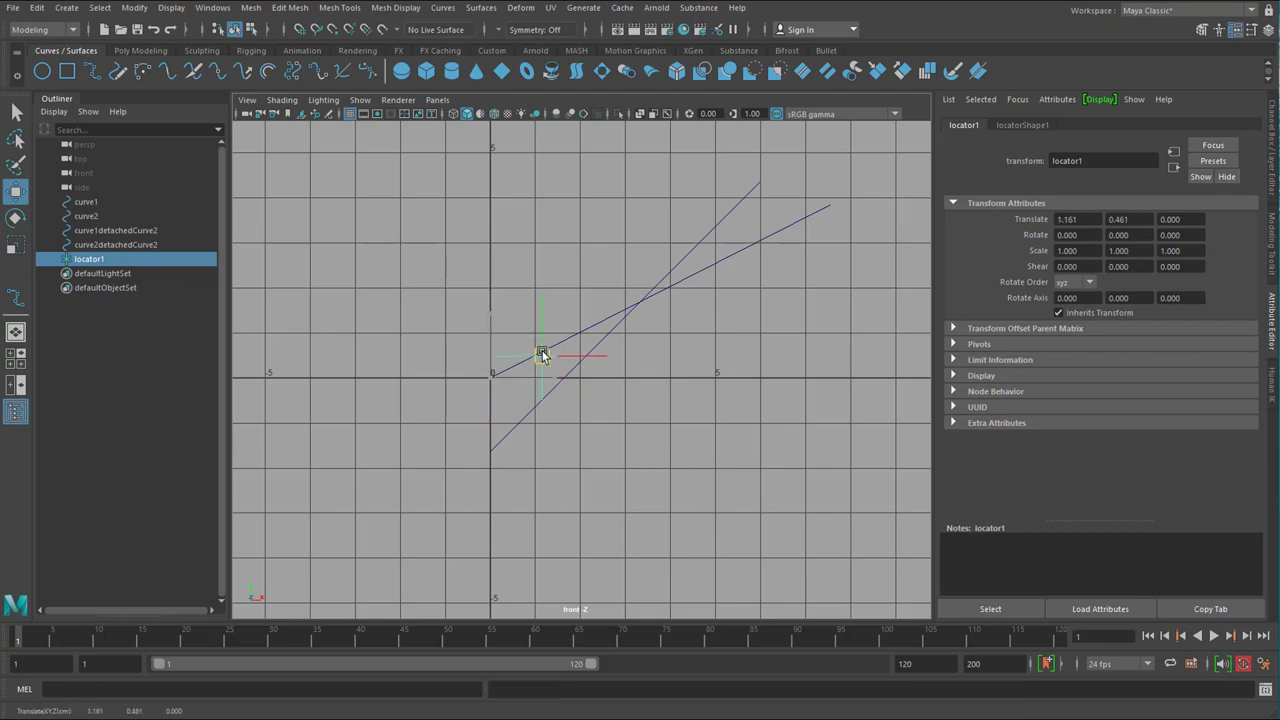
left_click_drag(544, 352, 636, 304)
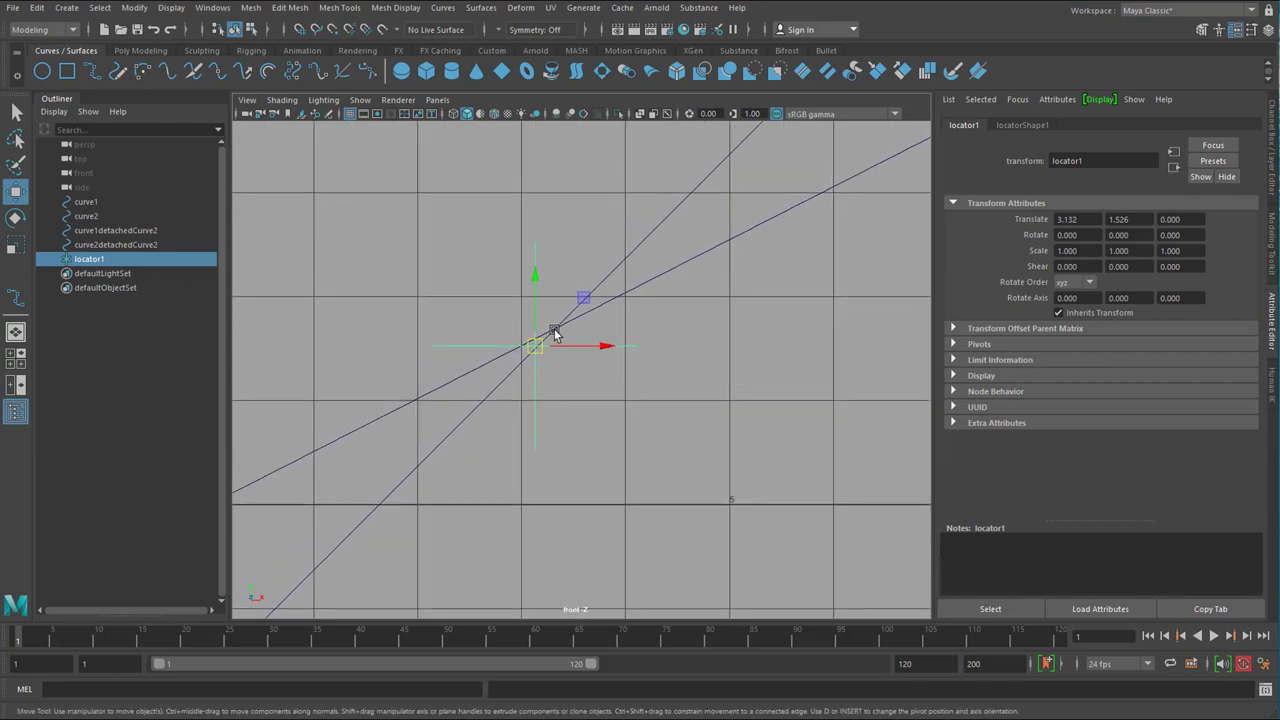
left_click_drag(536, 344, 508, 352)
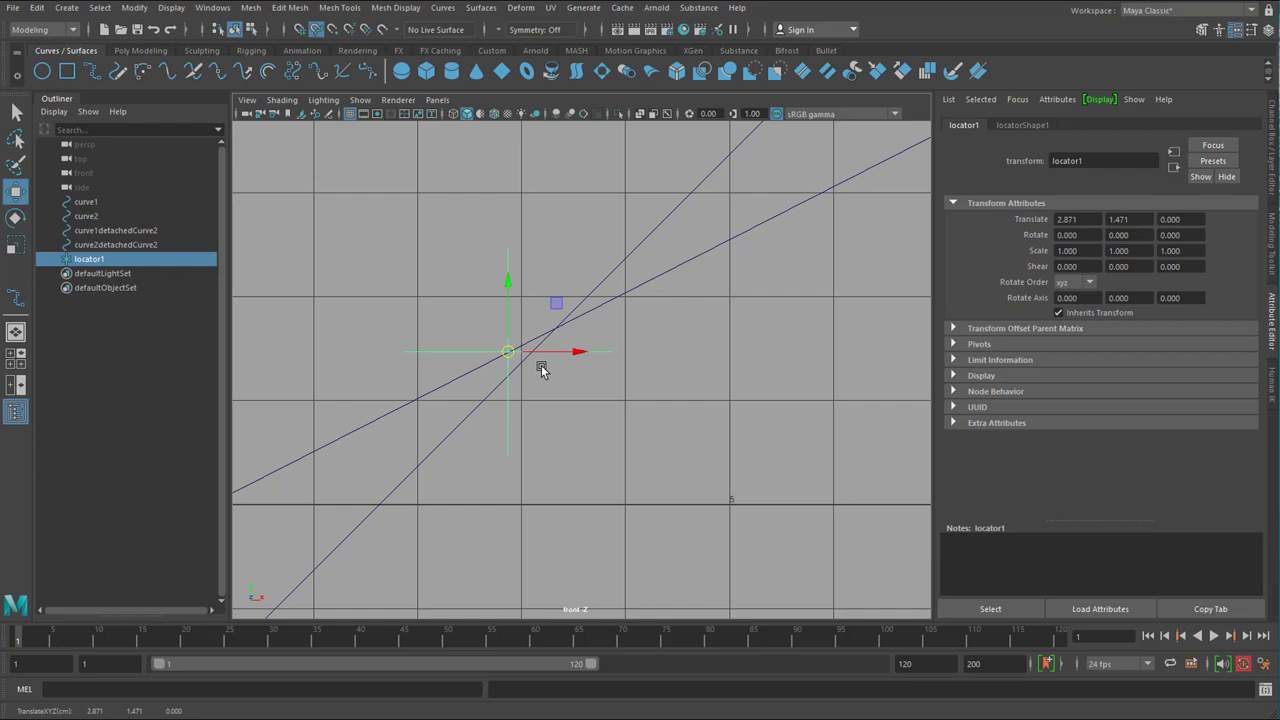
mouse_move(332, 32)
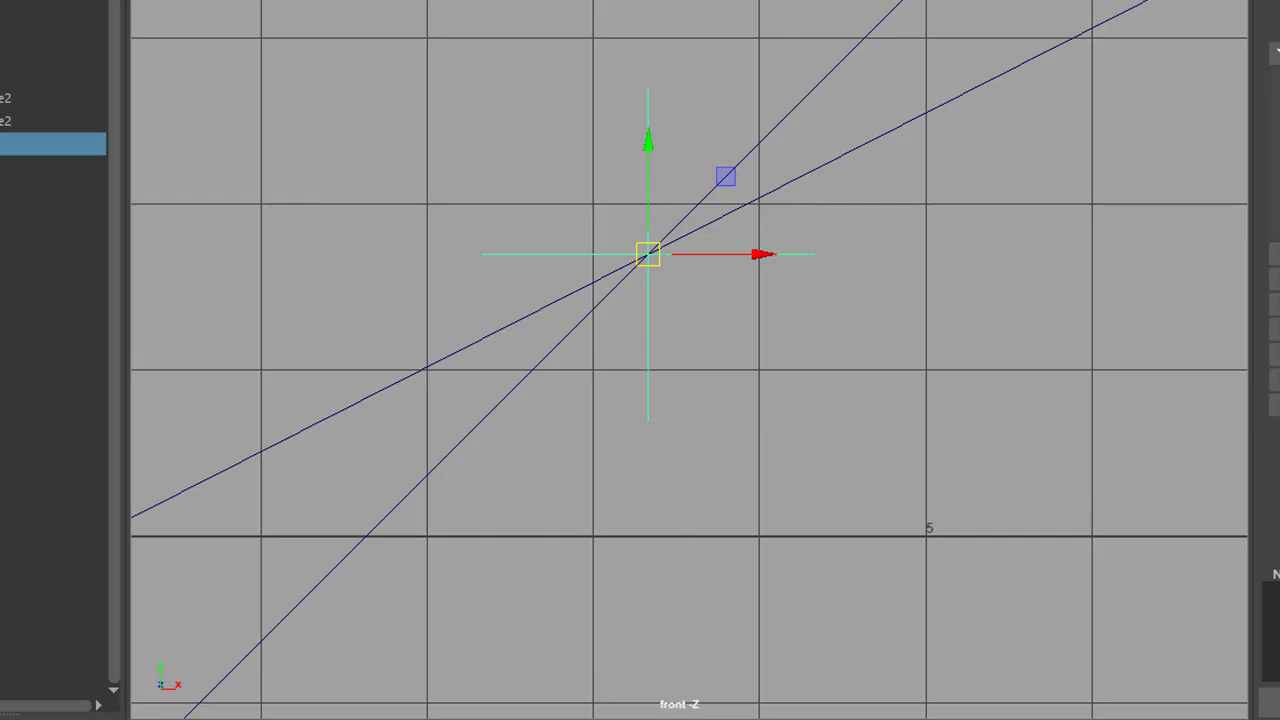
mouse_move(864, 318)
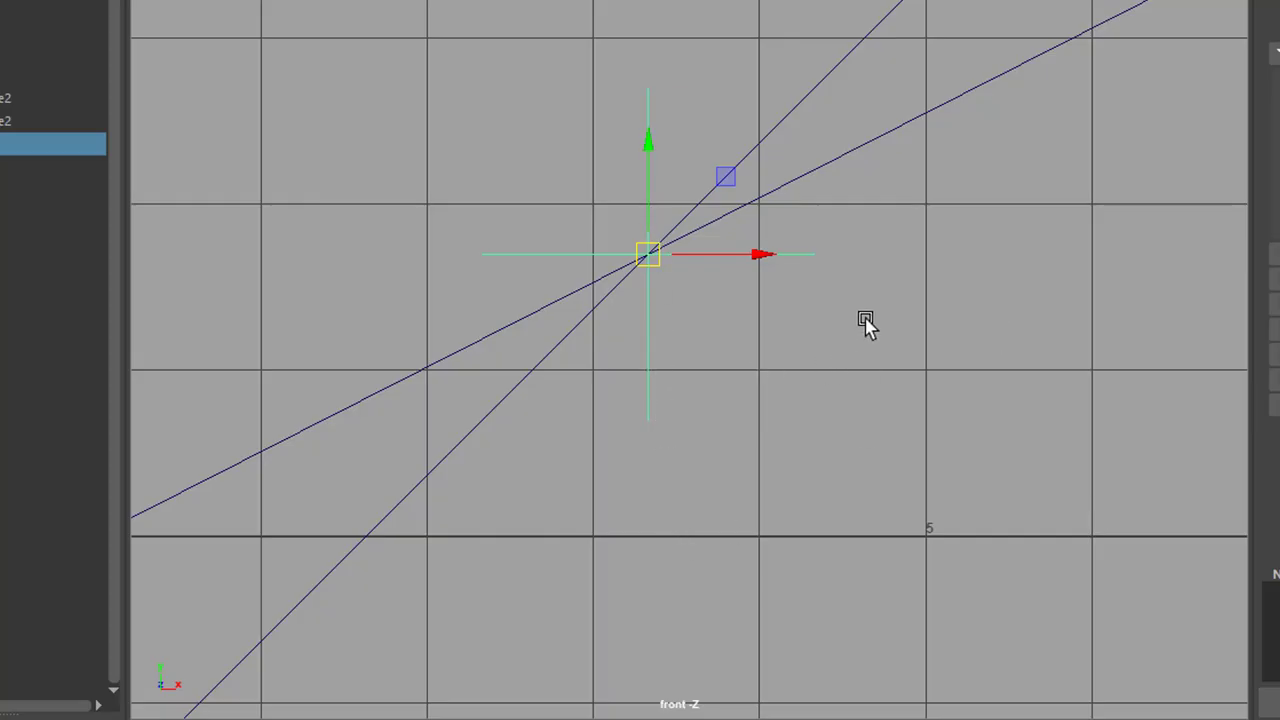
mouse_move(916, 432)
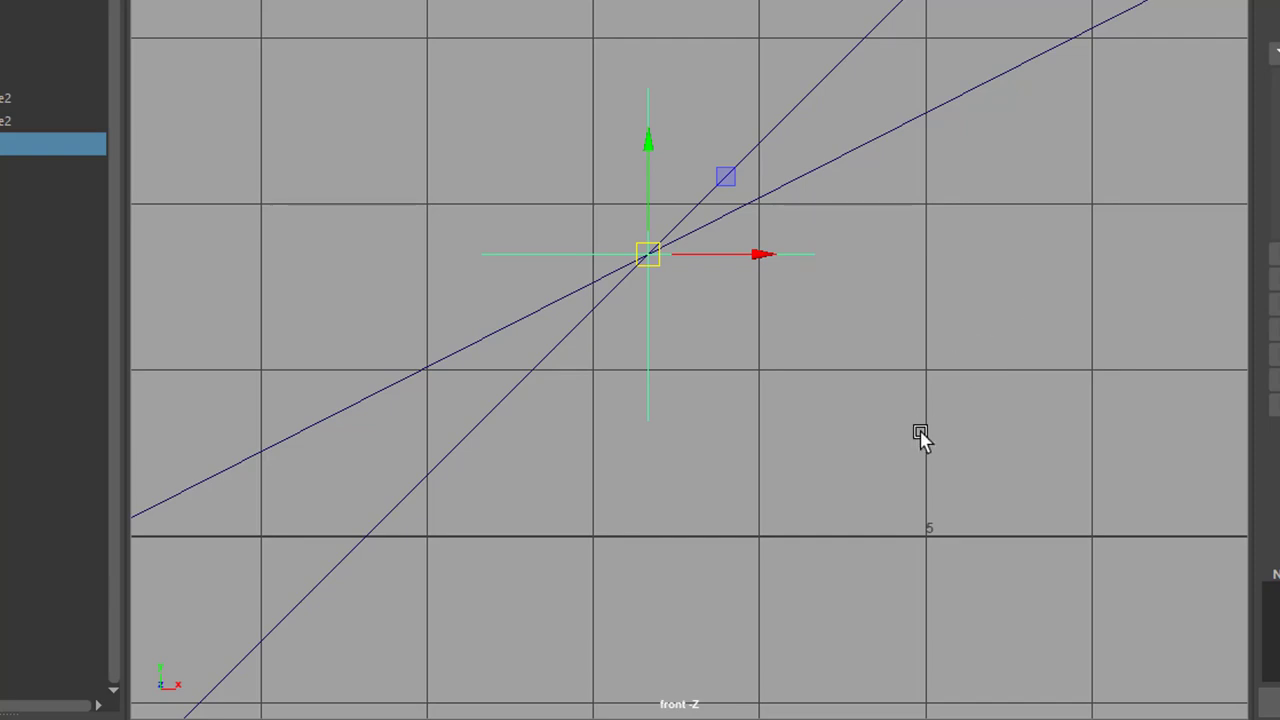
mouse_move(860, 452)
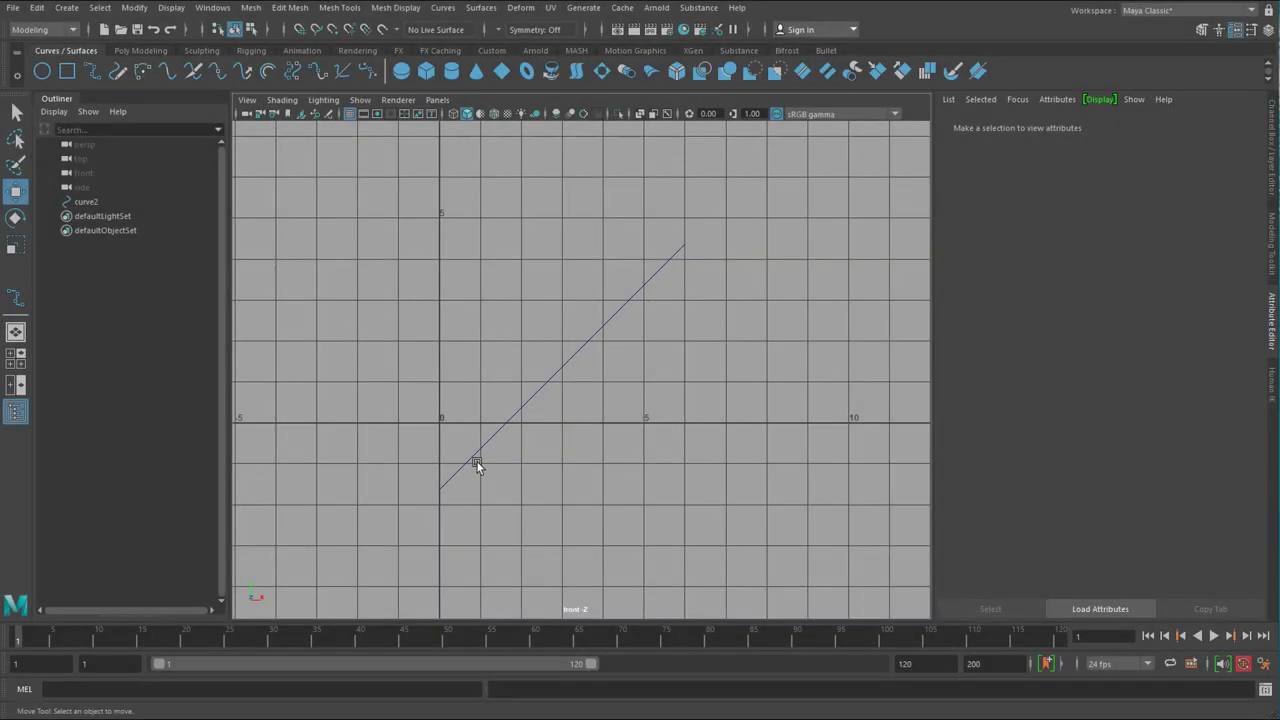
Step: Set the EP Curve Tool to degree-1 linear curves with uniform knot spacing
left_click(478, 468)
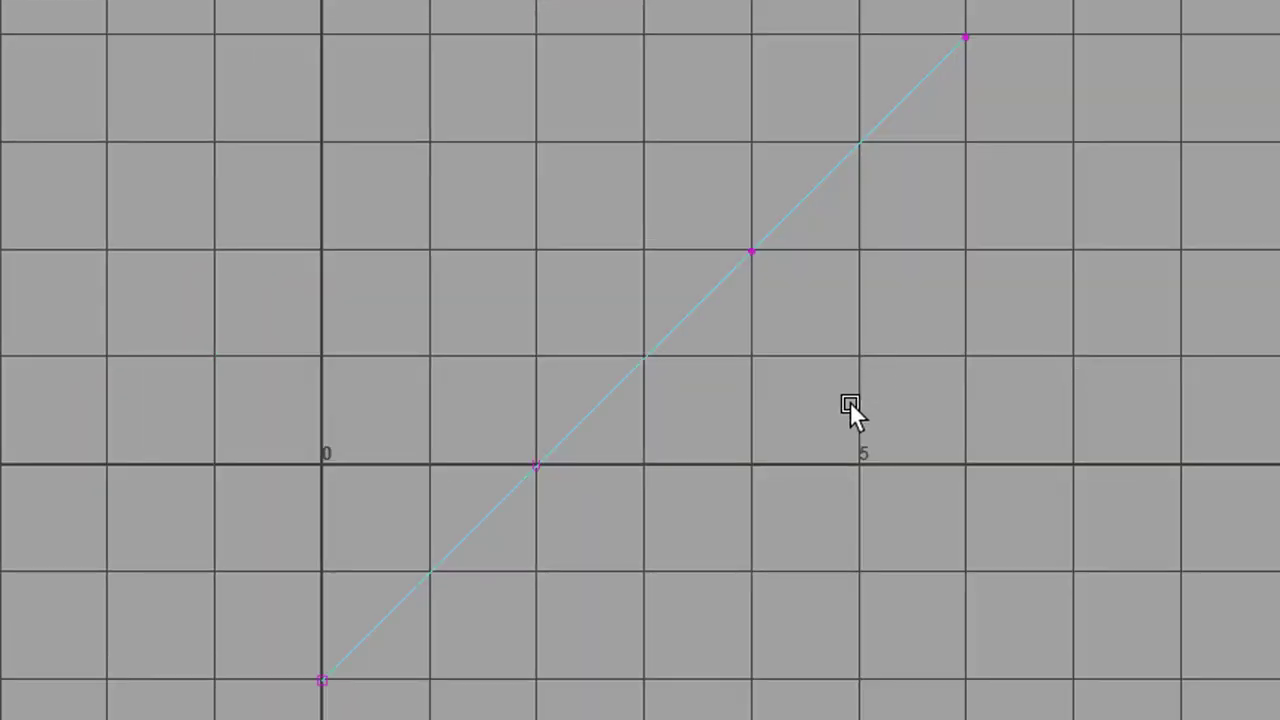
mouse_move(984, 258)
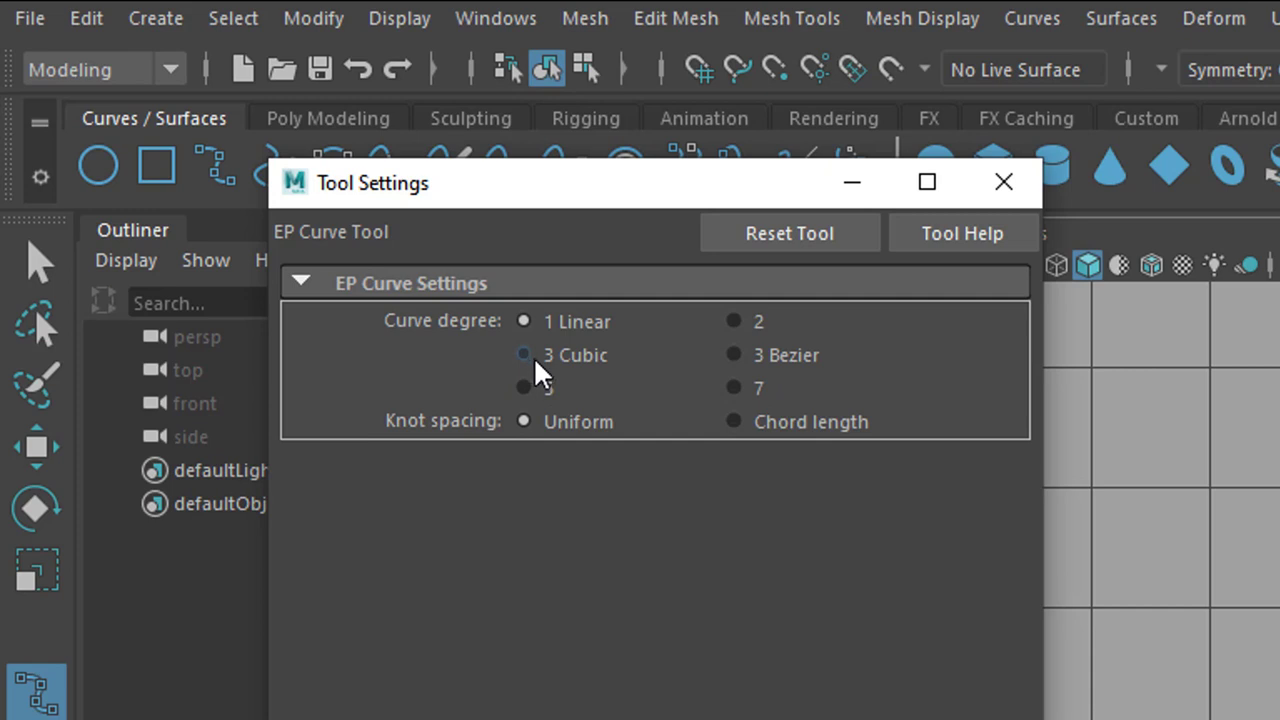
left_click(732, 388)
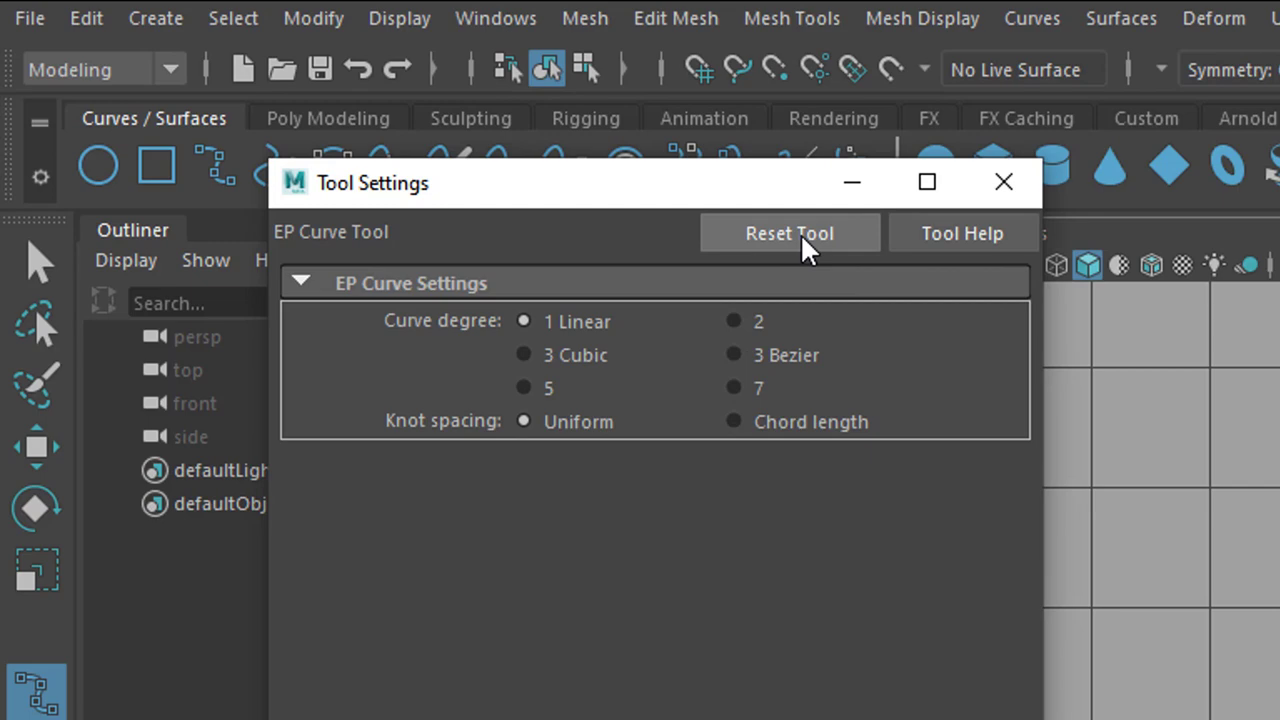
mouse_move(1062, 204)
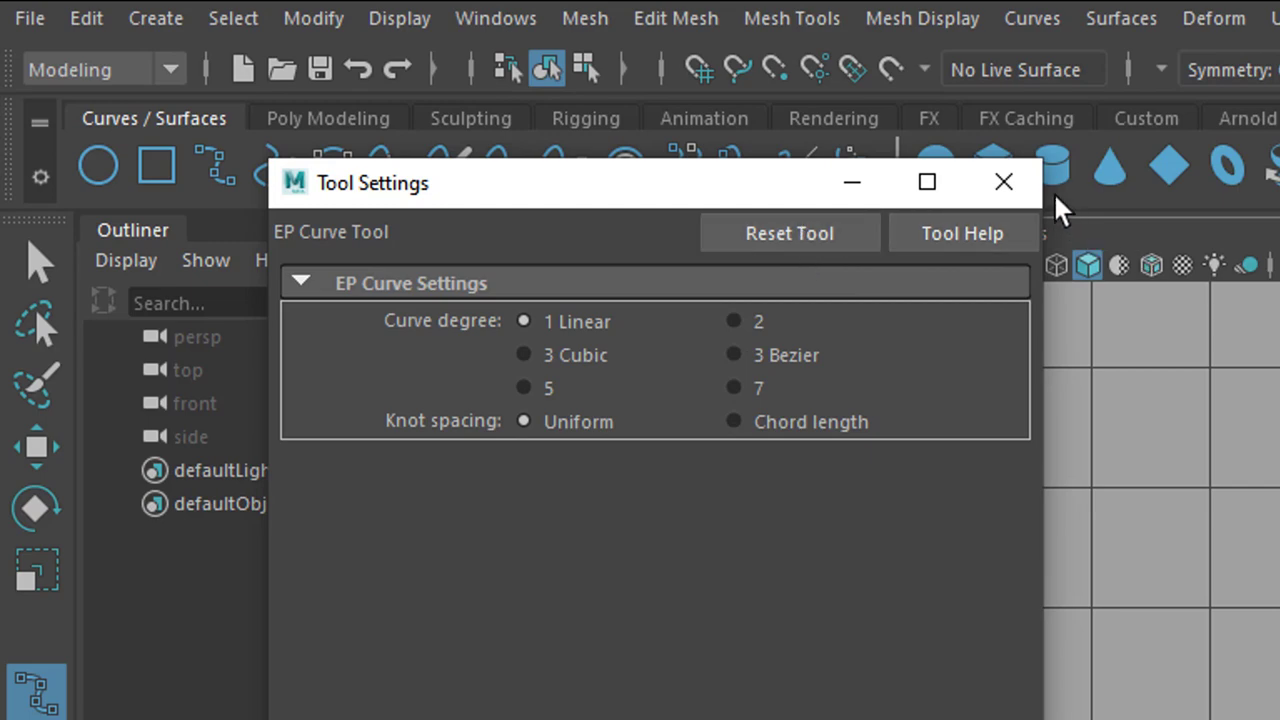
left_click(1004, 182)
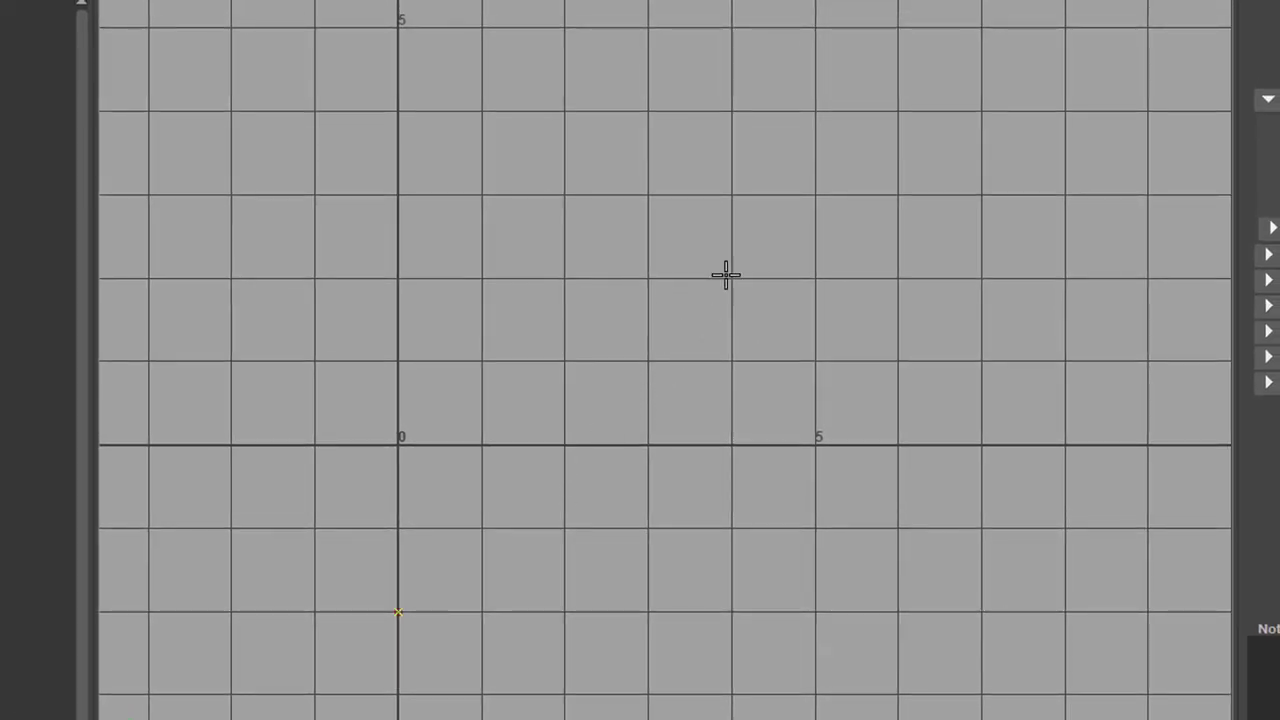
Step: Draw a straight diagonal curve1 up to the right and raise its upper end point
left_click_drag(398, 612, 900, 110)
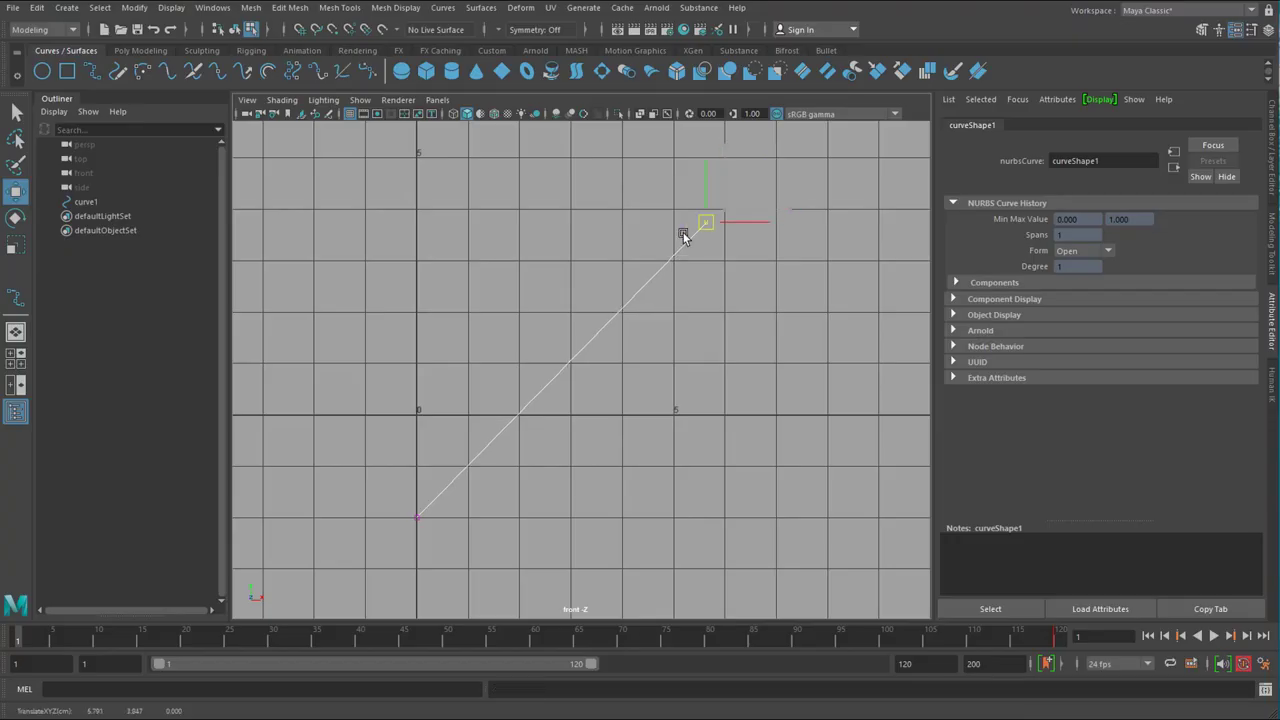
left_click_drag(704, 222, 460, 486)
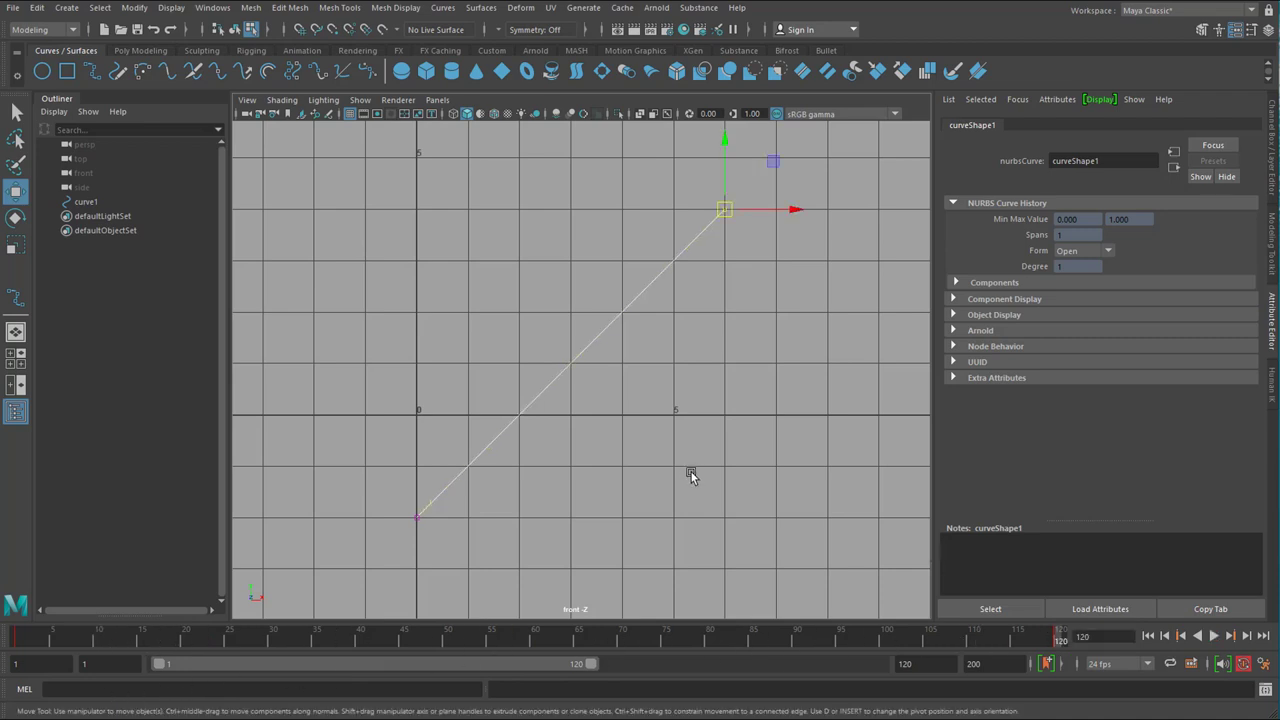
mouse_move(740, 374)
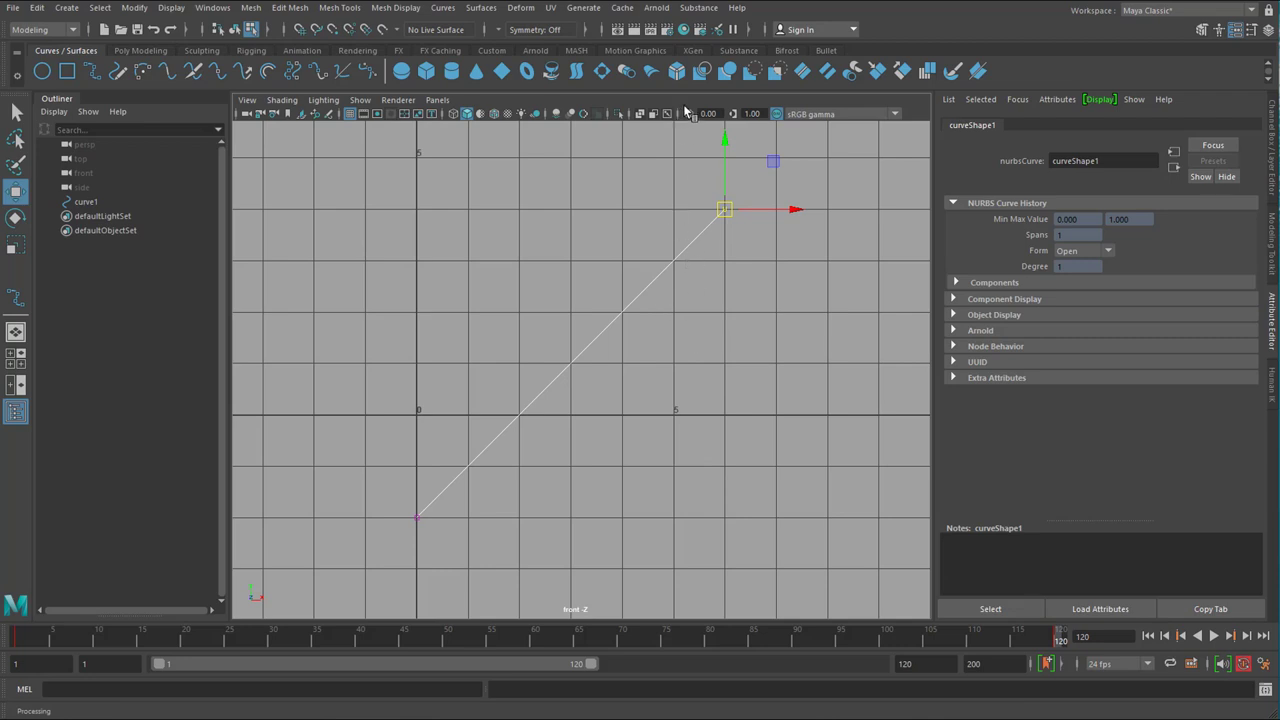
mouse_move(692, 292)
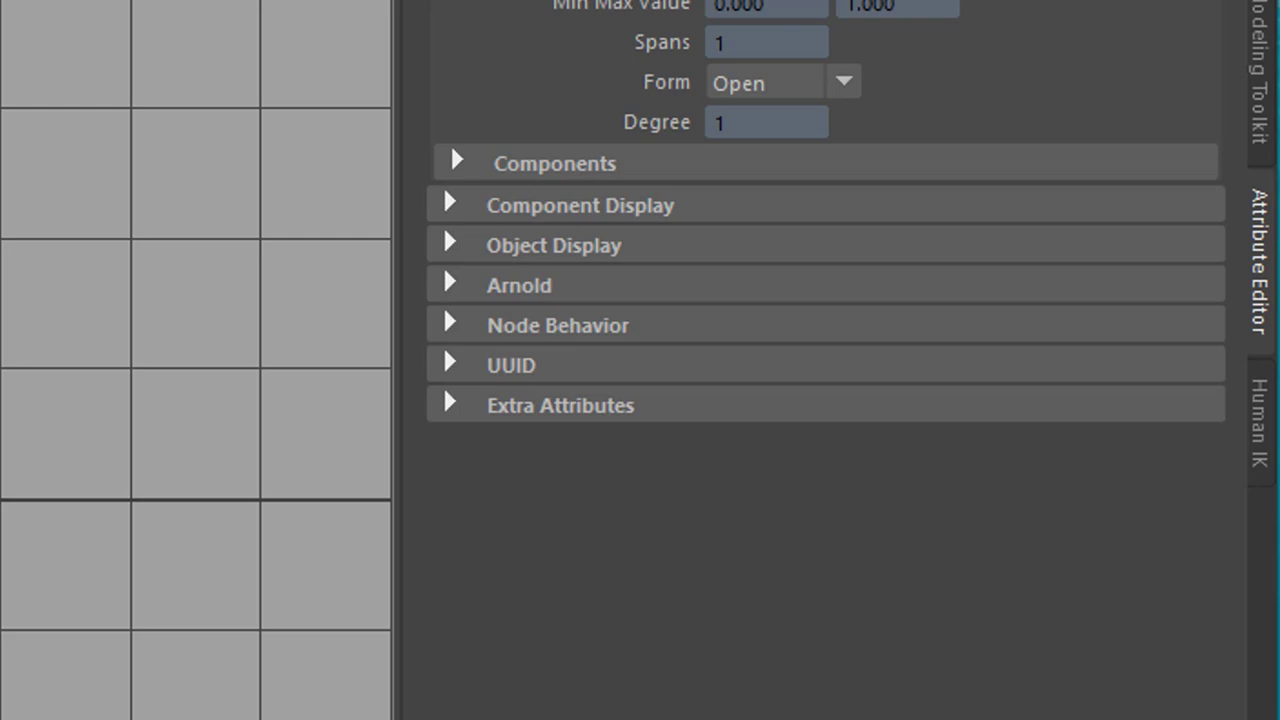
mouse_move(444, 284)
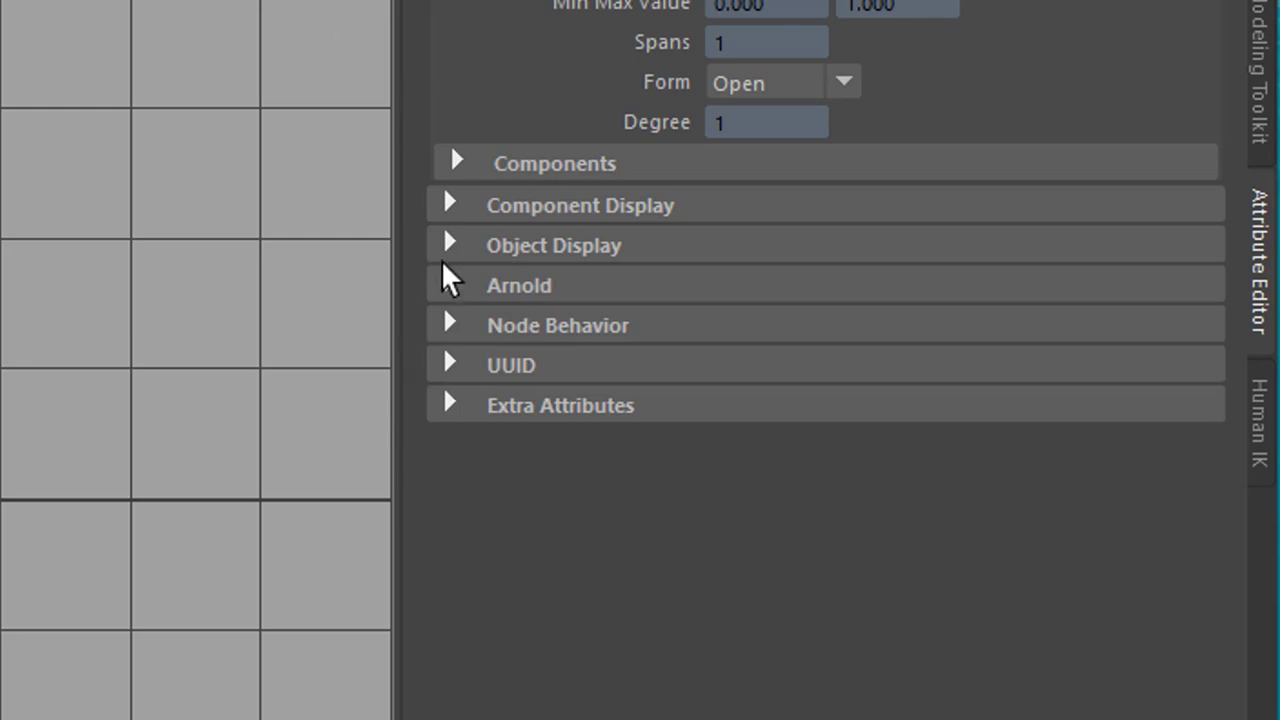
Step: Make curve1 renderable in Arnold at width 0.1, add a skydome light and render
left_click(518, 284)
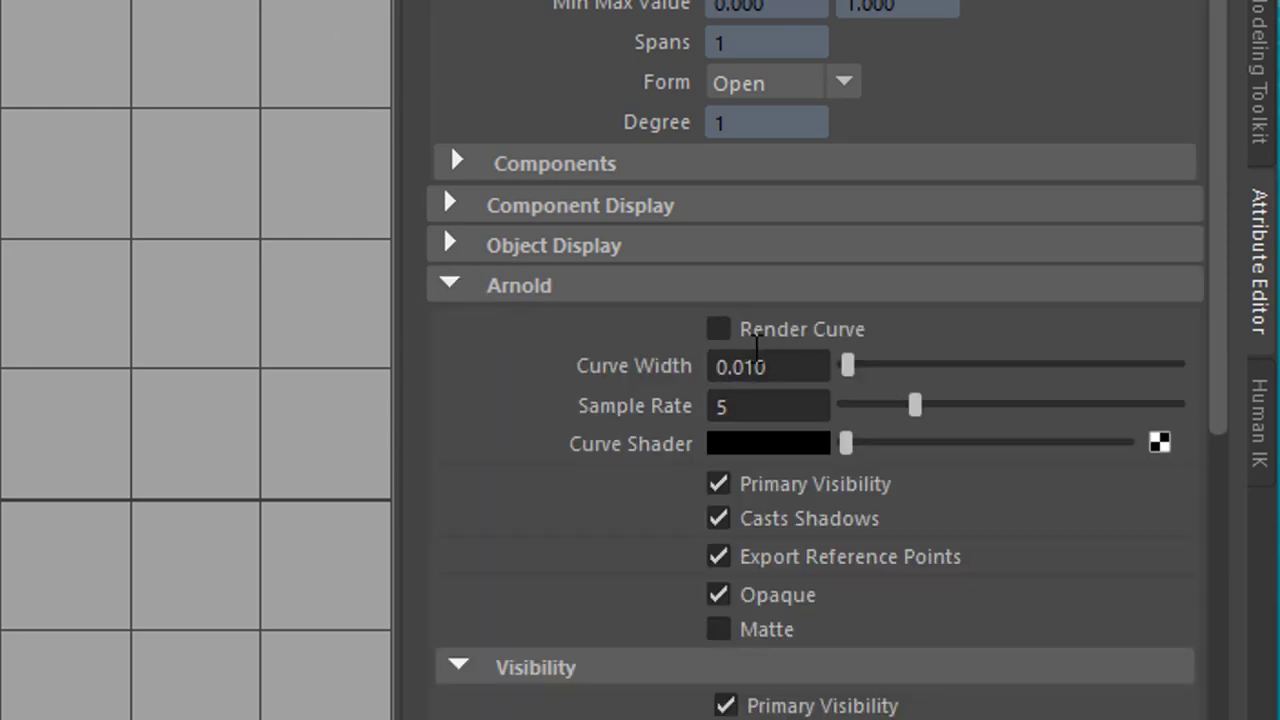
left_click(716, 328)
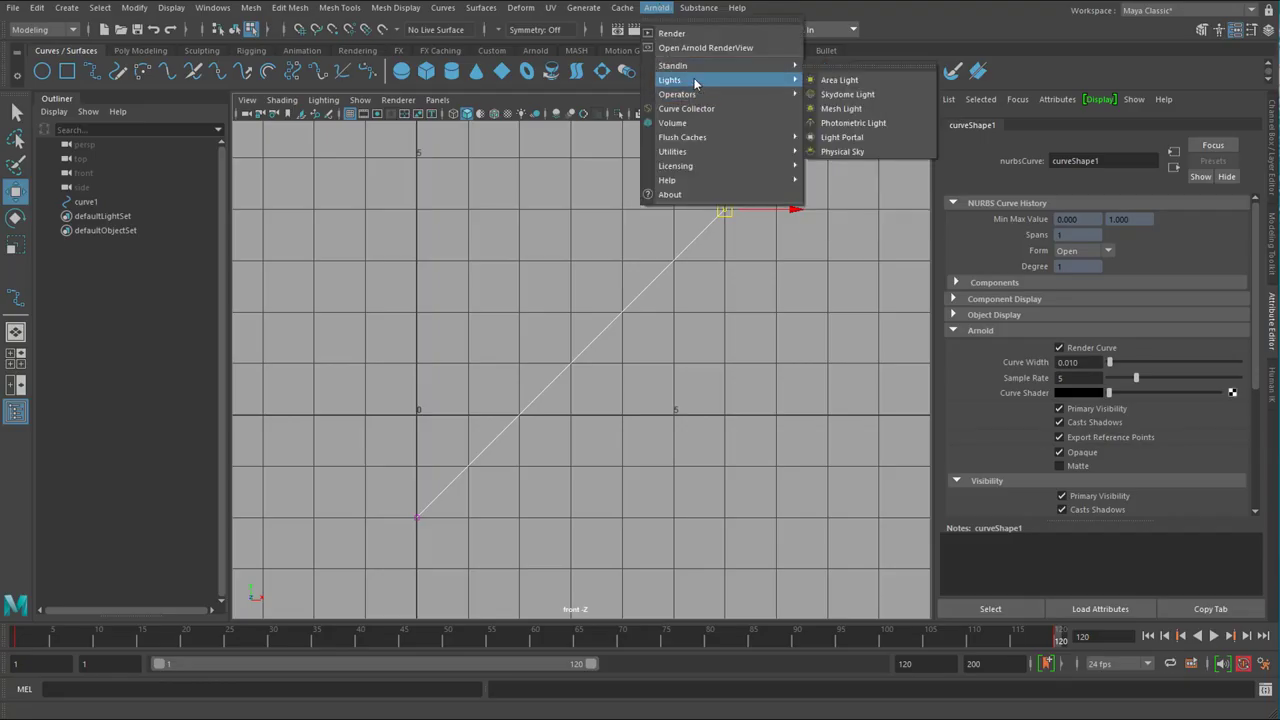
left_click(848, 94)
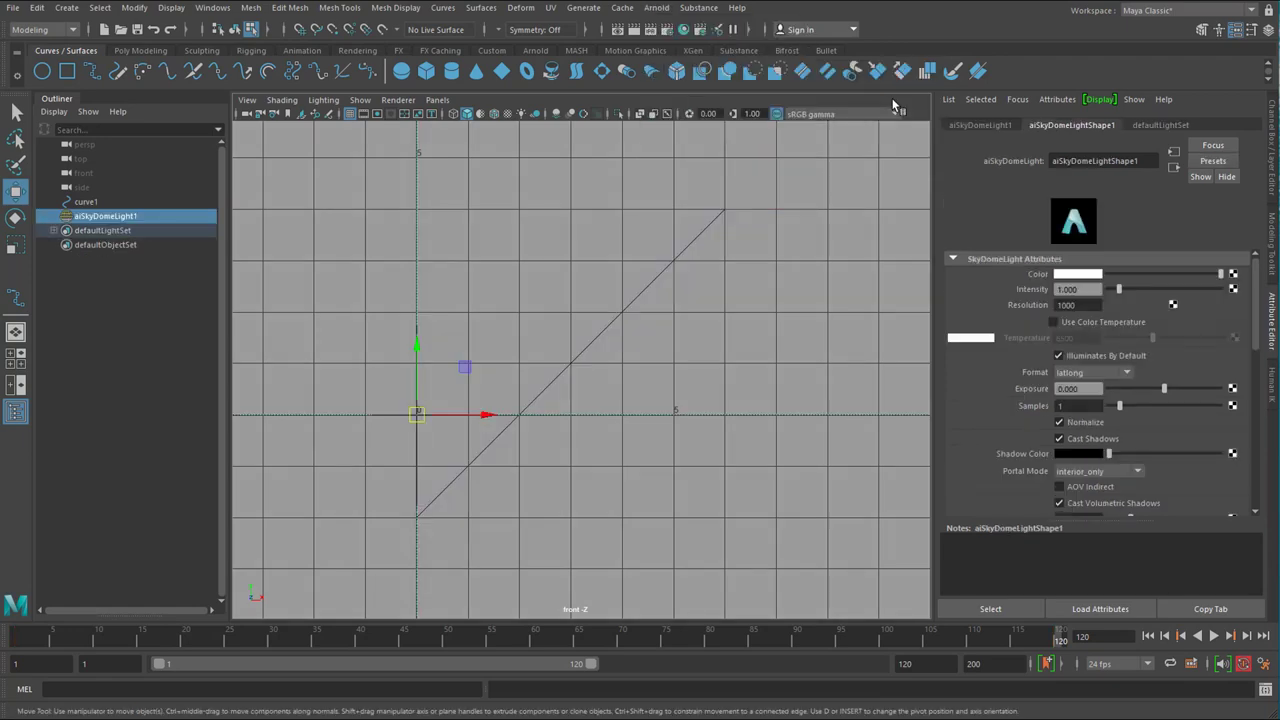
left_click(658, 8)
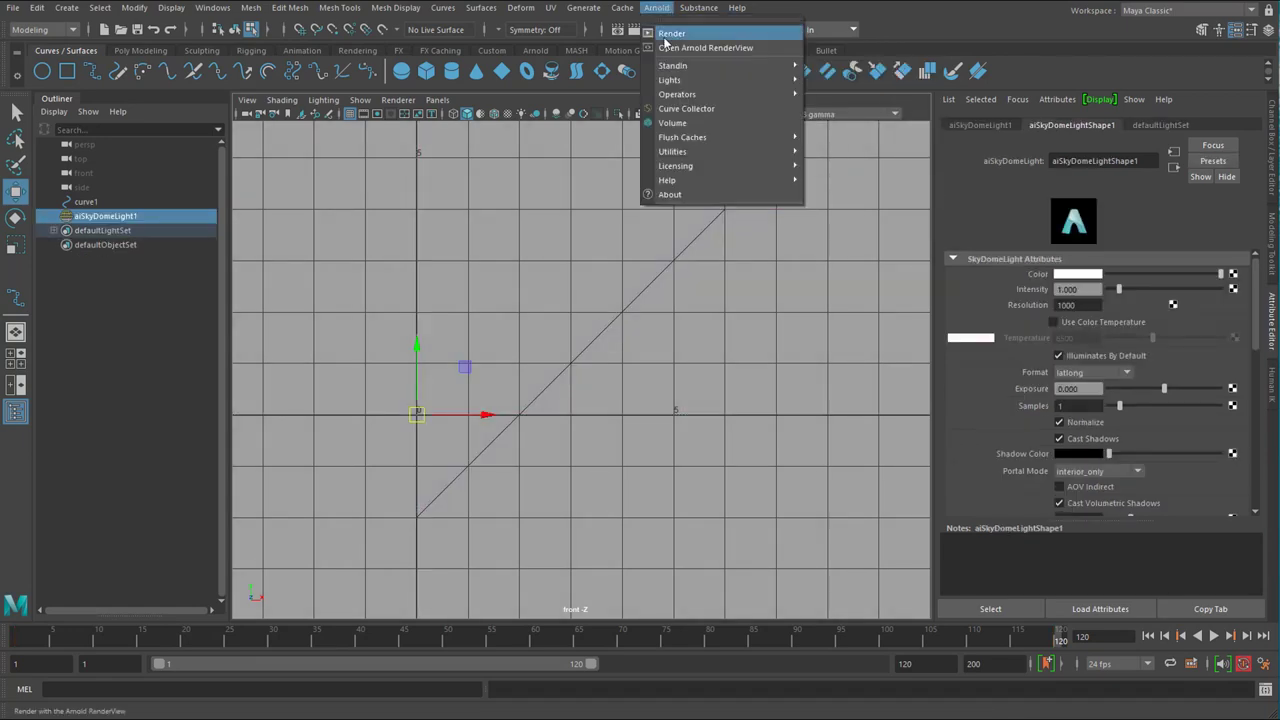
left_click(708, 48)
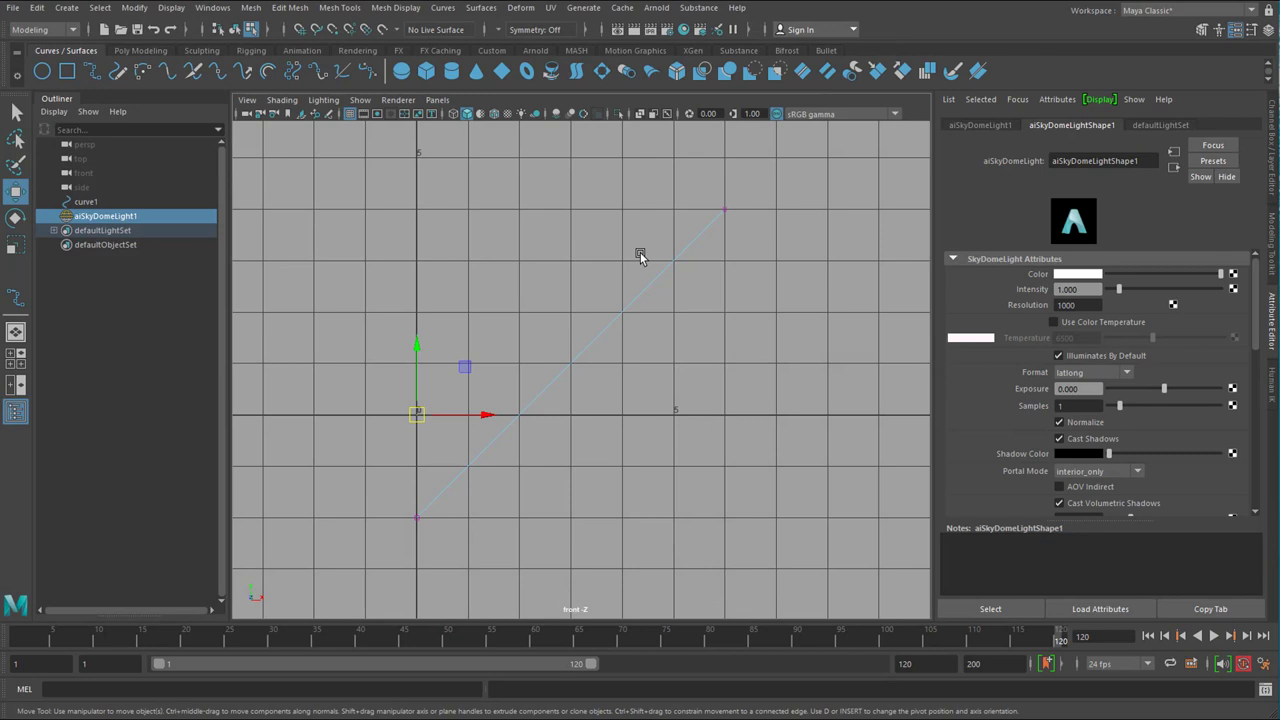
Step: Select curve1 and create nurbsCircle1 as the profile for the path
left_click(84, 200)
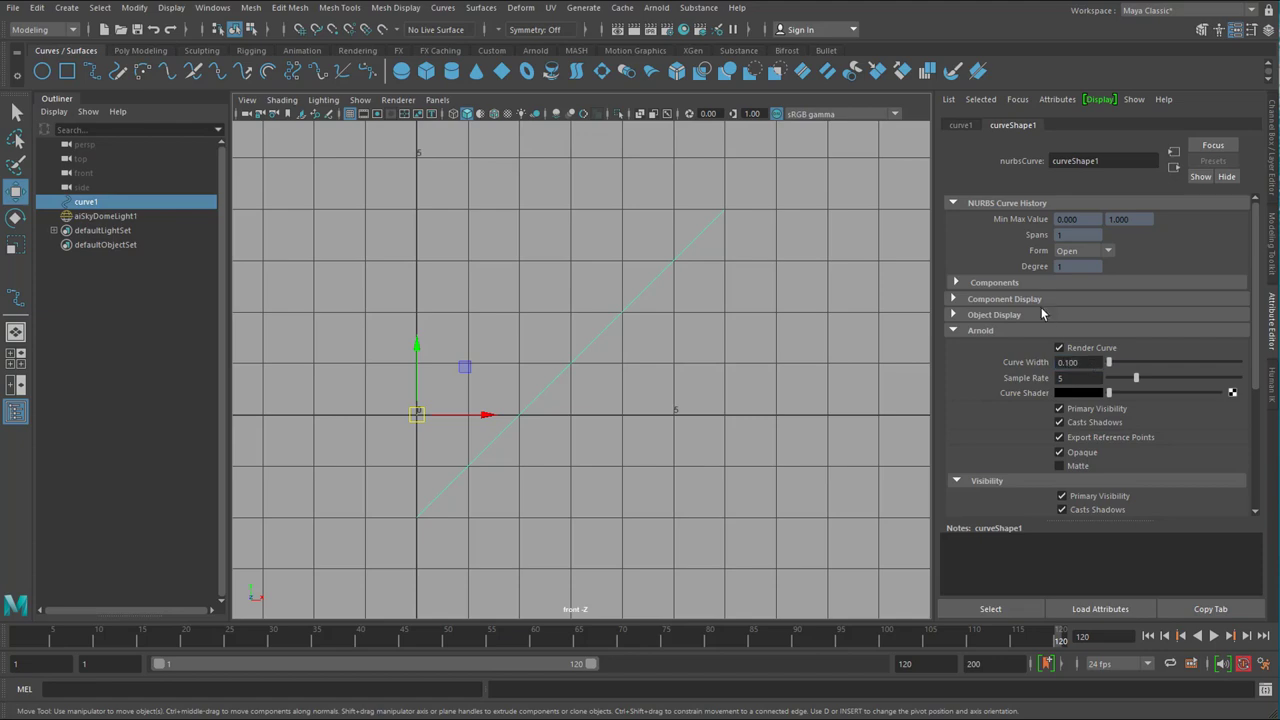
left_click(656, 8)
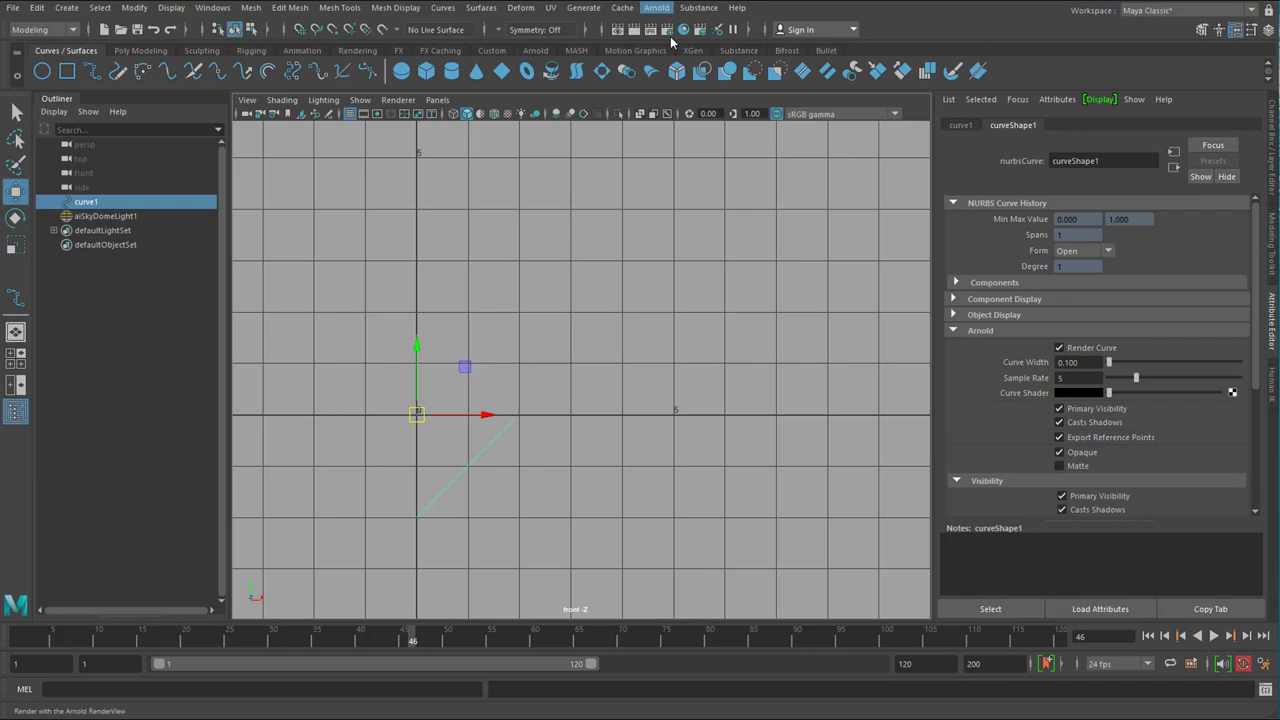
left_click(672, 28)
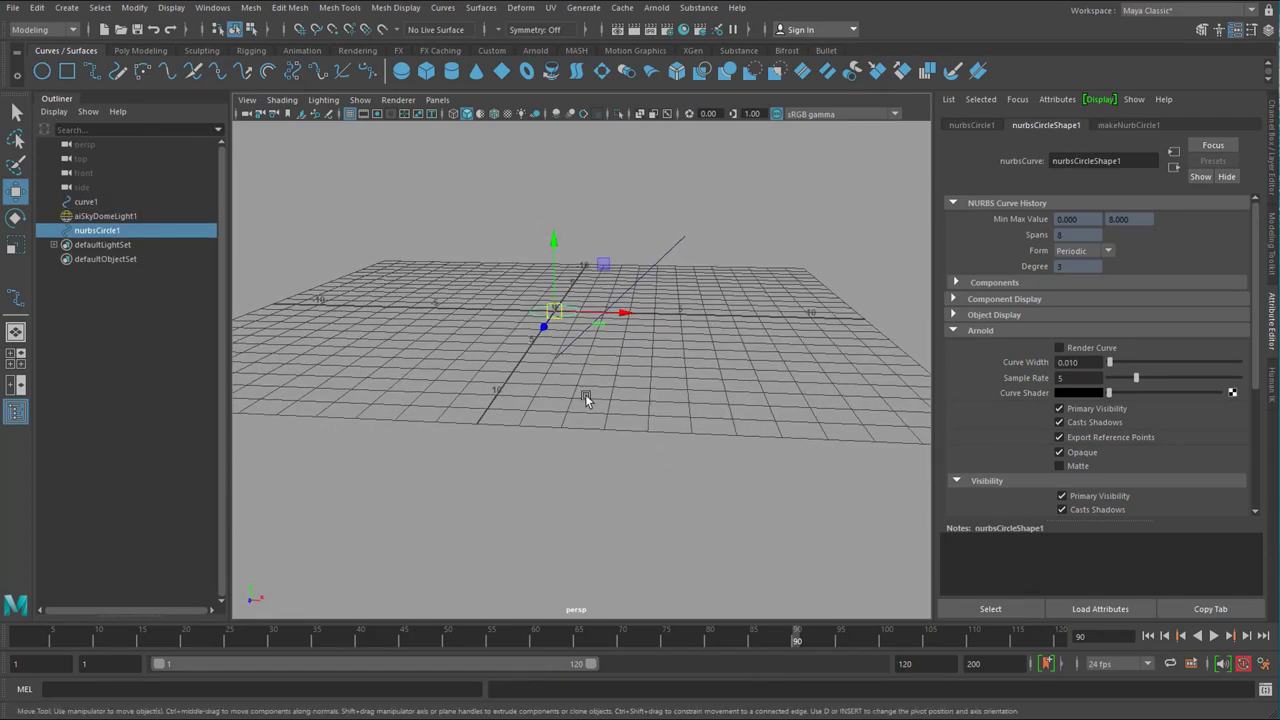
Step: Rotate nurbsCircle1 at the origin so it sits perpendicular to curve1's diagonal
left_click_drag(584, 400, 556, 376)
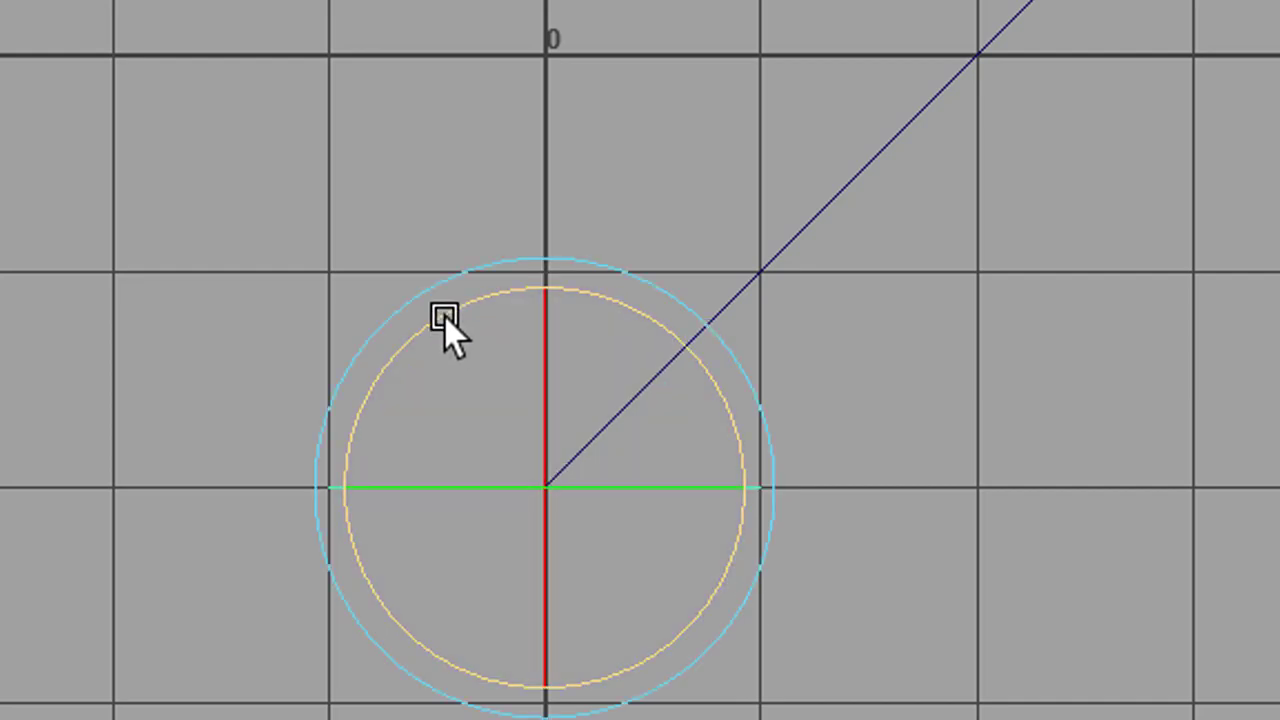
left_click_drag(444, 316, 556, 276)
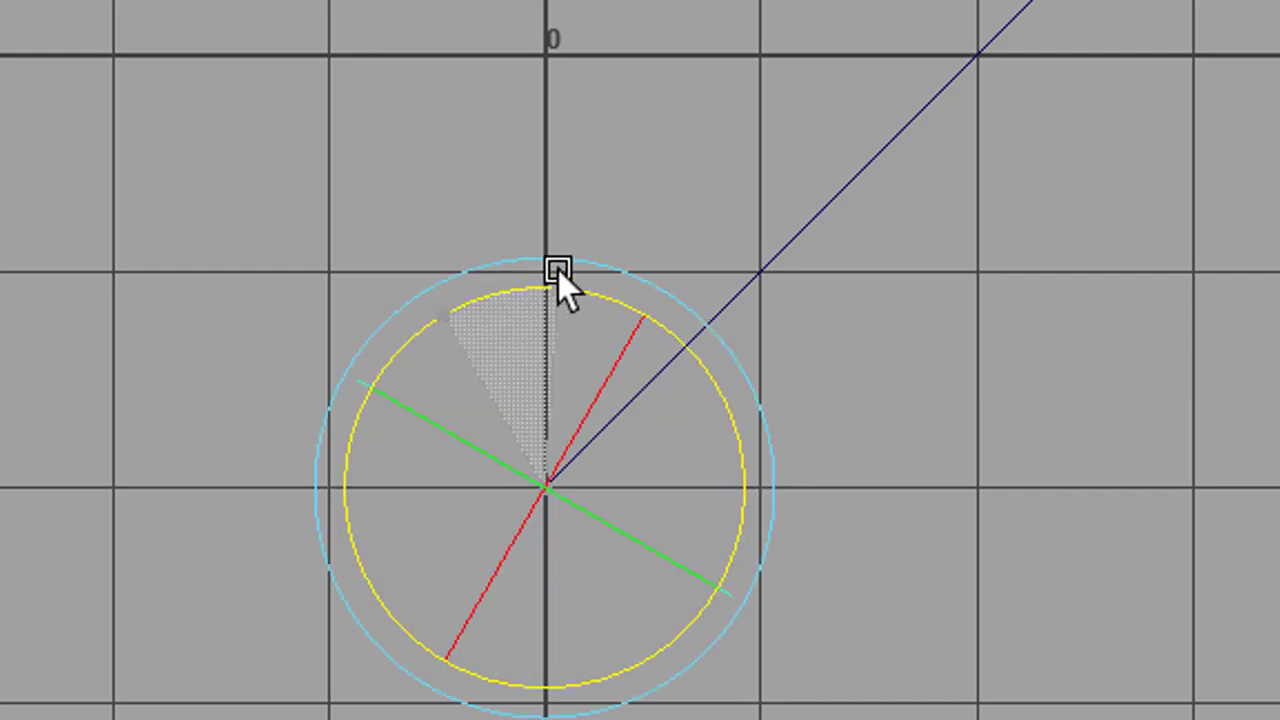
left_click_drag(560, 276, 600, 268)
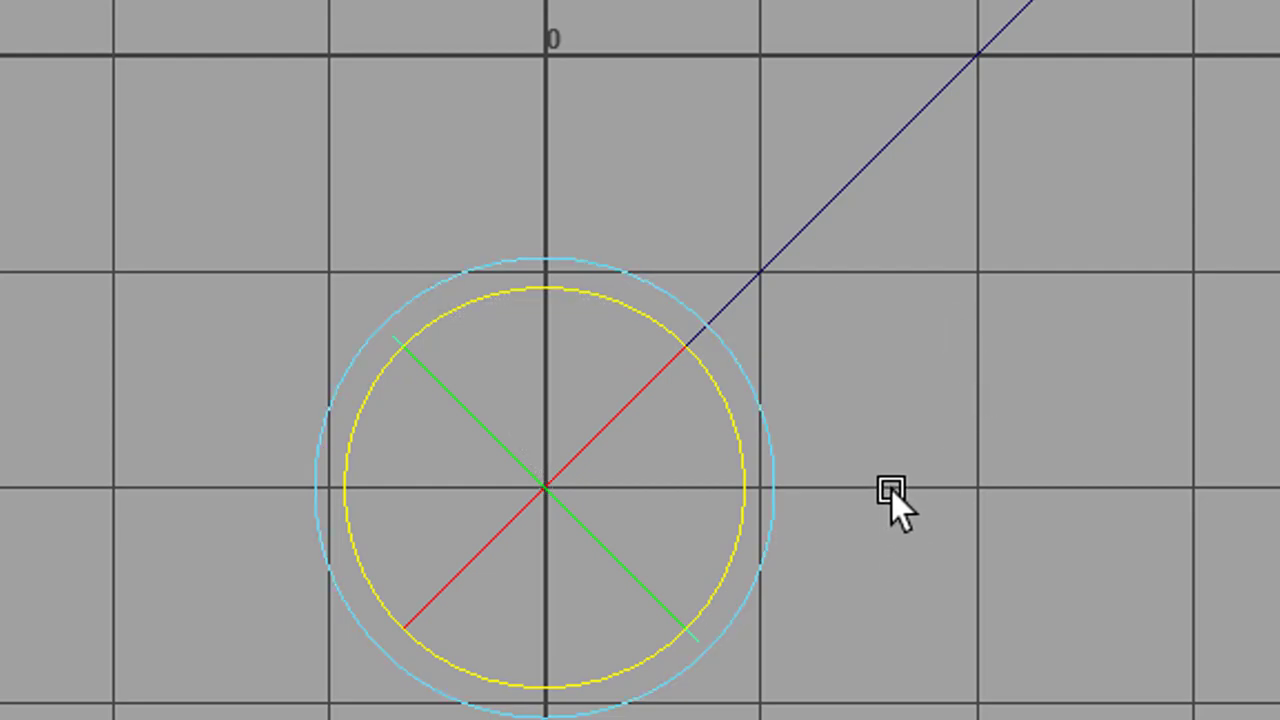
mouse_move(1064, 374)
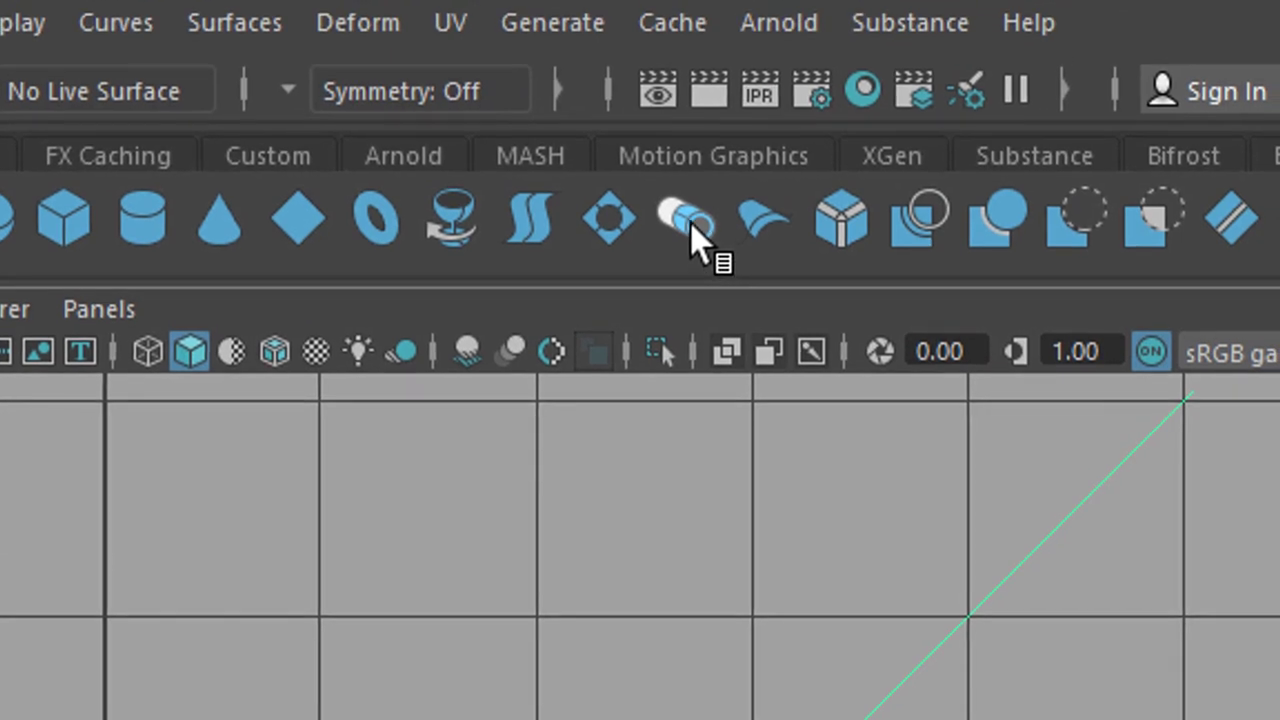
Step: Extrude nurbsCircle1 along the diagonal path curve into a tube (extrude1) and preview it in playback
left_click(236, 22)
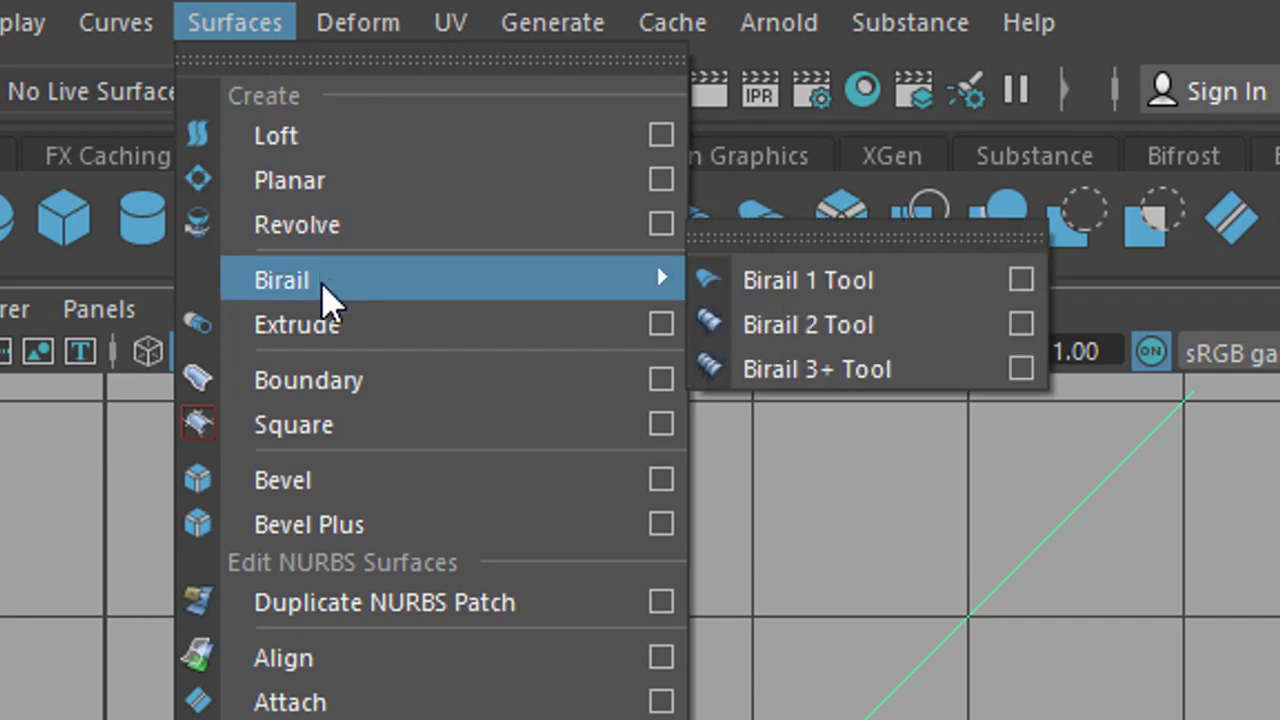
left_click(296, 324)
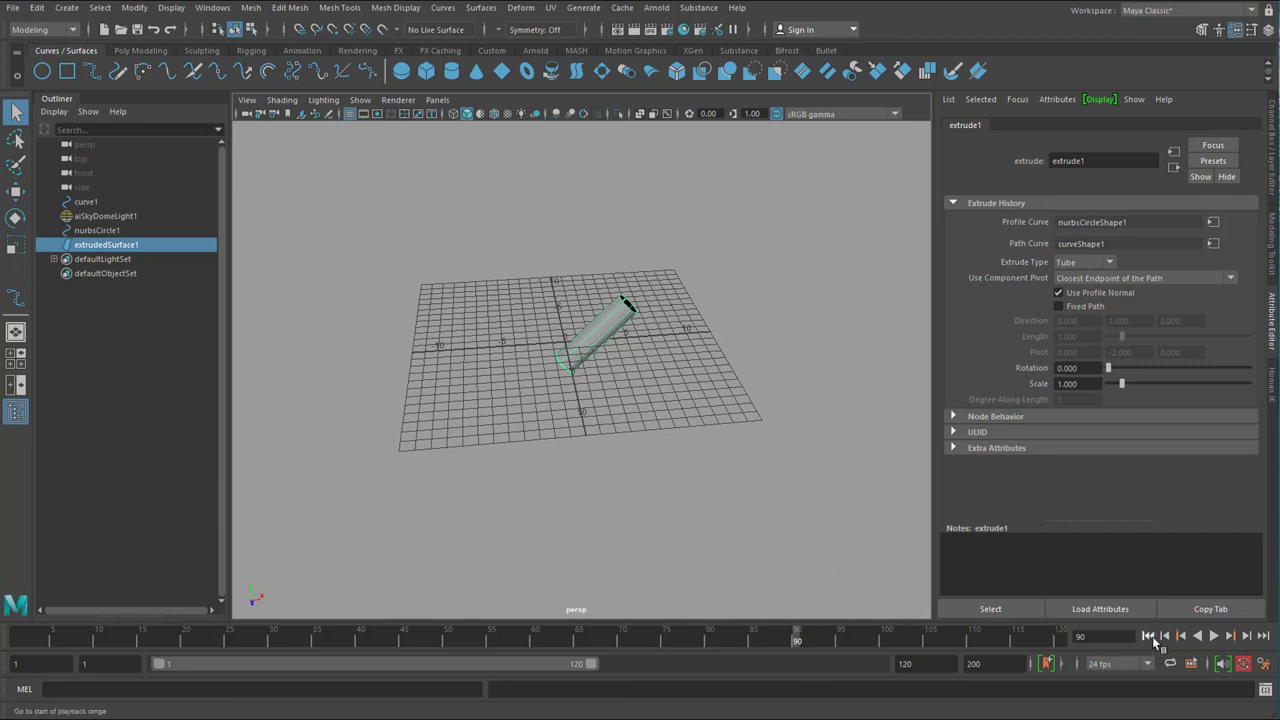
left_click(1208, 636)
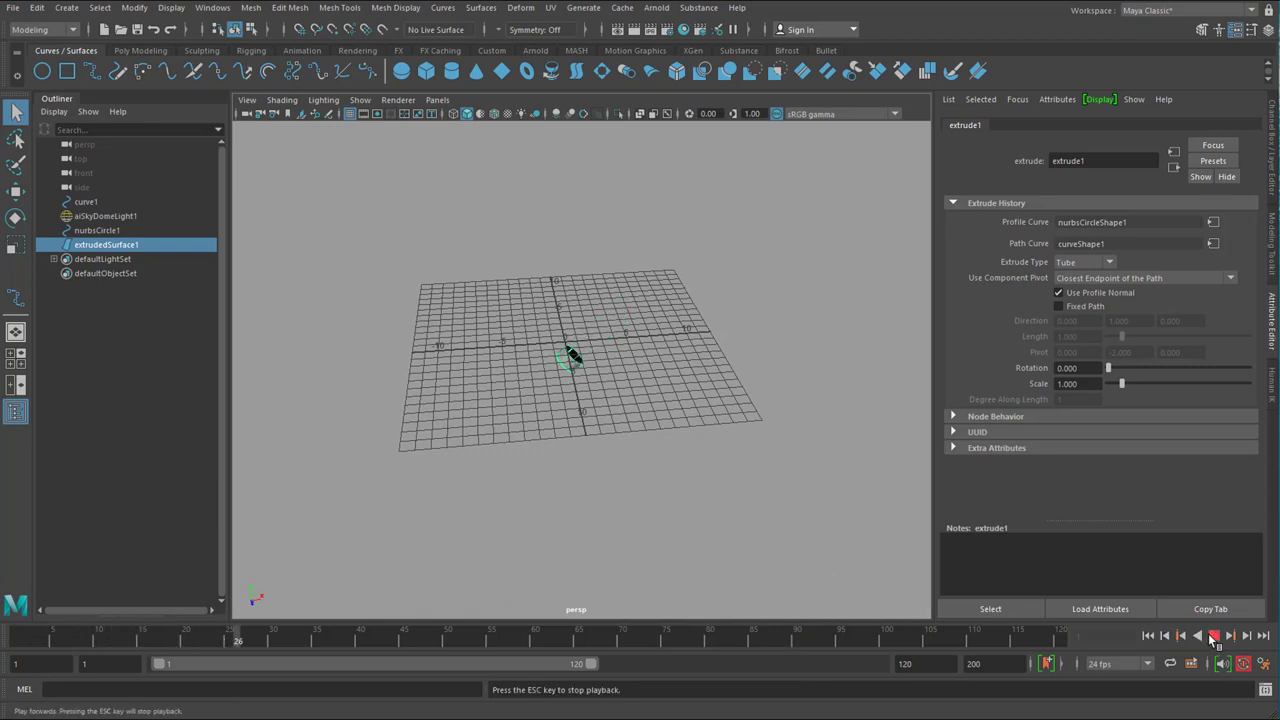
left_click(1208, 636)
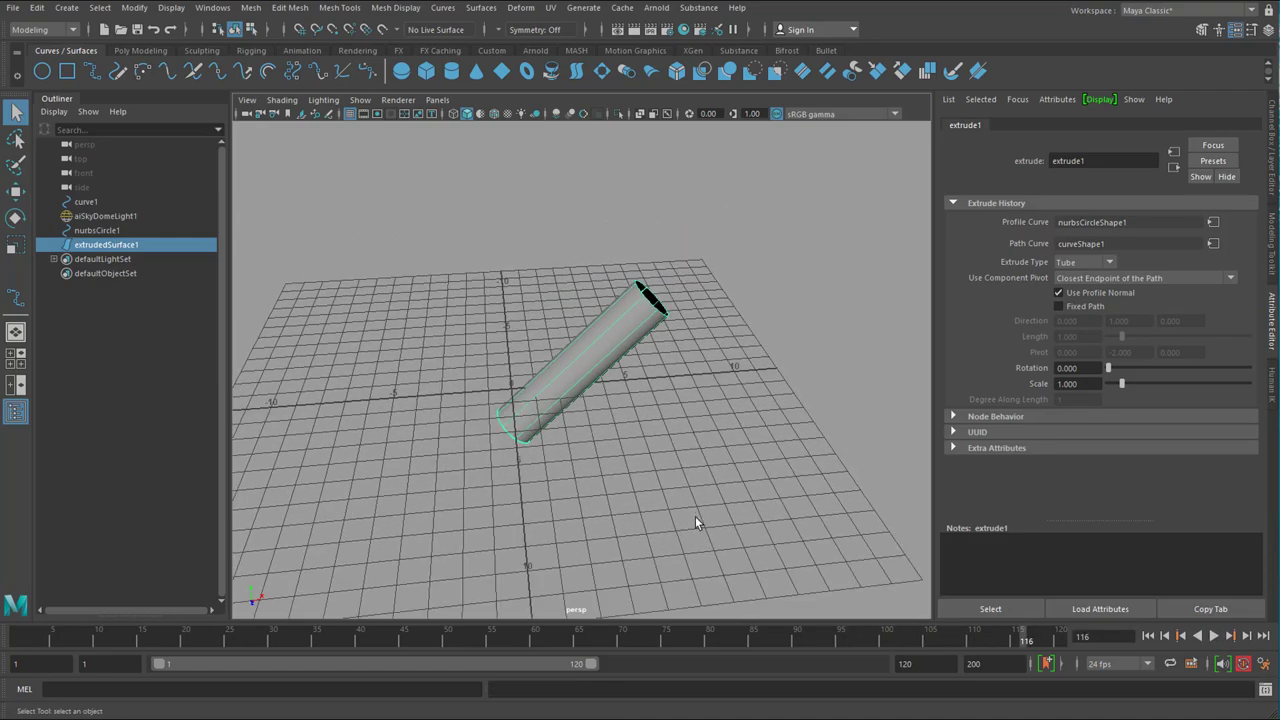
left_click_drag(696, 524, 604, 516)
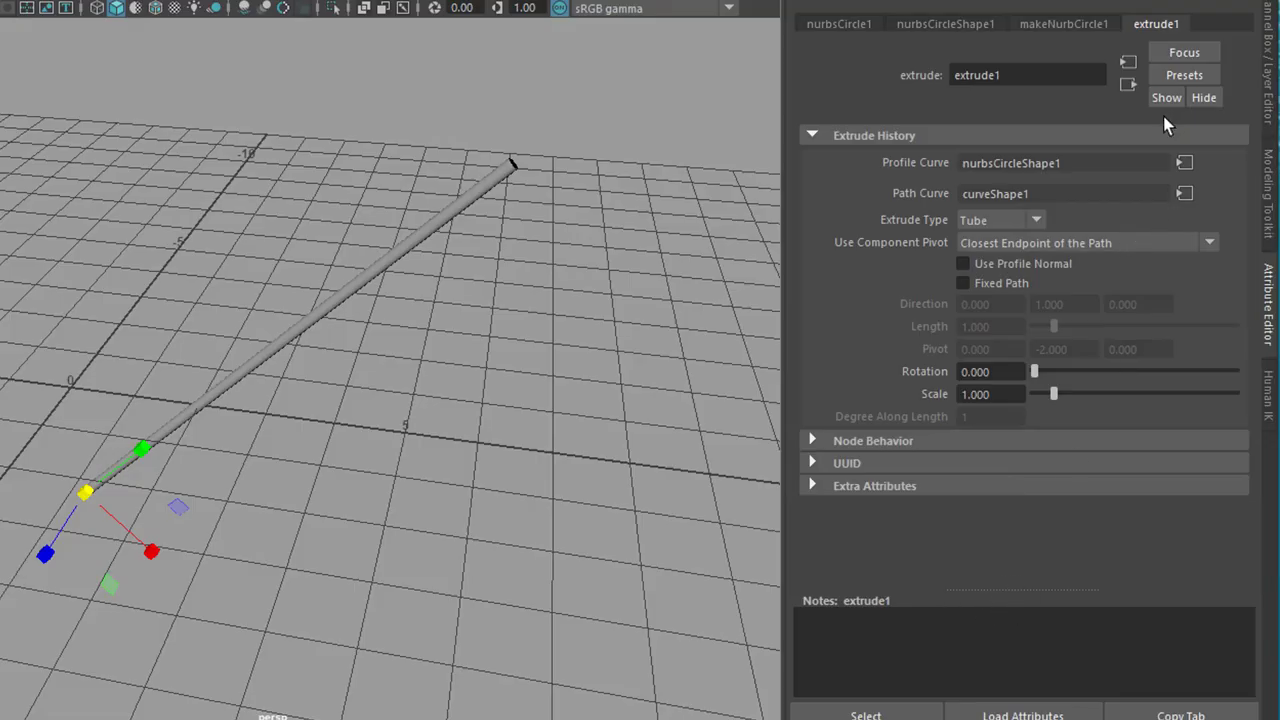
Step: Try extrude1's Scale at wider, zero and slight-taper values, leaving it back at 1
left_click_drag(1052, 392, 1090, 392)
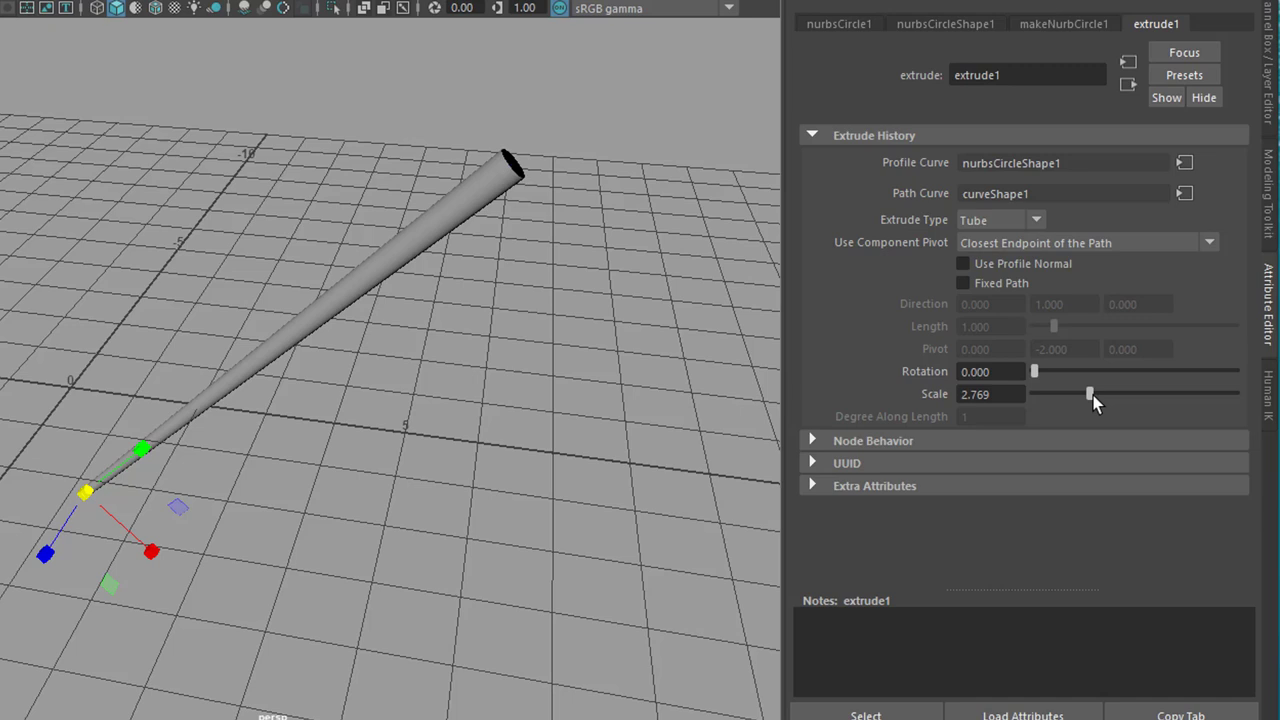
left_click_drag(1090, 392, 1158, 392)
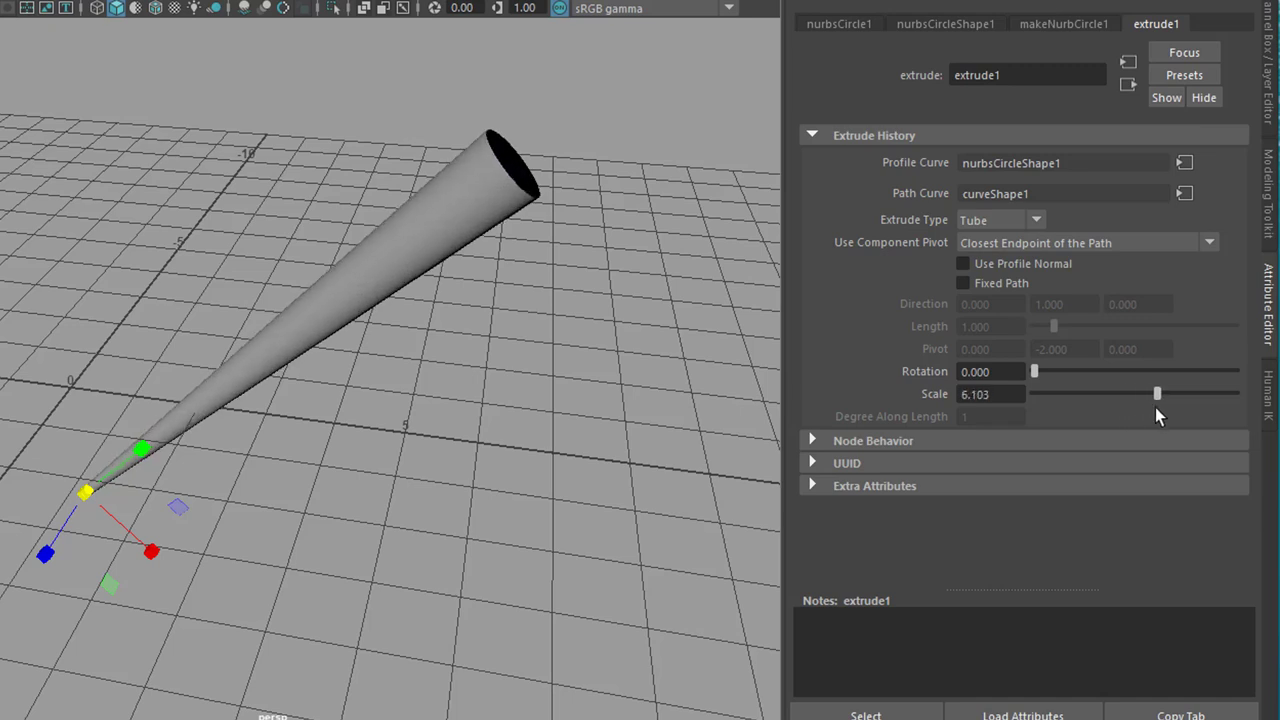
left_click_drag(1156, 392, 1034, 392)
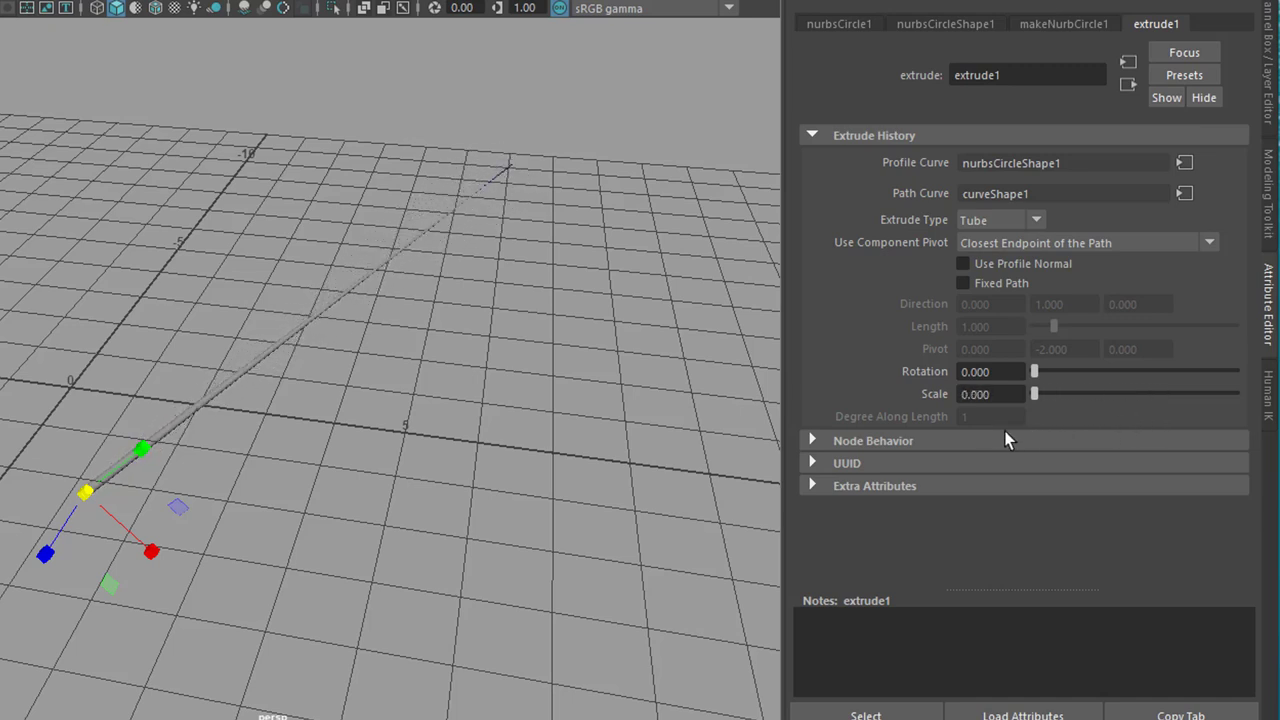
left_click_drag(1036, 392, 1048, 392)
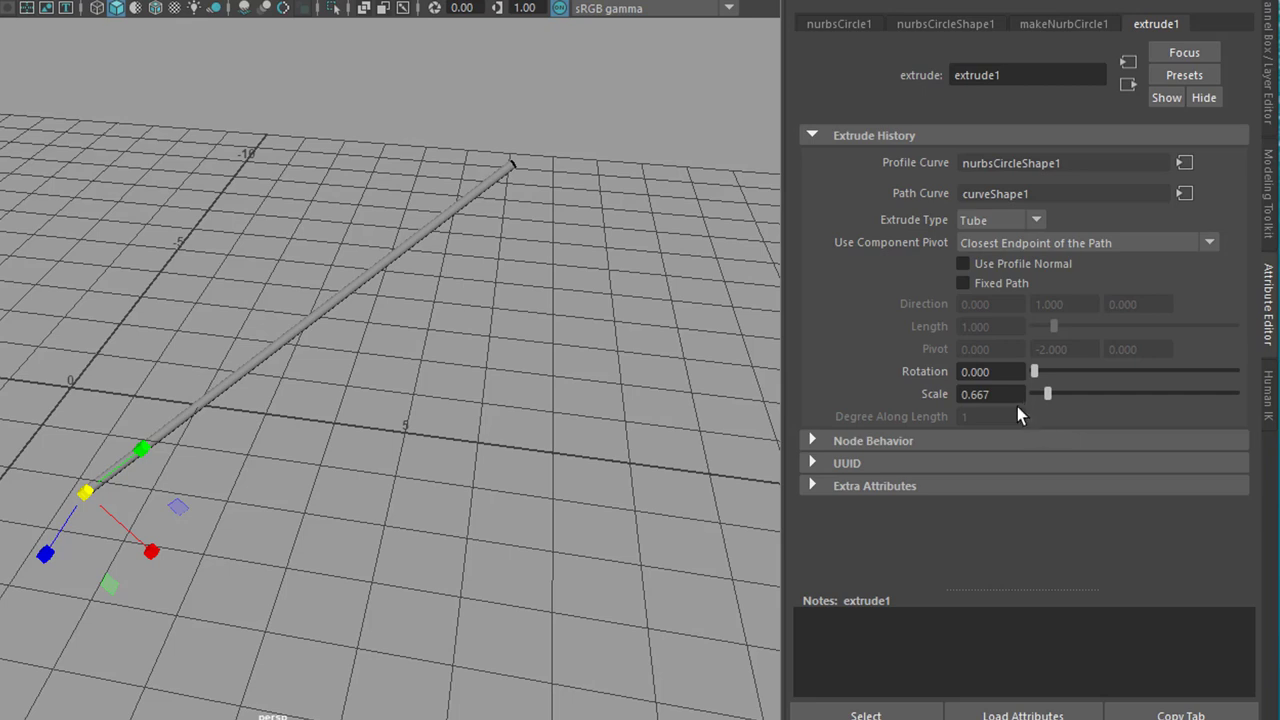
left_click(990, 394)
type("1.000")
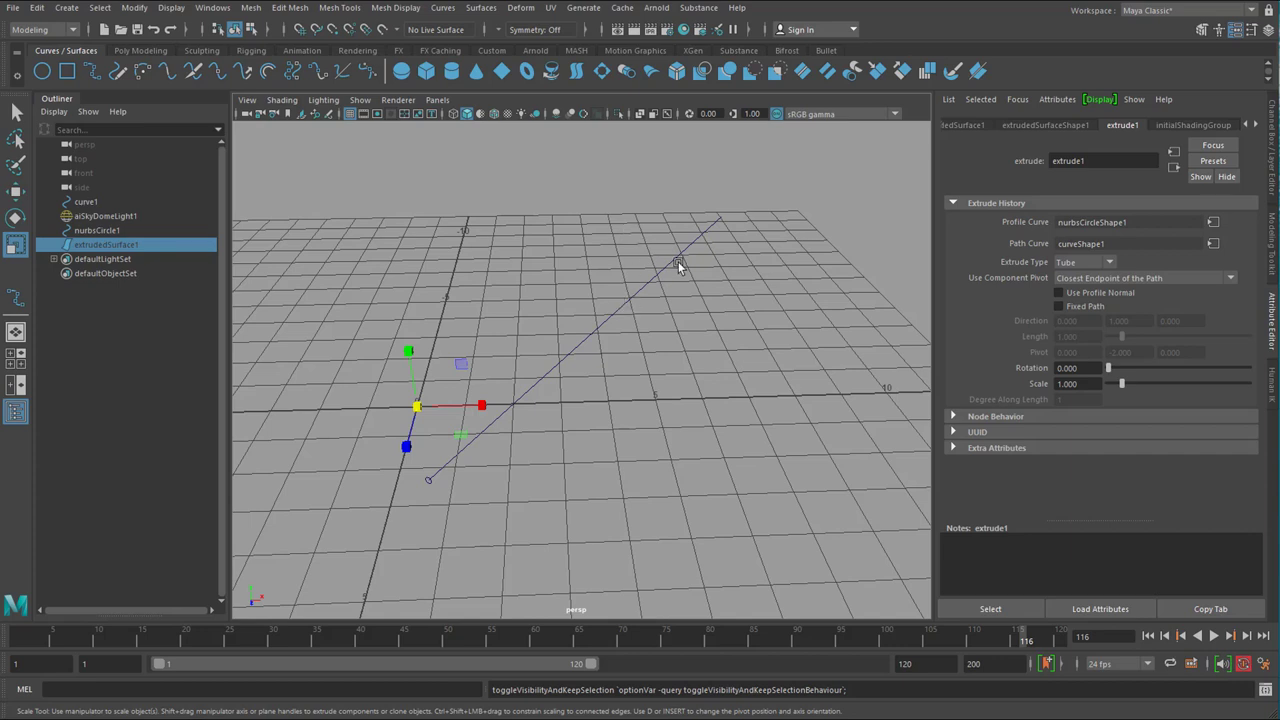
Step: Get the clover.mel brush from the Paint_Effects Flowers examples via Generate > Get Brush
left_click(606, 8)
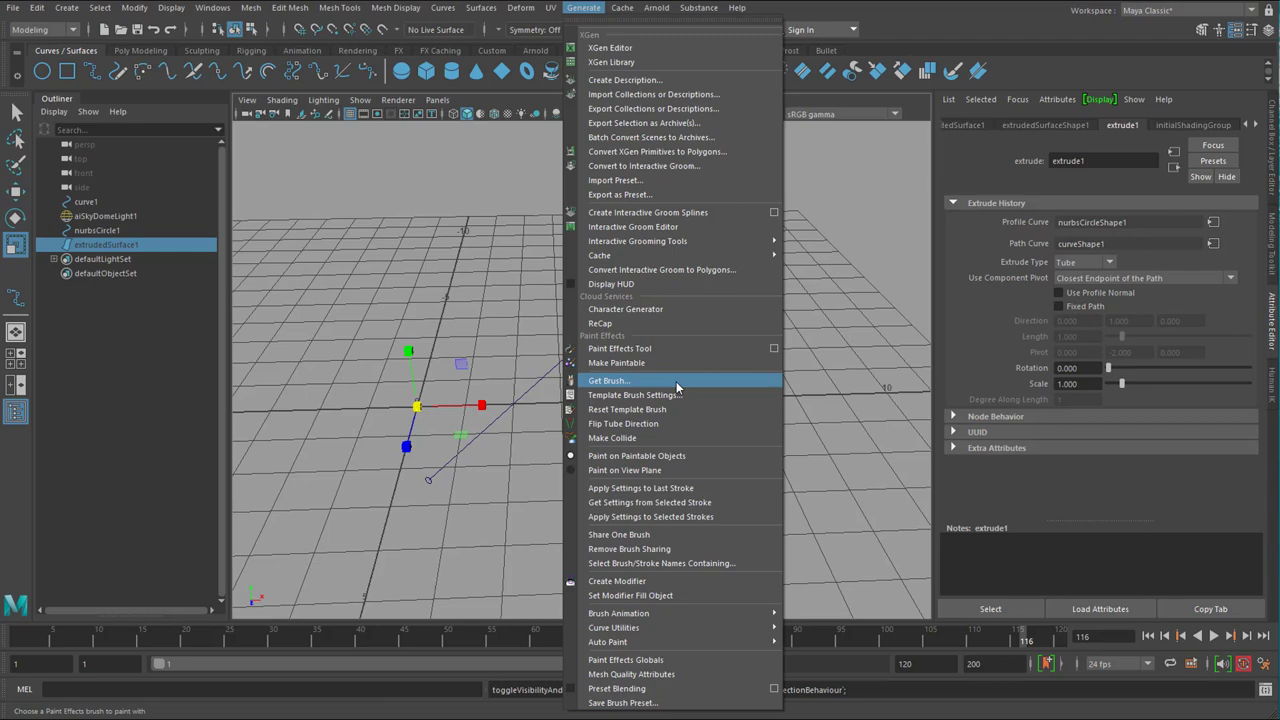
left_click(608, 380)
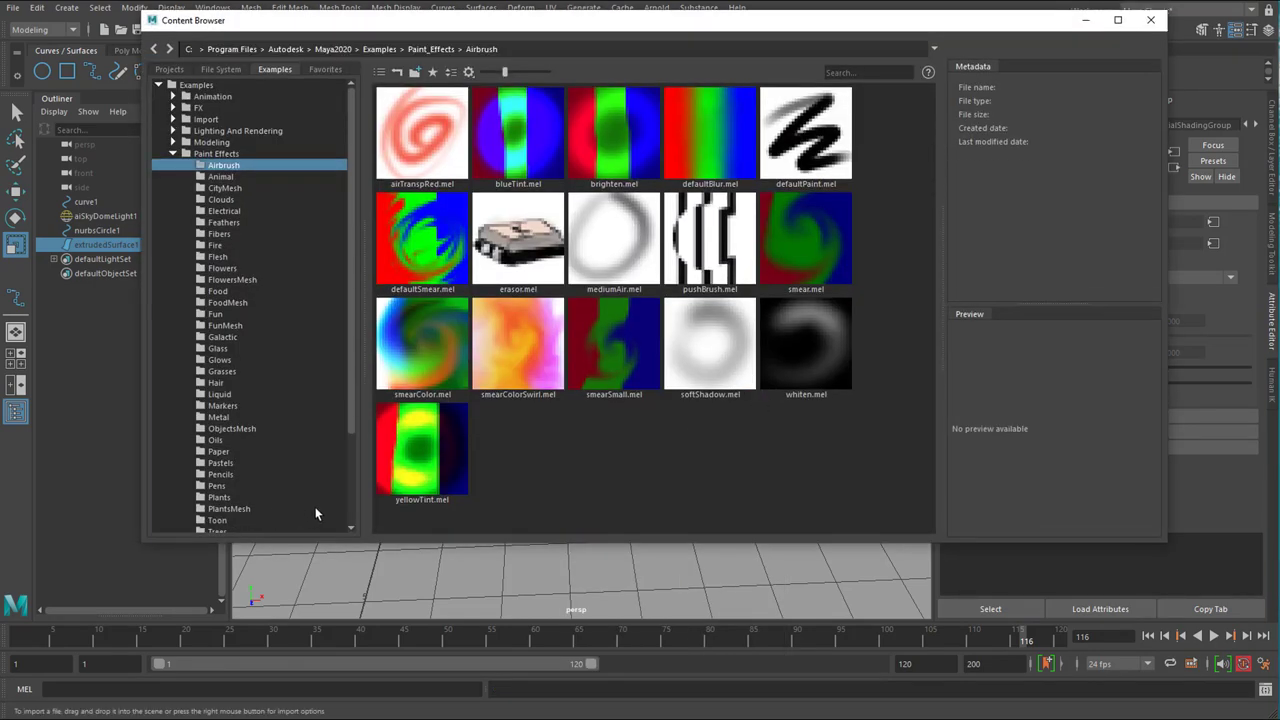
mouse_move(208, 394)
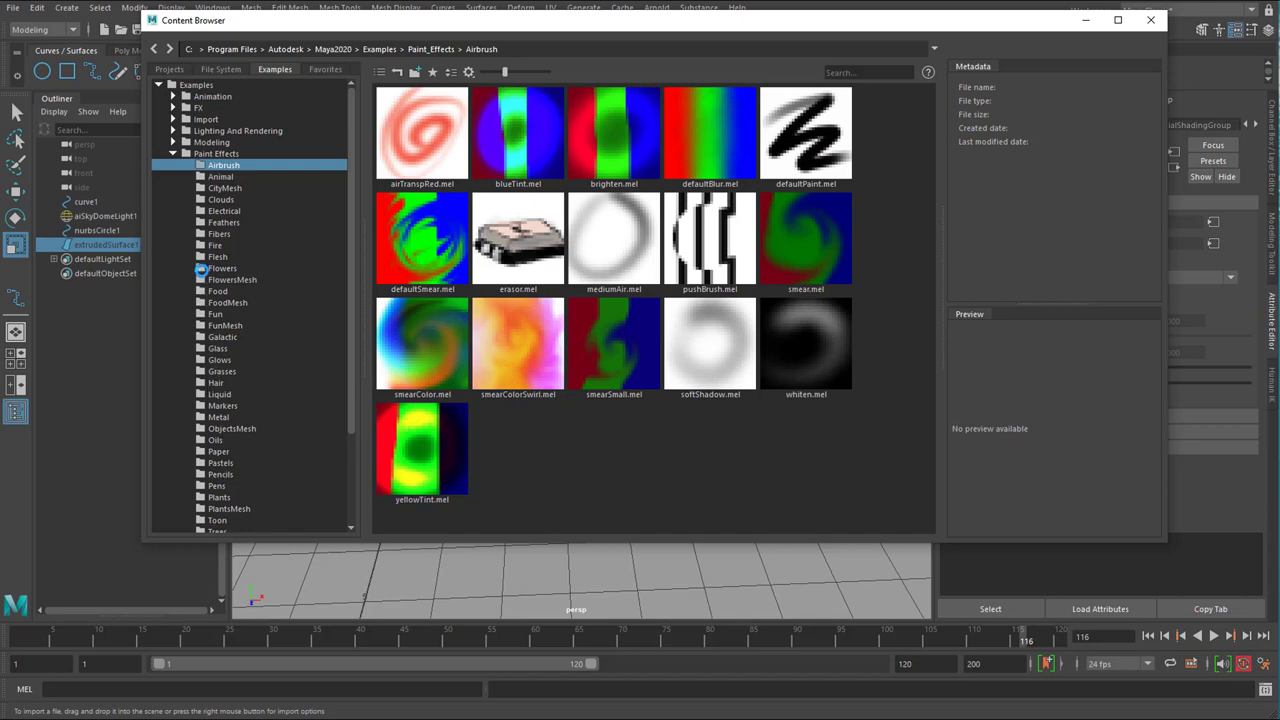
left_click(222, 268)
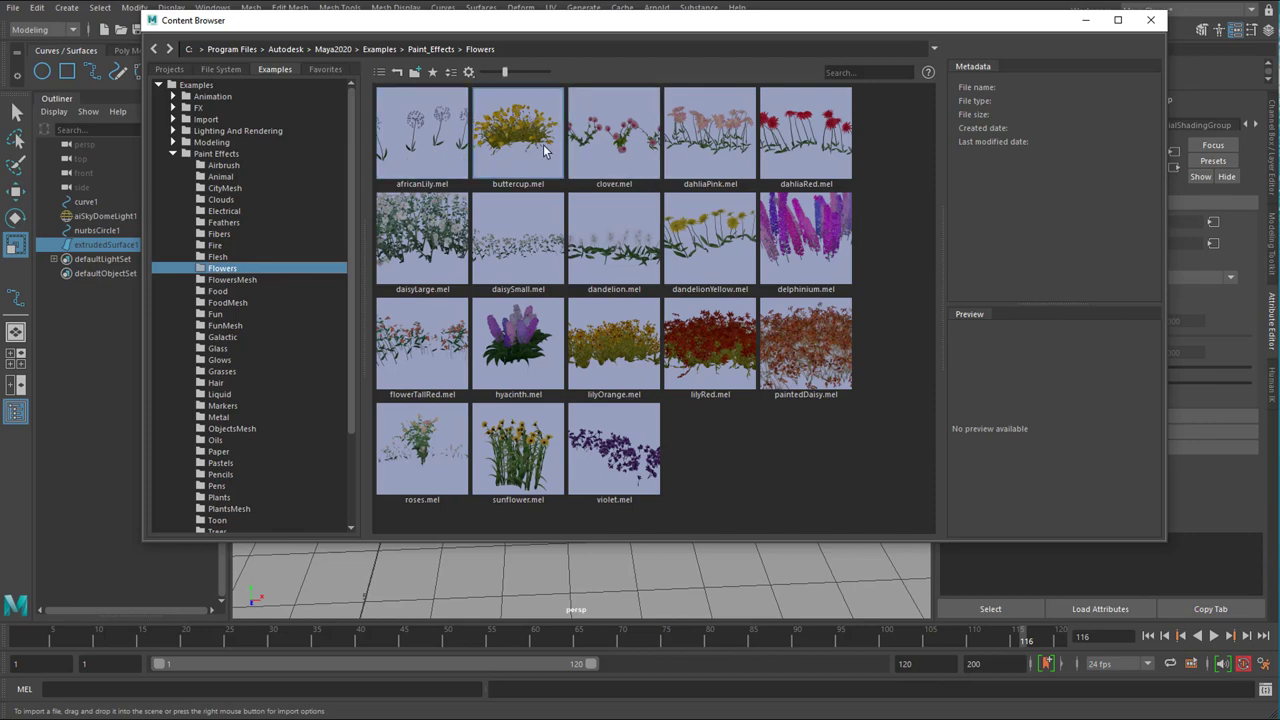
left_click(614, 132)
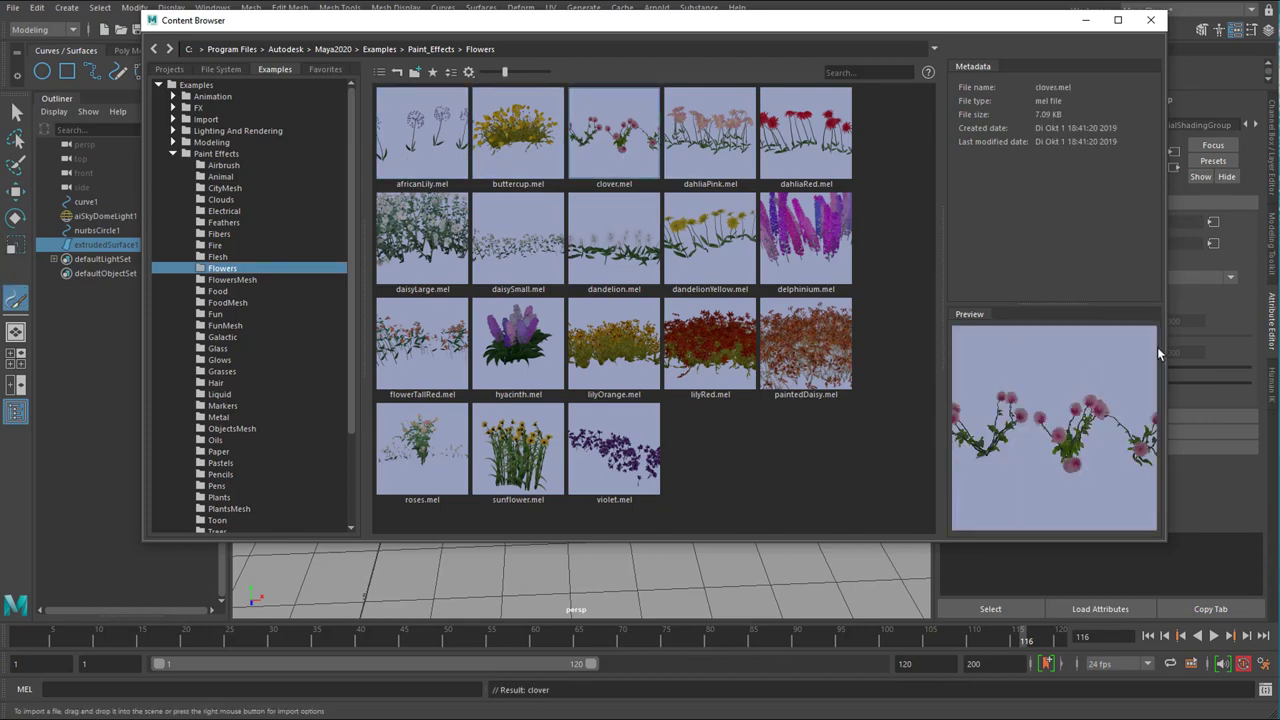
mouse_move(1154, 22)
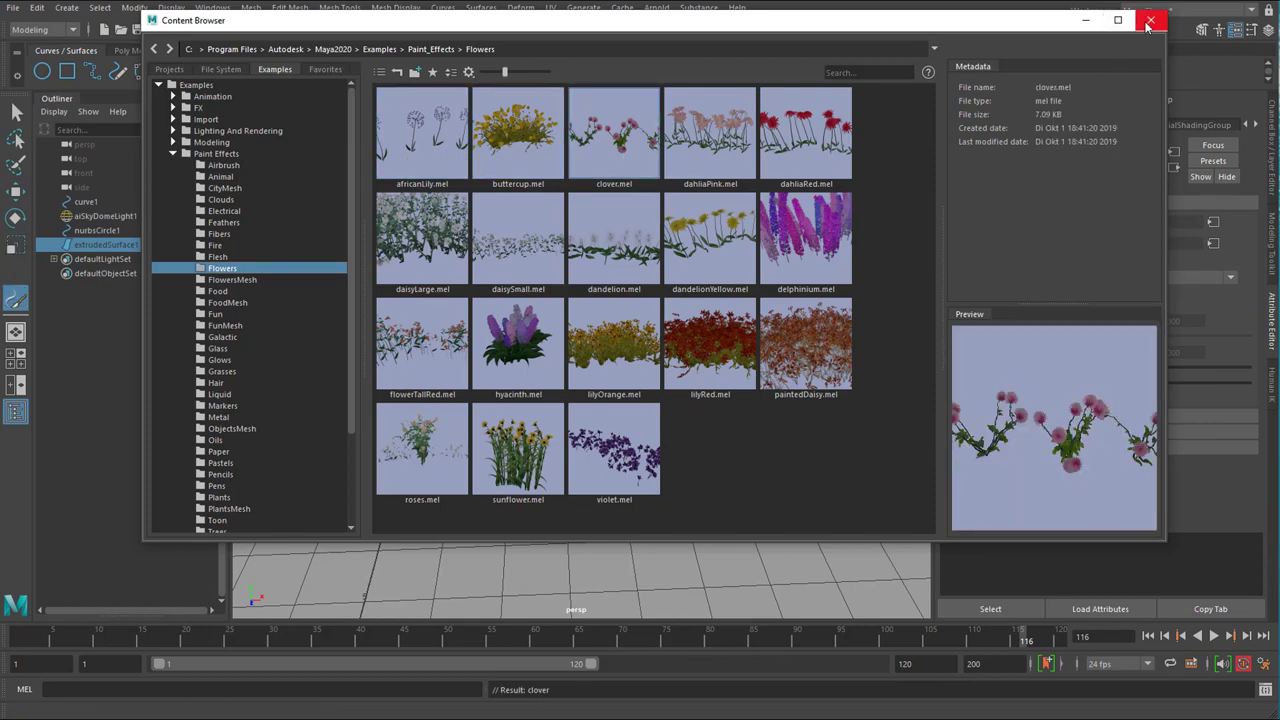
left_click(1150, 20)
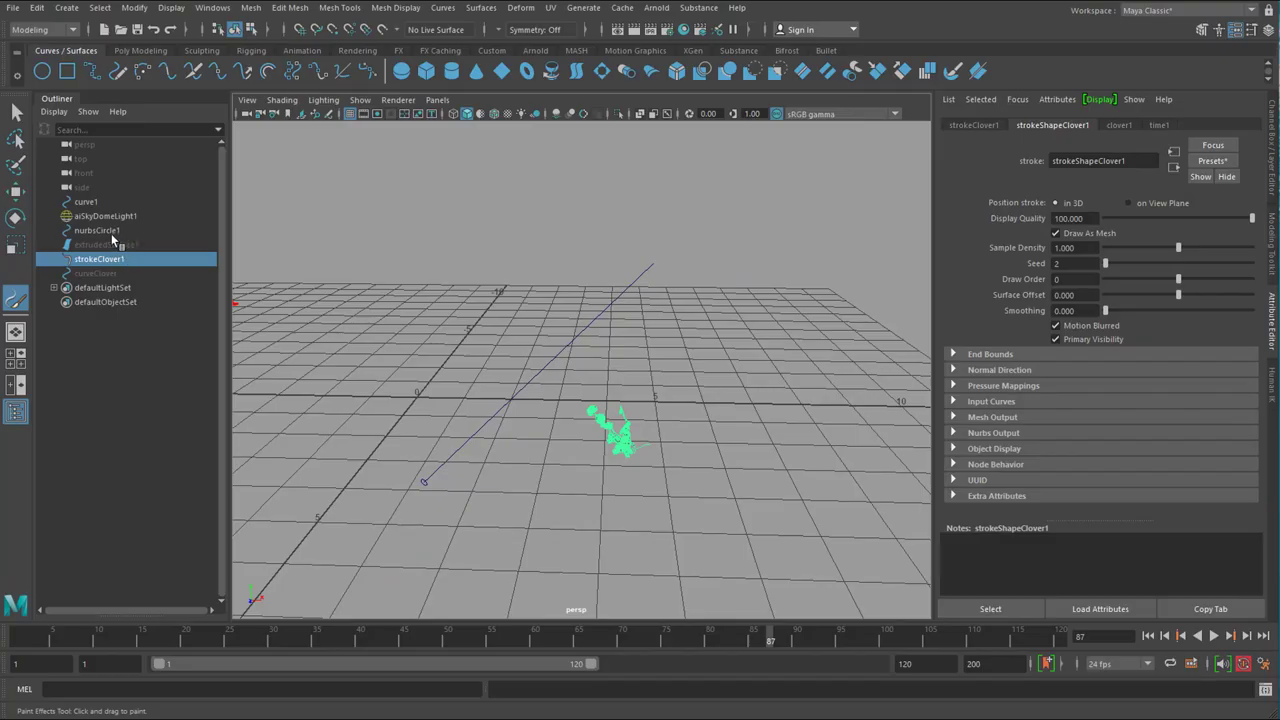
Step: Attach the clover brush to curve1 with Attach Brush to Curves, creating stroke1
left_click(92, 200)
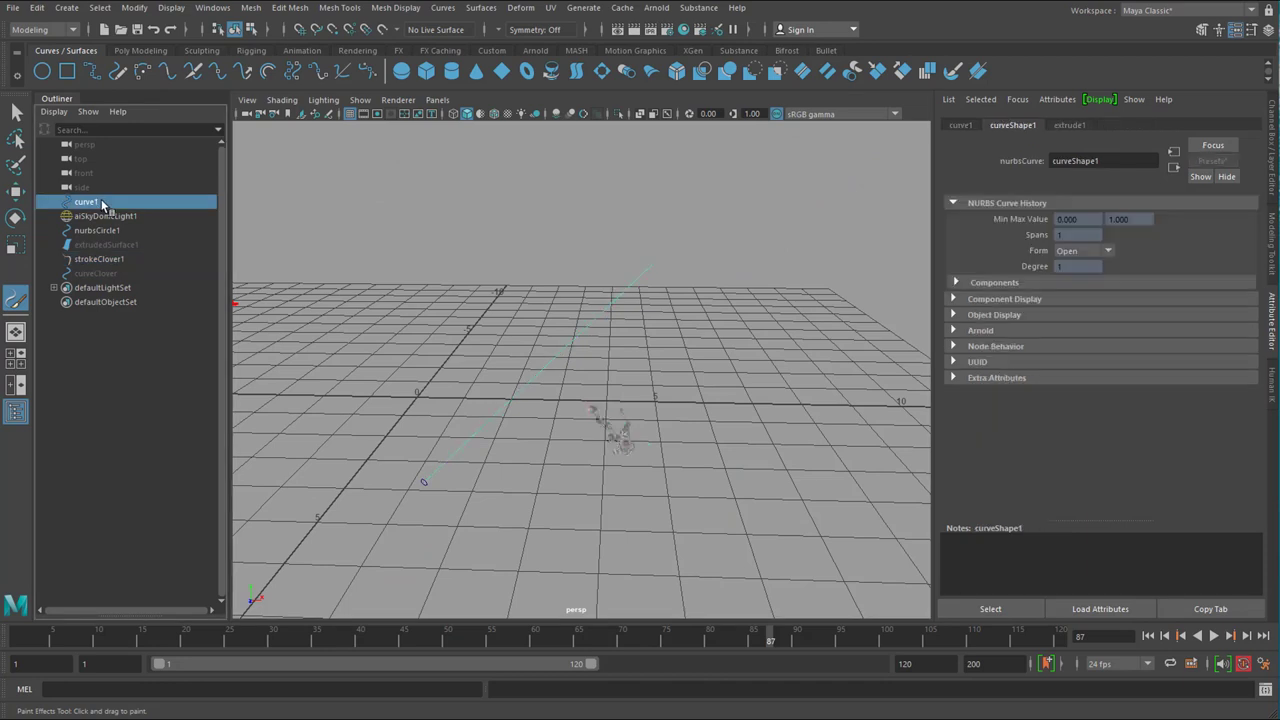
left_click(582, 8)
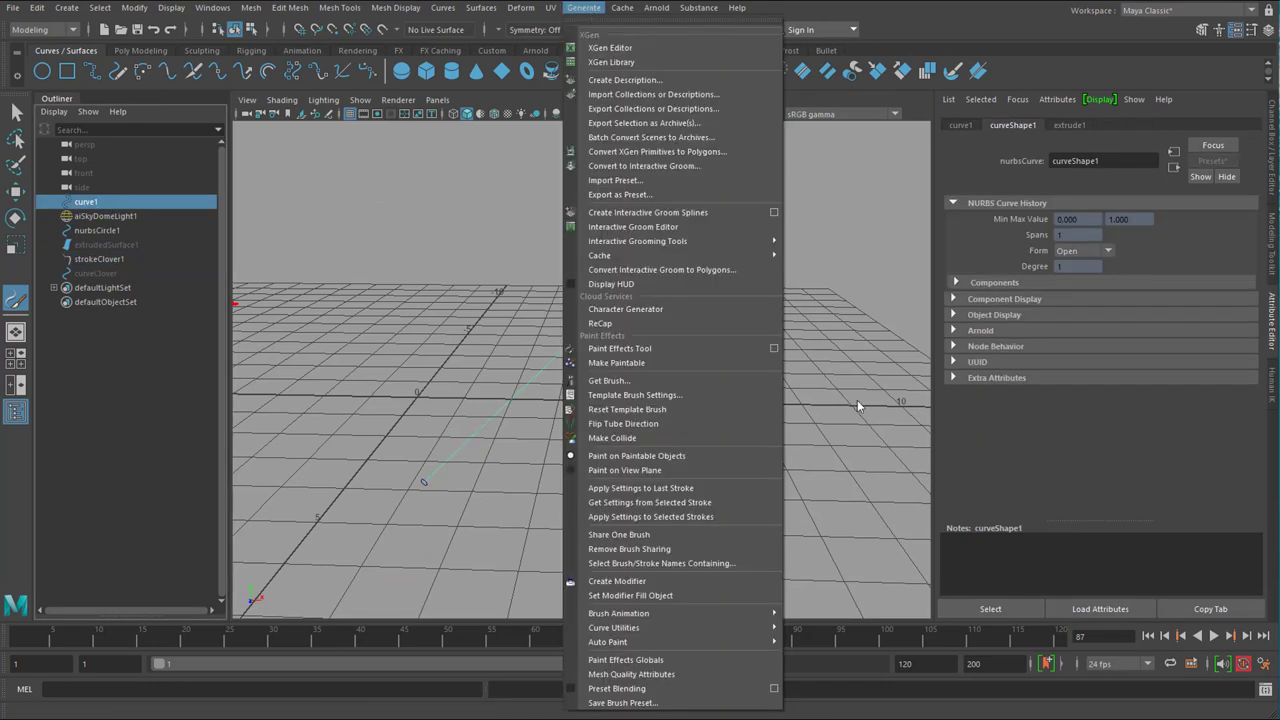
mouse_move(626, 628)
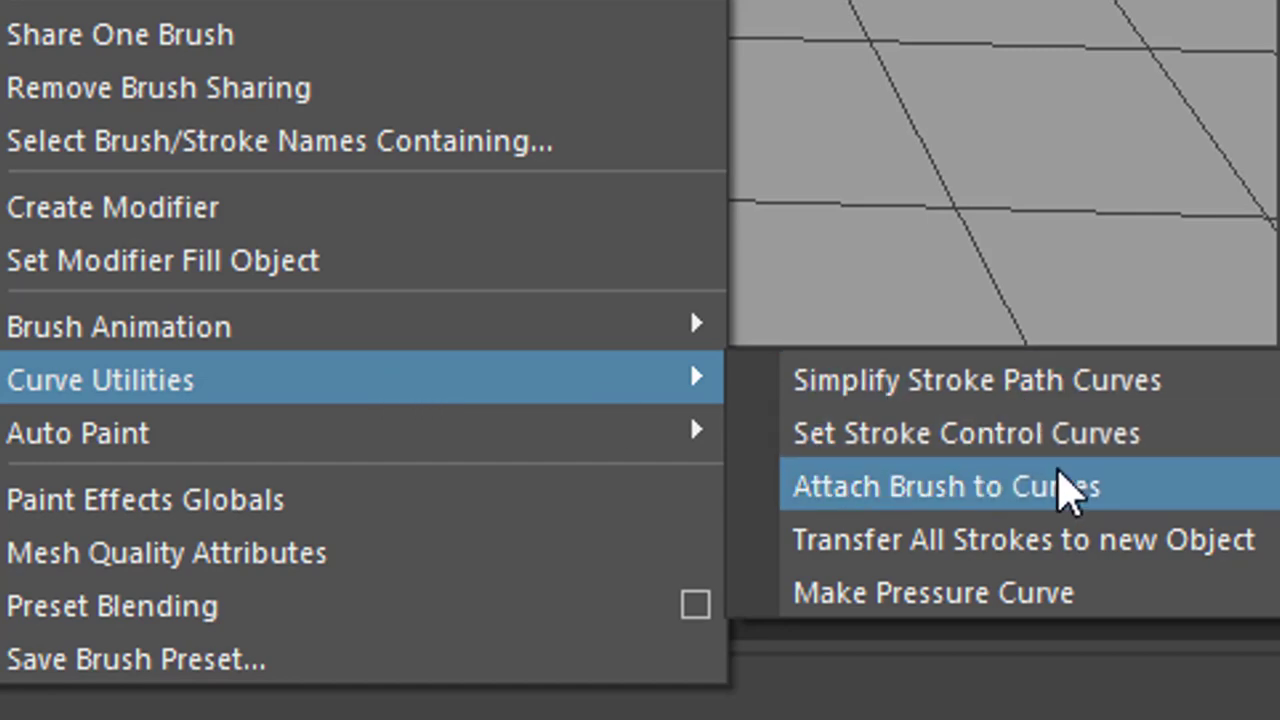
left_click(964, 486)
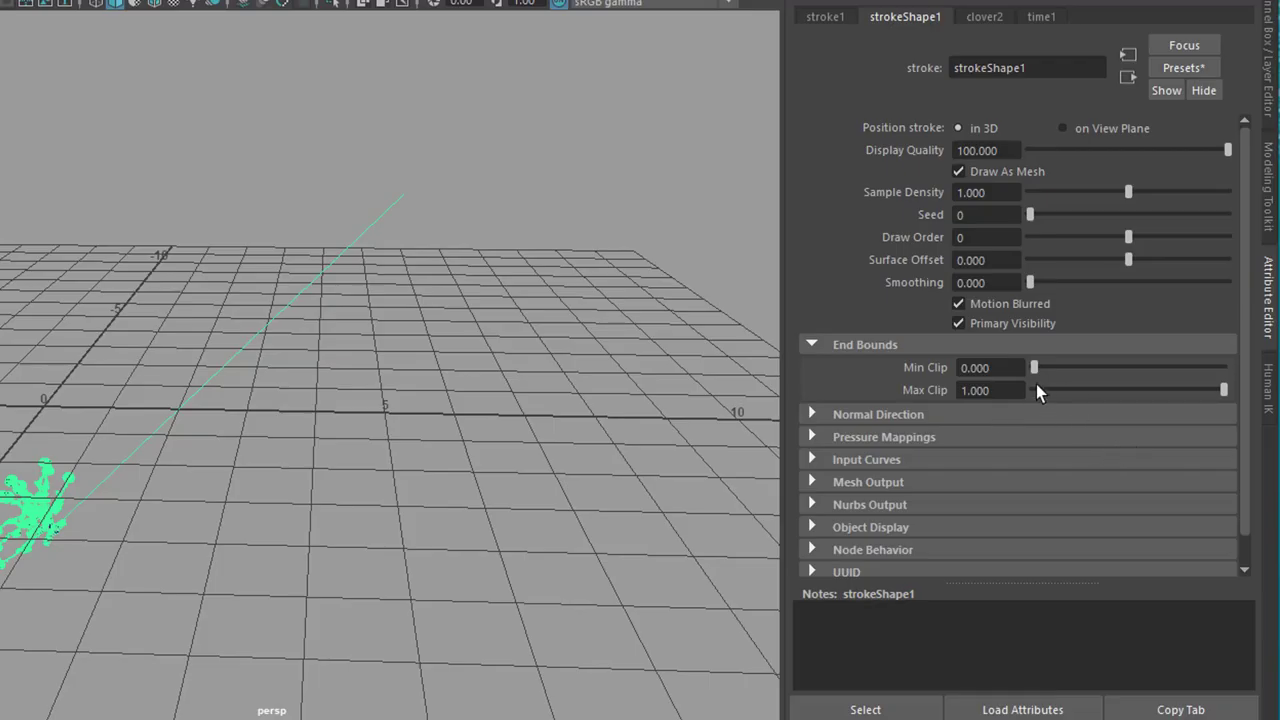
Step: Slide stroke1's Min Clip to move the clovers along the curve, then return it to 0
left_click_drag(1036, 368, 1168, 368)
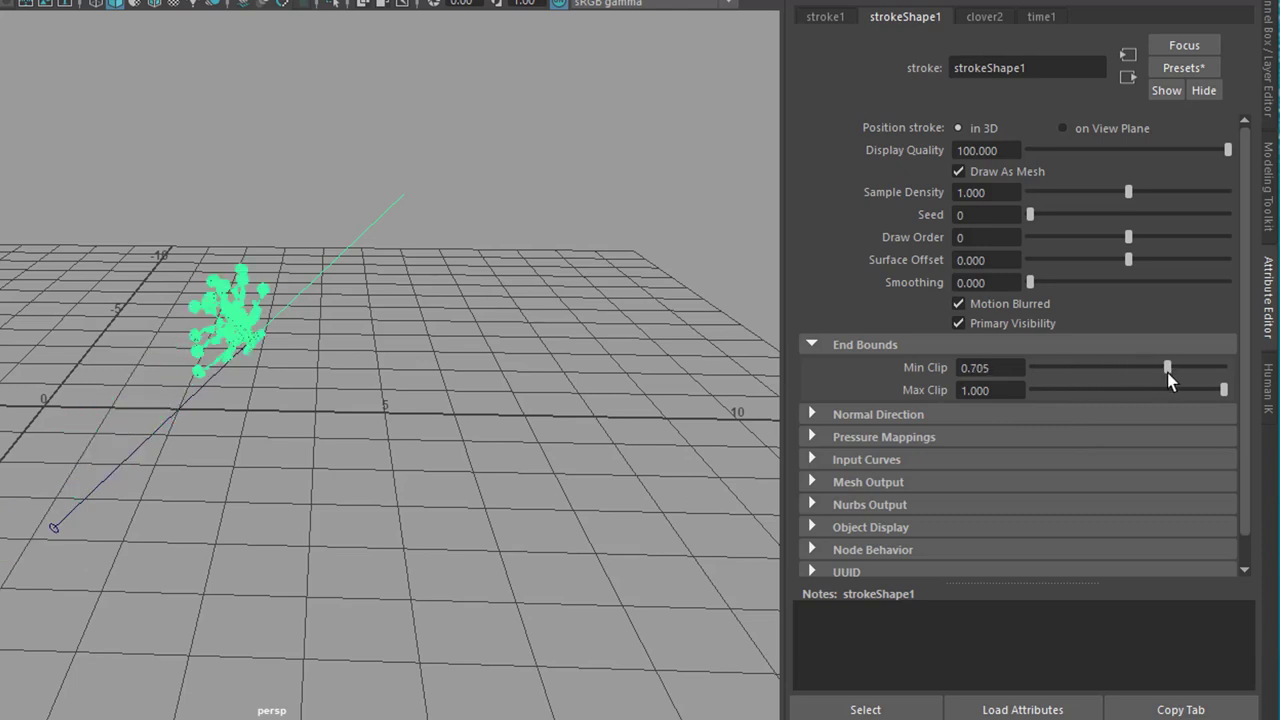
left_click_drag(1168, 368, 1124, 368)
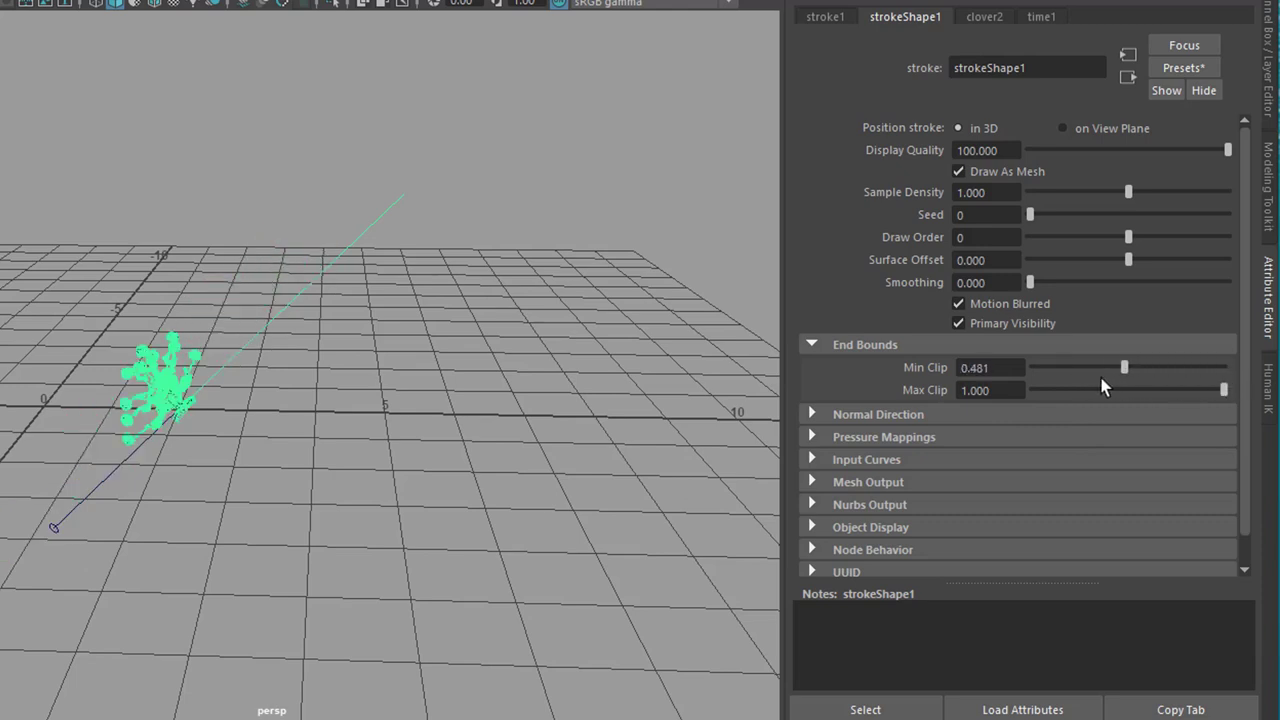
left_click_drag(1124, 368, 1200, 368)
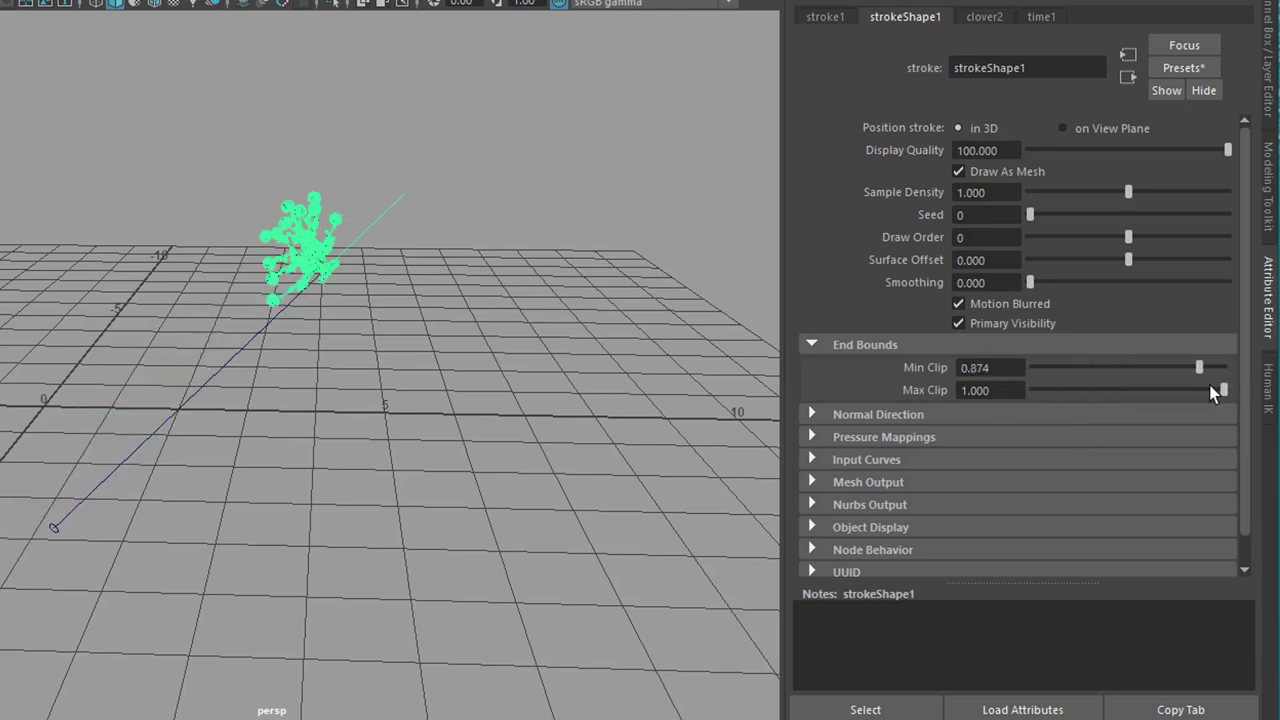
left_click_drag(1200, 368, 1224, 368)
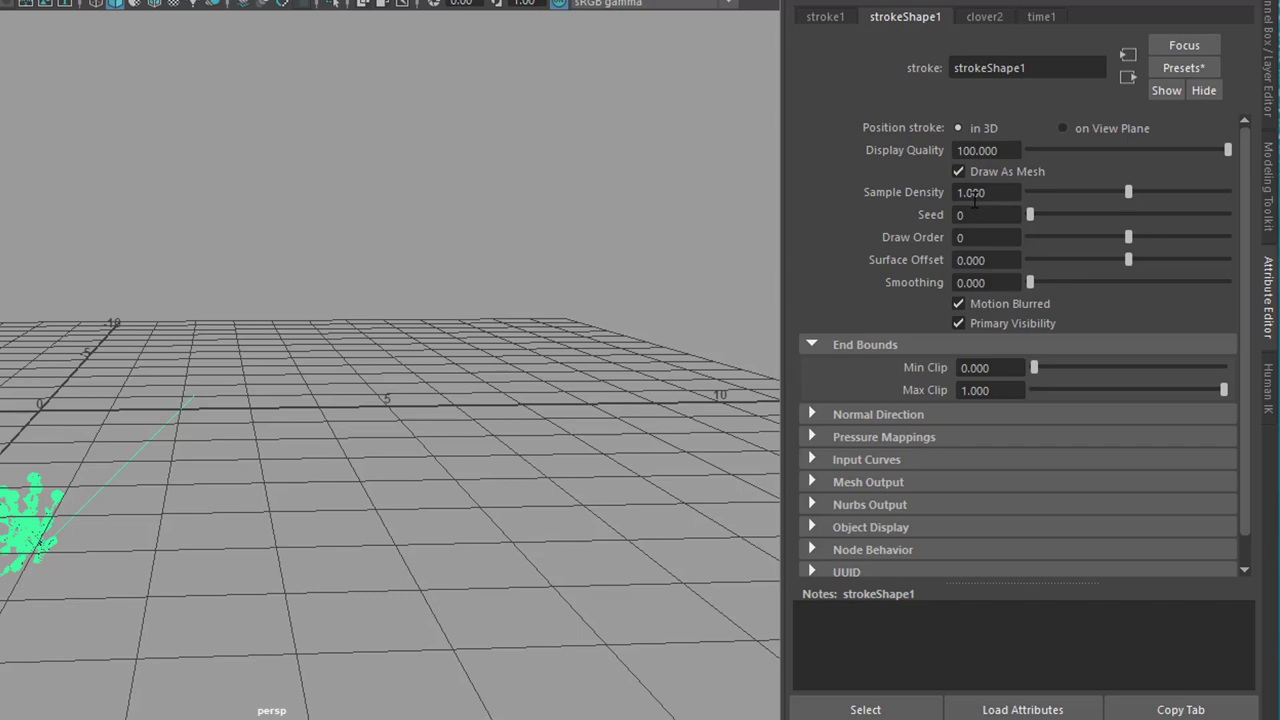
mouse_move(432, 532)
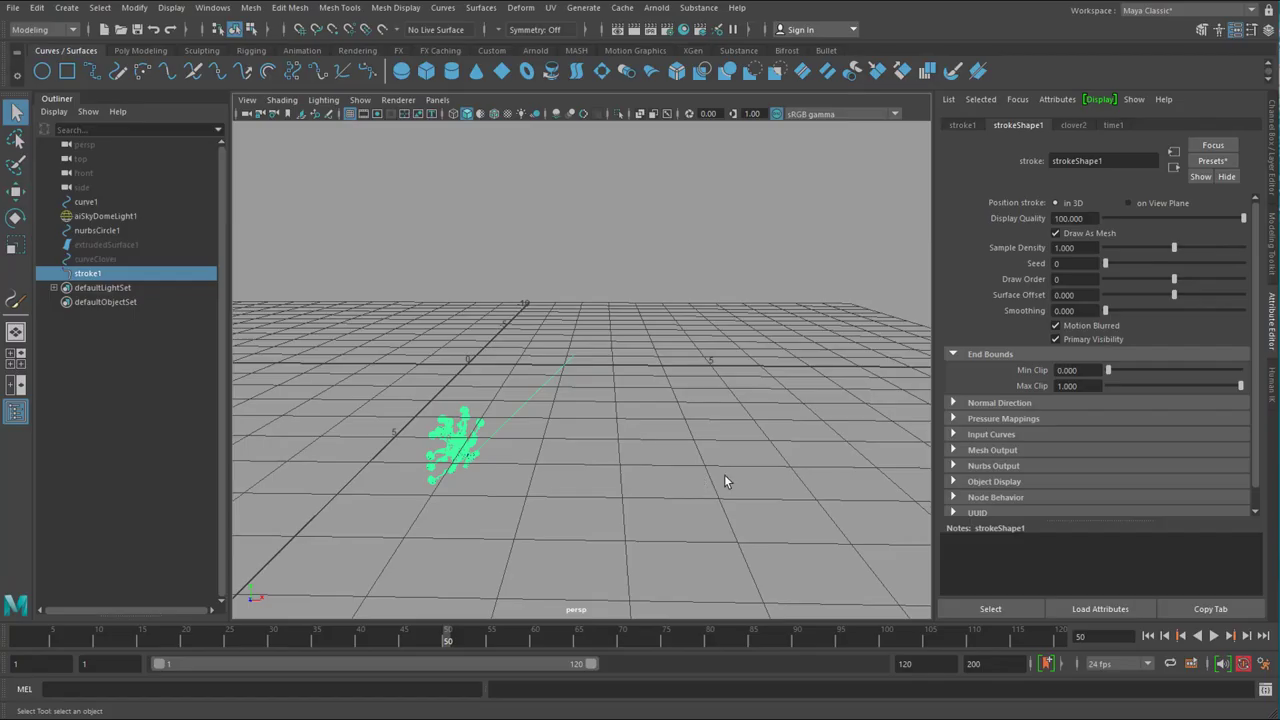
Step: Hide stroke1 and view the bare diagonal curve from the front camera
left_click_drag(724, 480, 692, 488)
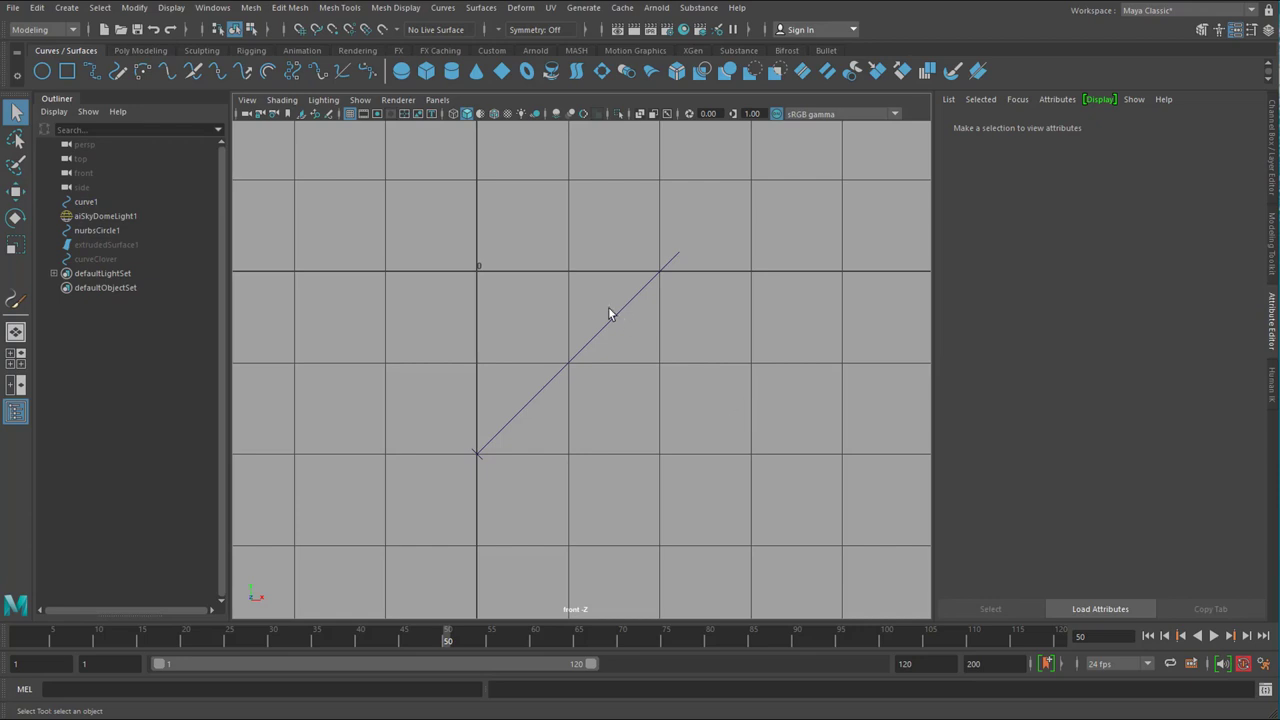
mouse_move(570, 318)
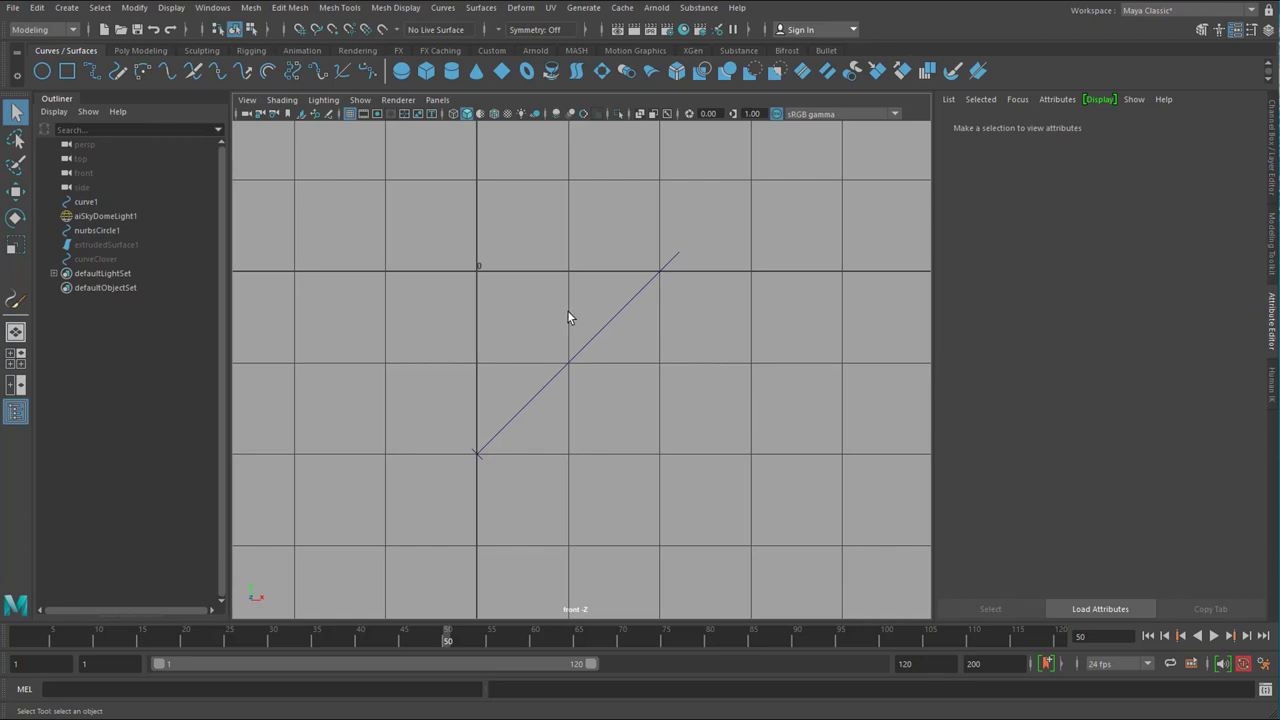
mouse_move(612, 348)
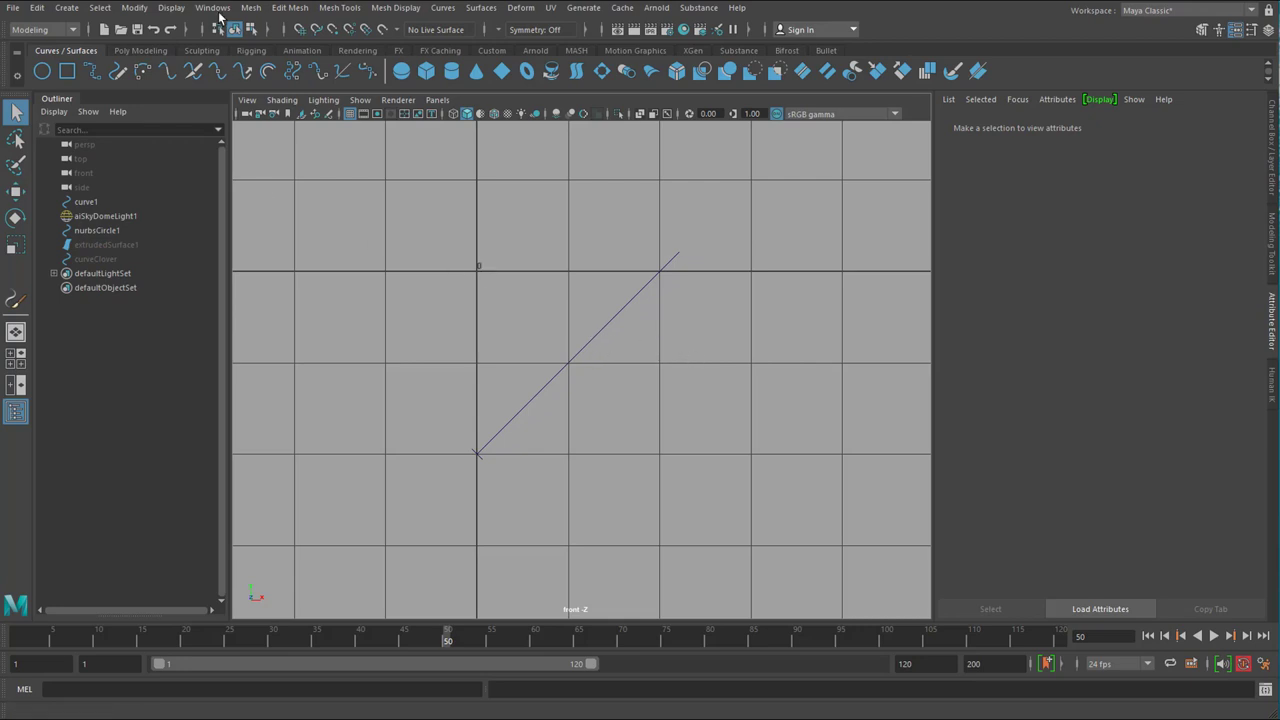
Step: Bring up the Colors settings window from Windows > Settings/Preferences
left_click(210, 8)
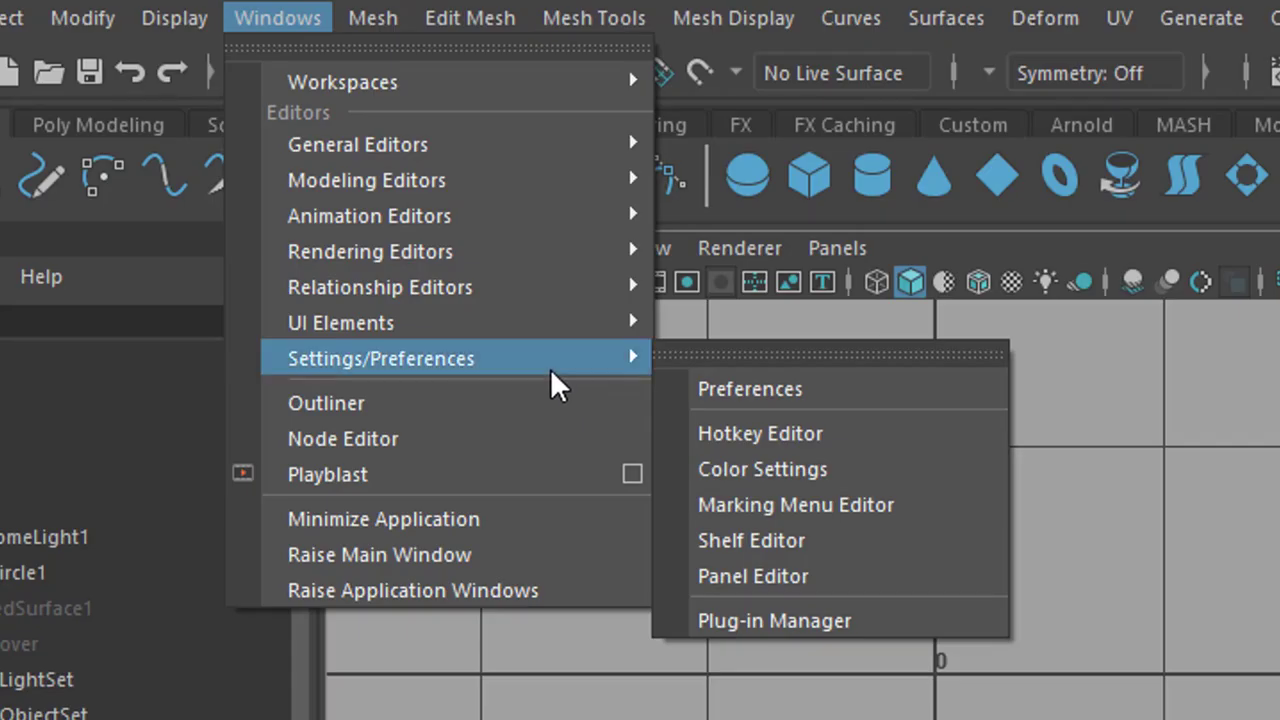
mouse_move(792, 488)
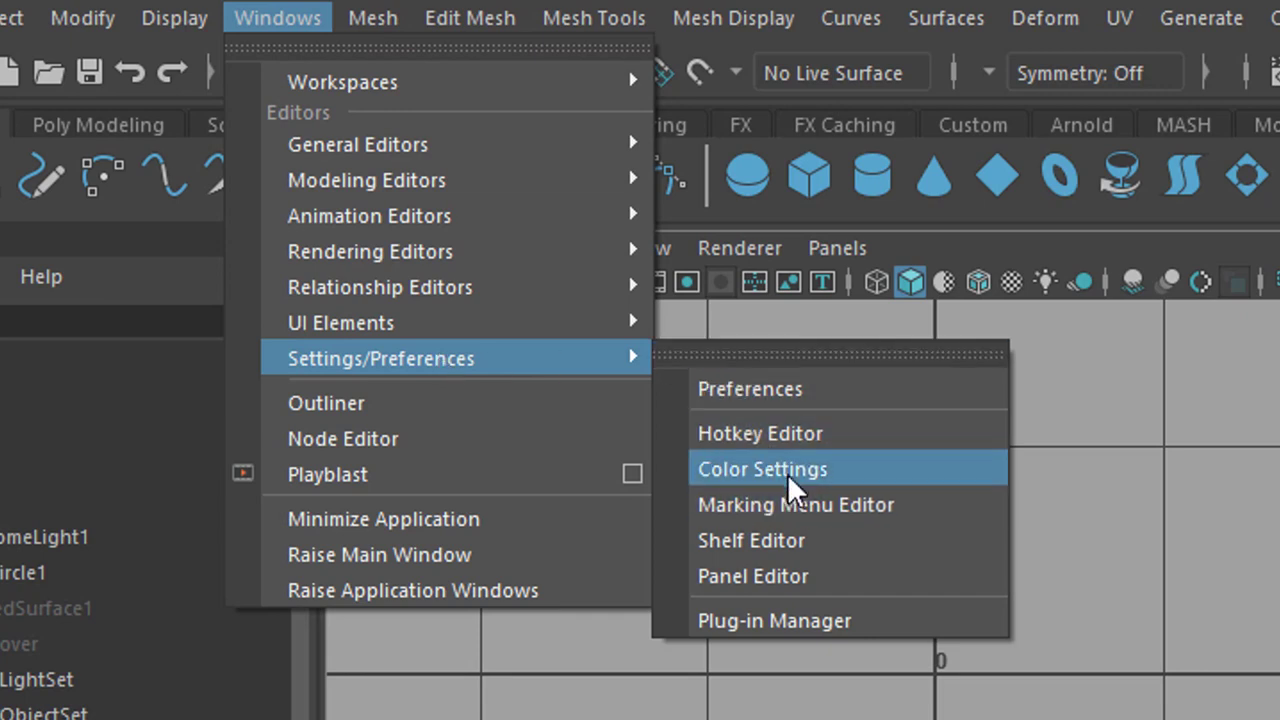
left_click(762, 468)
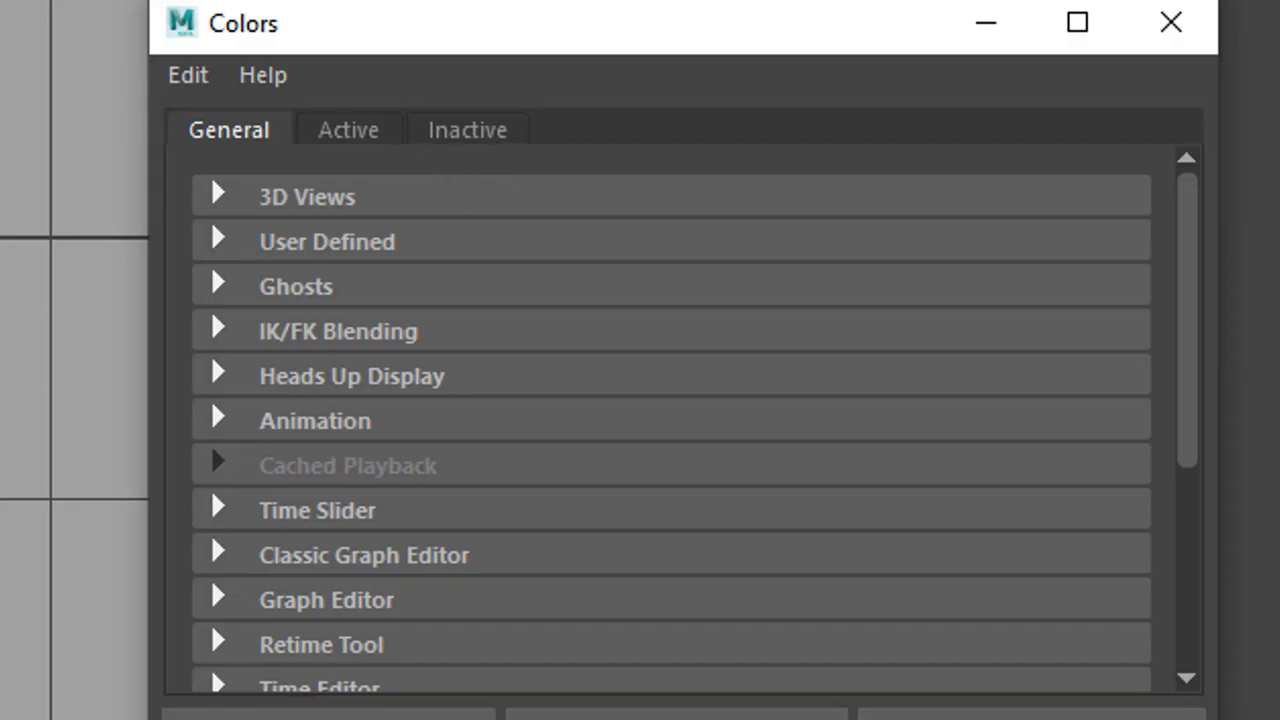
mouse_move(484, 156)
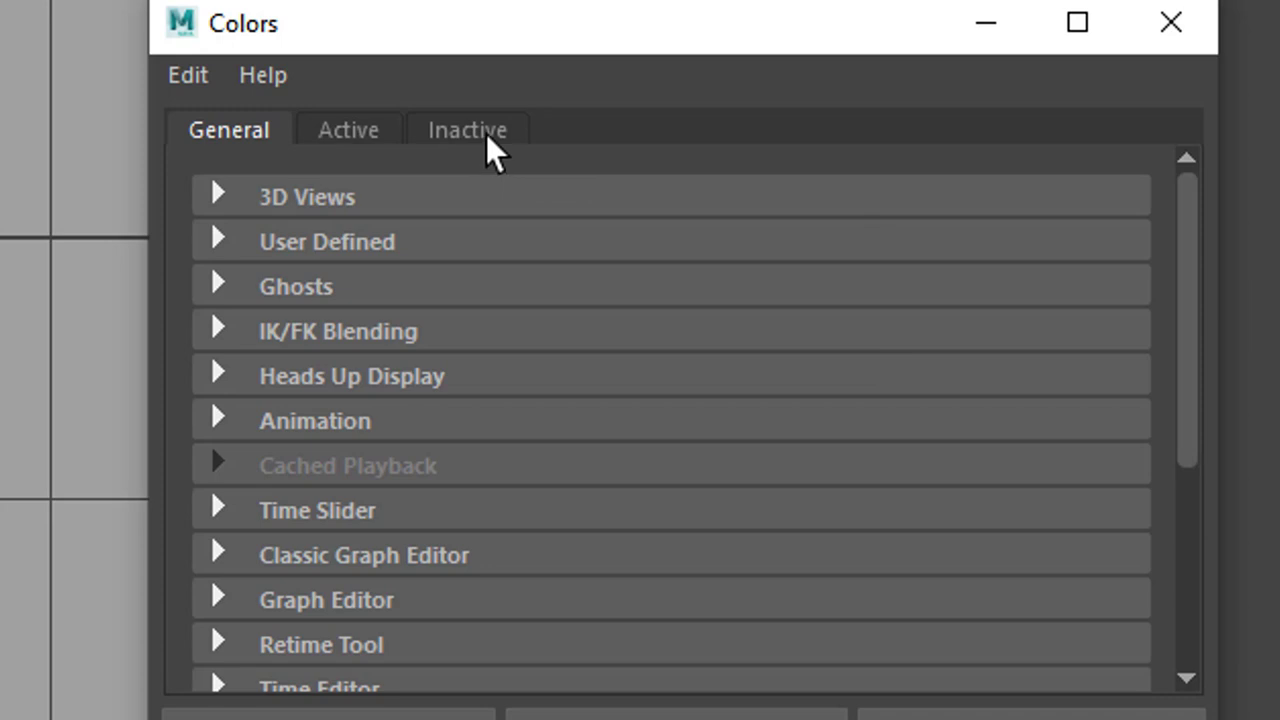
Step: Switch the Colors window to the Inactive tab to recolour unselected NURBS curves yellow
left_click(466, 130)
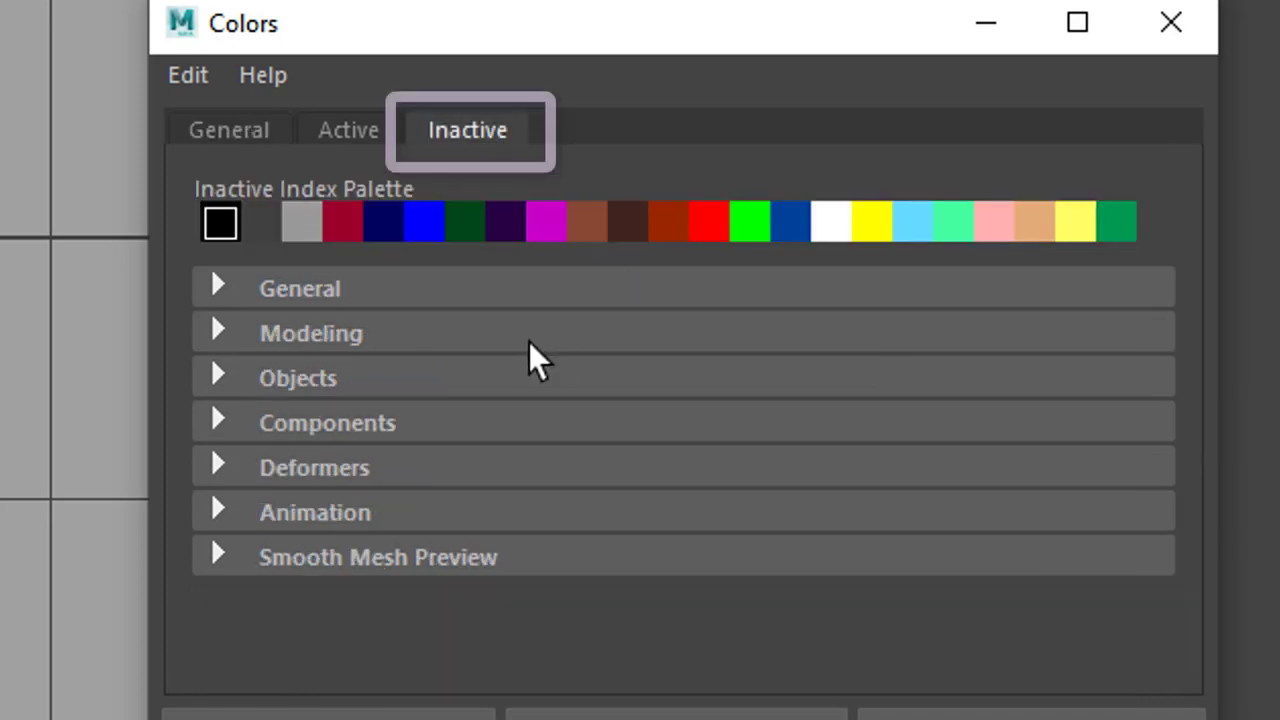
mouse_move(520, 456)
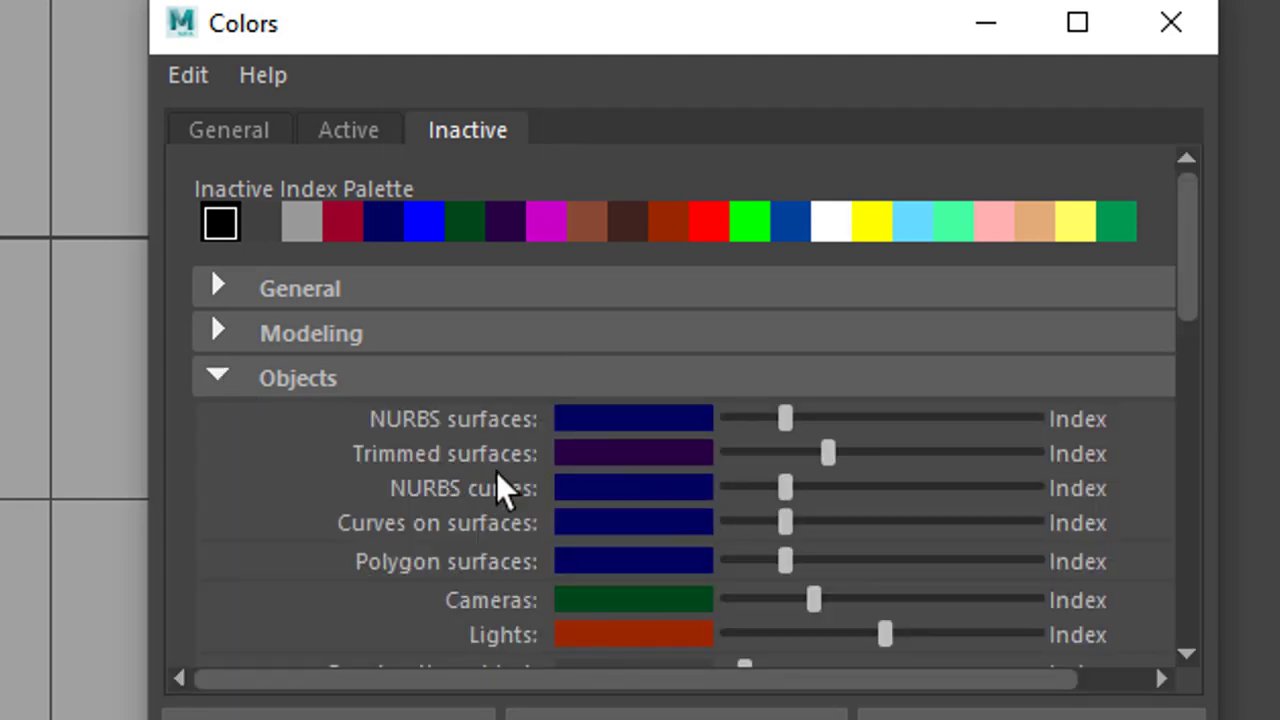
mouse_move(628, 536)
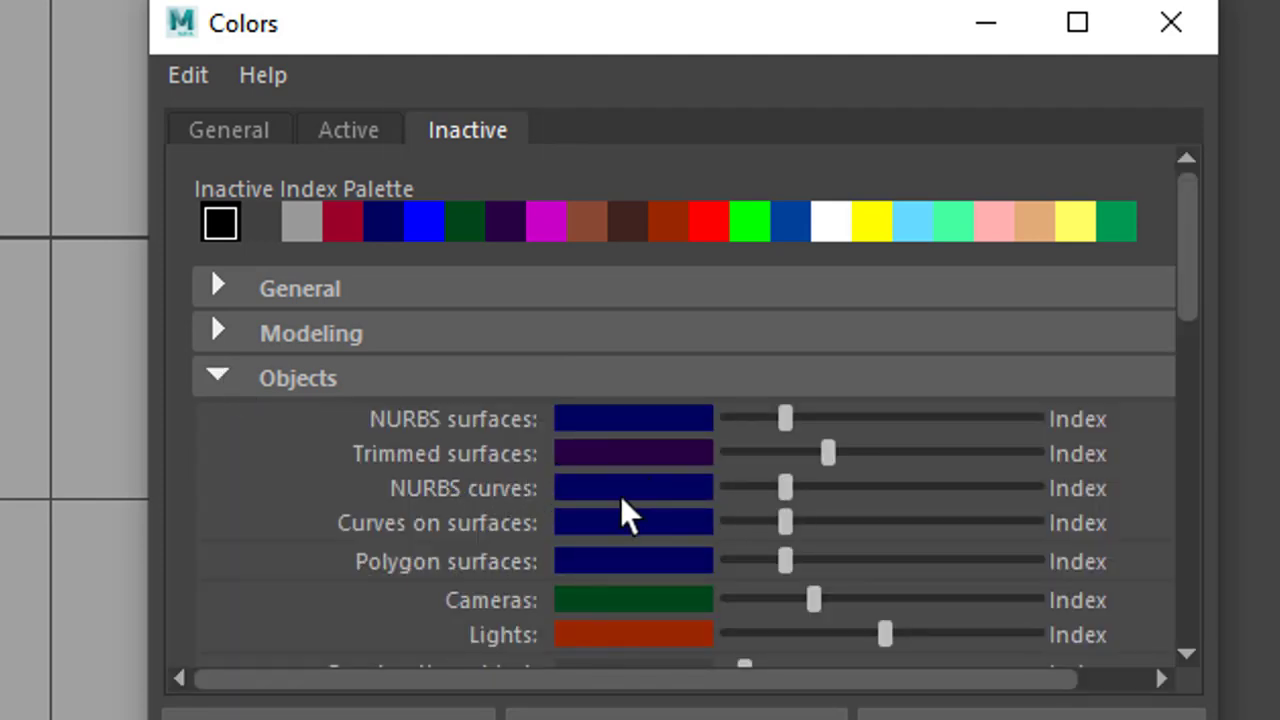
mouse_move(690, 520)
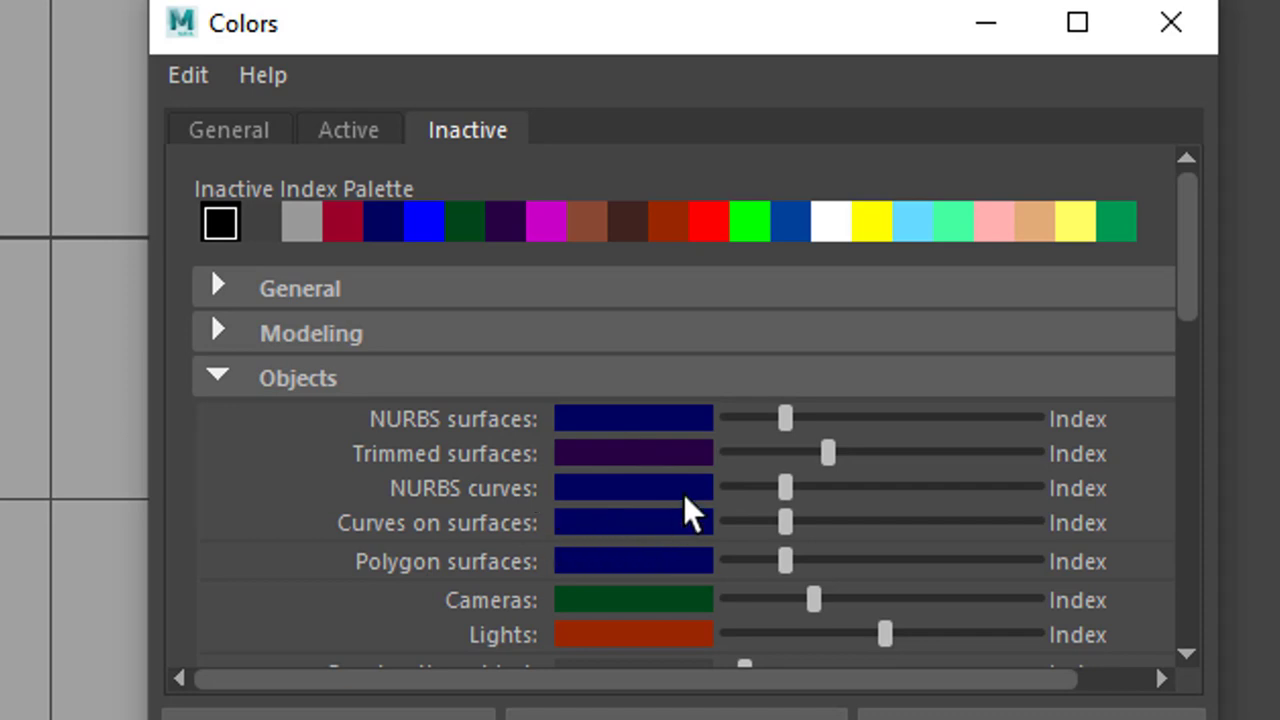
mouse_move(808, 512)
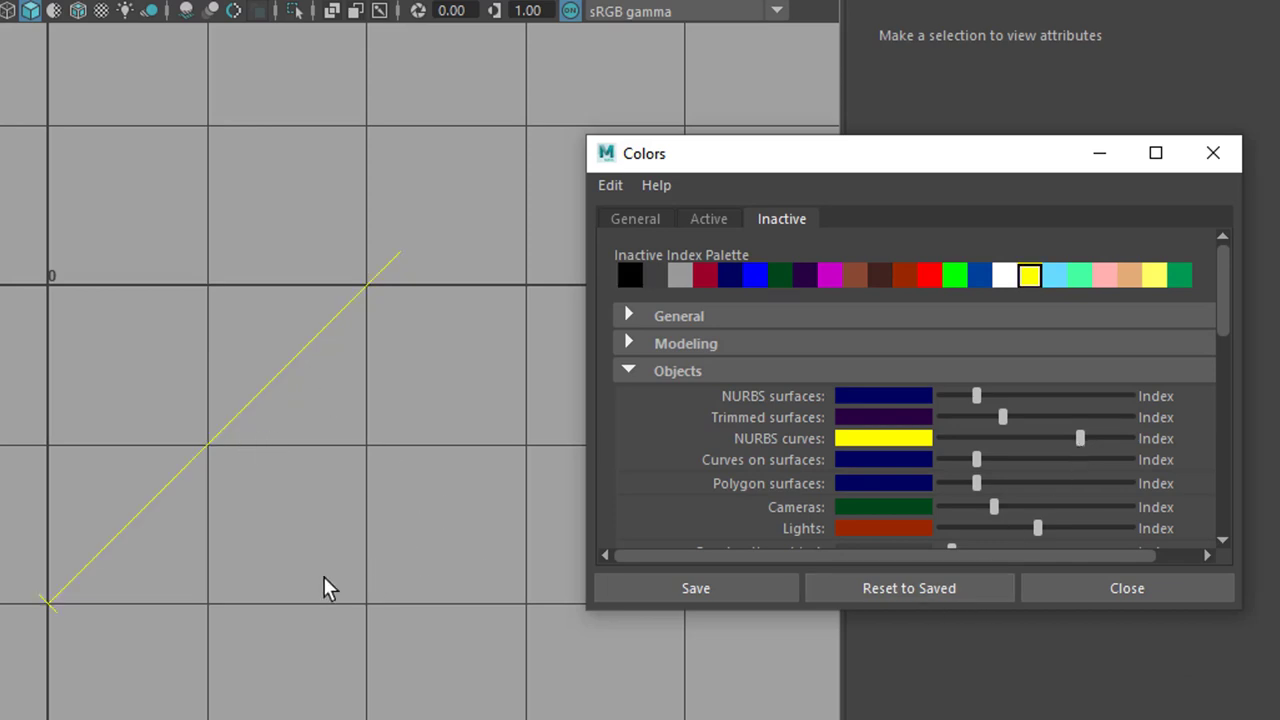
mouse_move(42, 620)
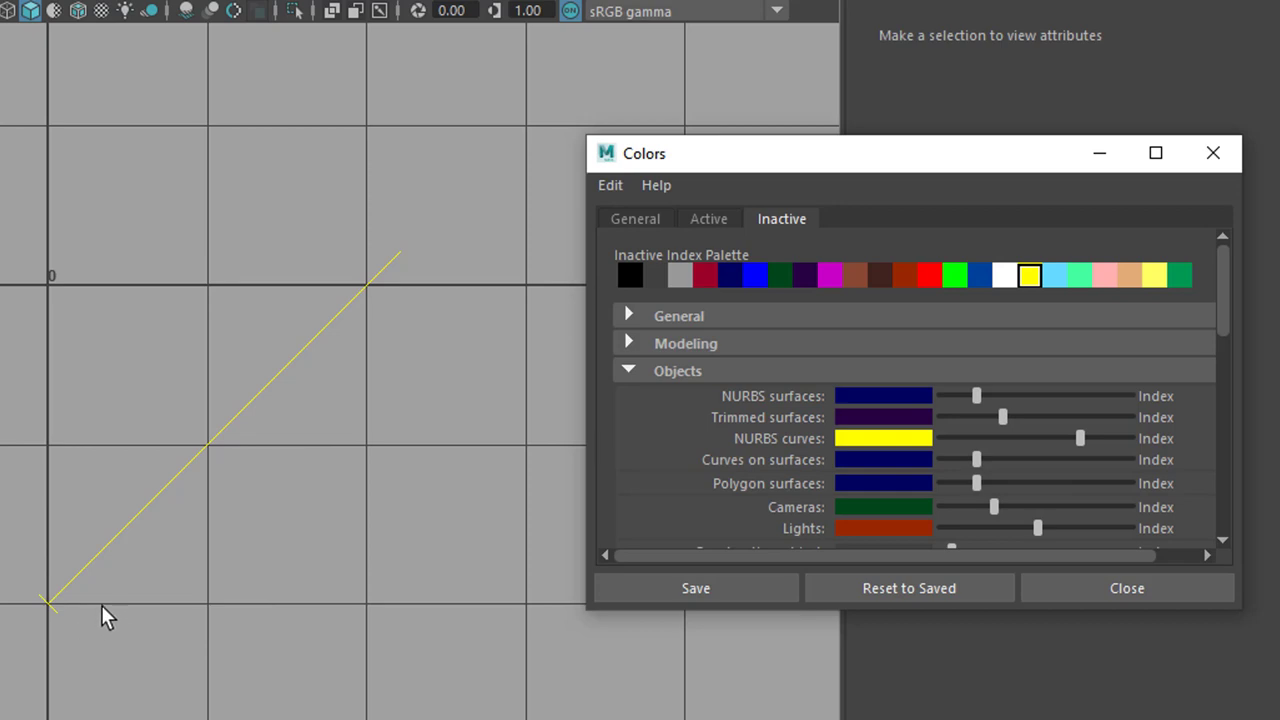
mouse_move(704, 684)
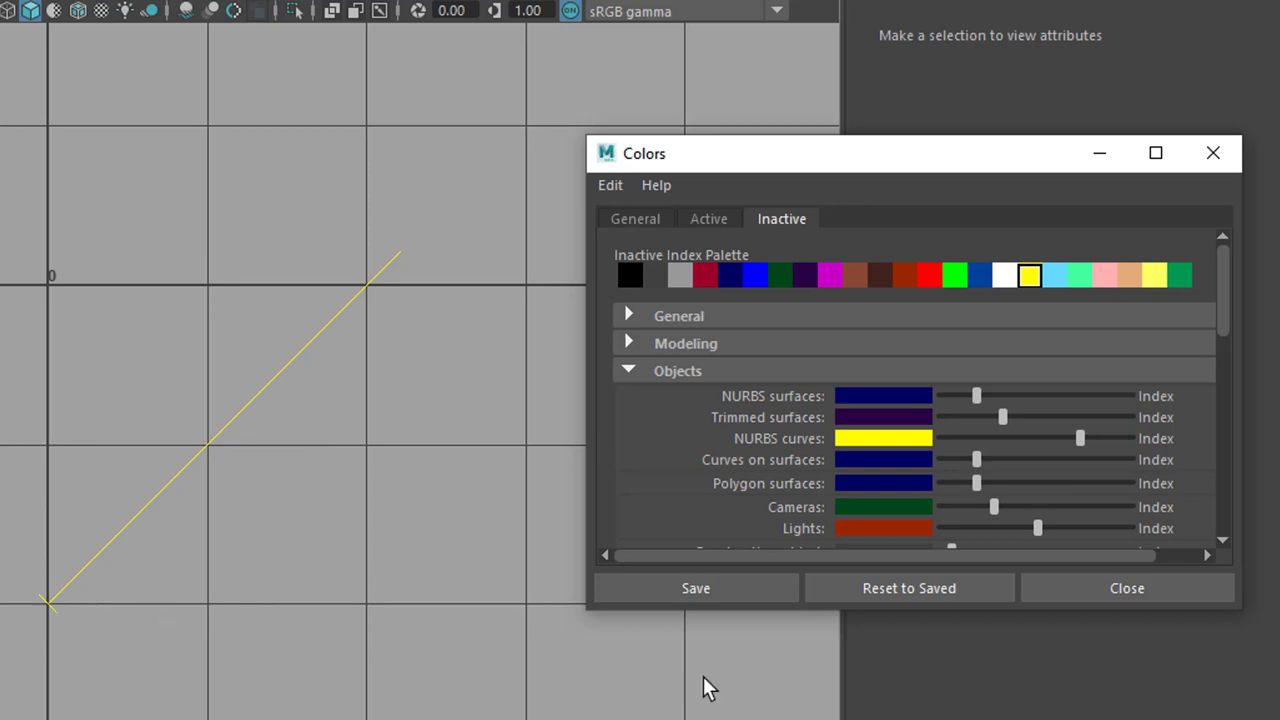
mouse_move(822, 496)
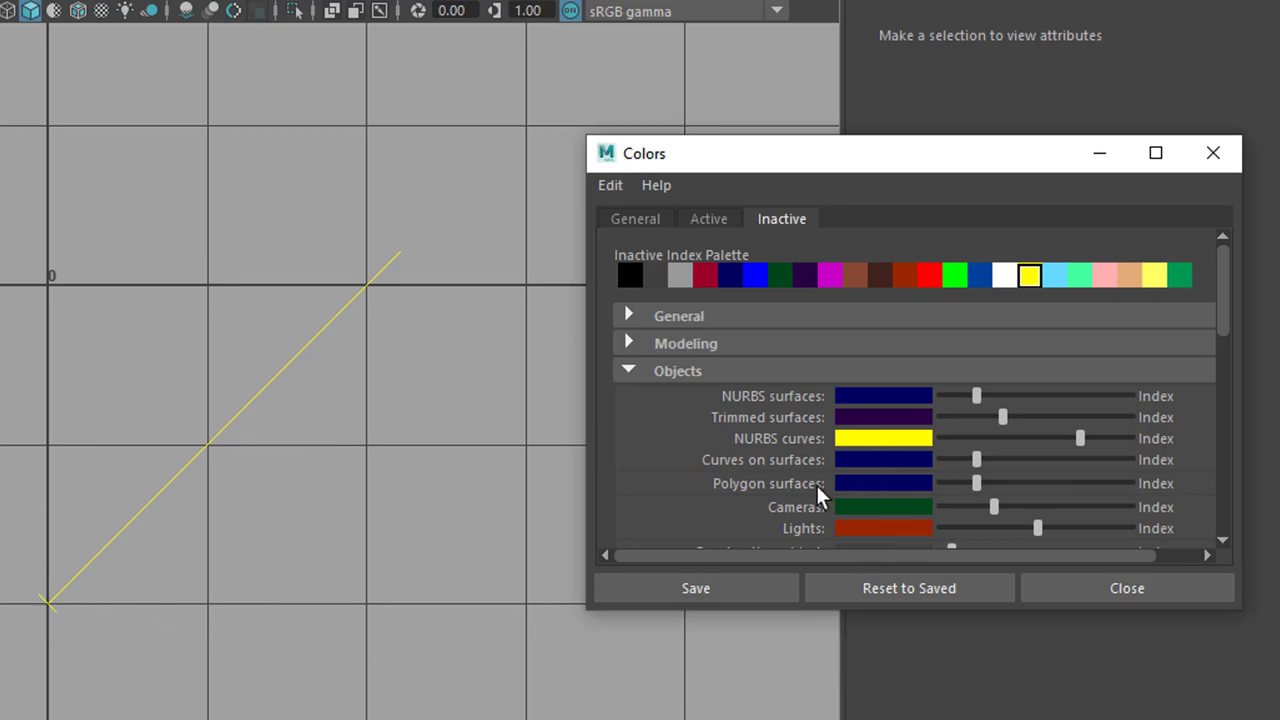
mouse_move(484, 650)
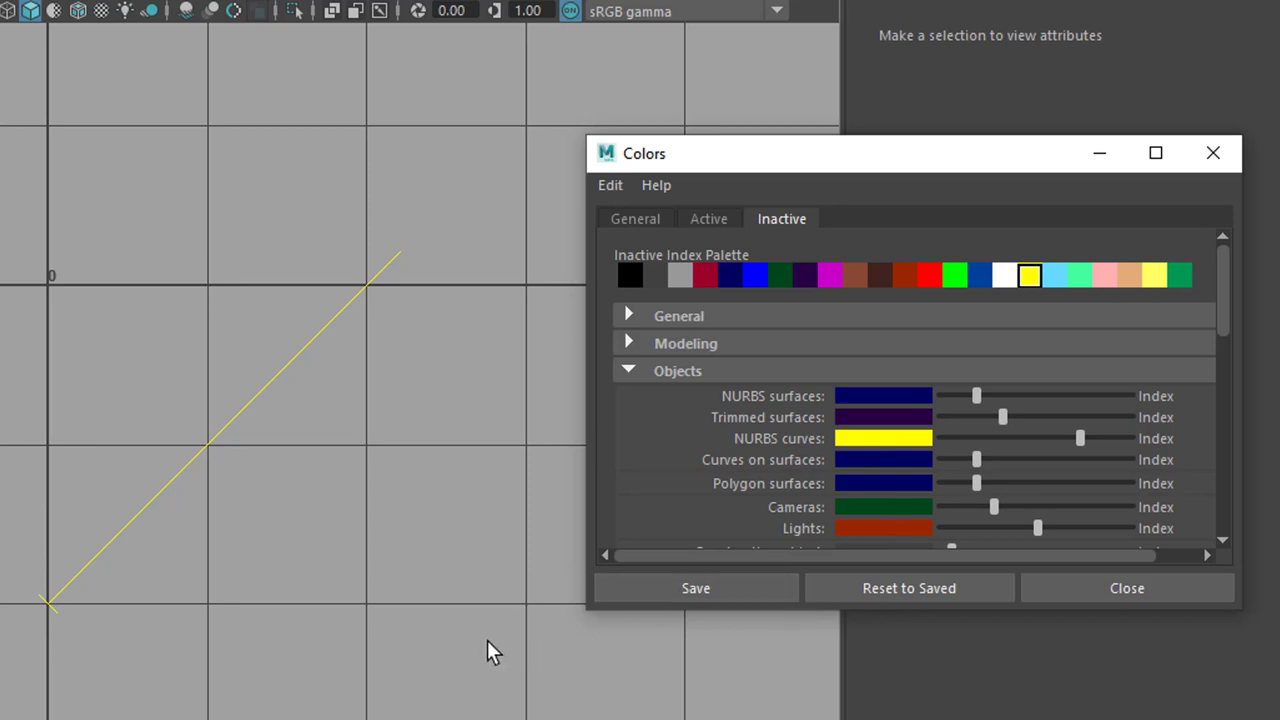
mouse_move(344, 632)
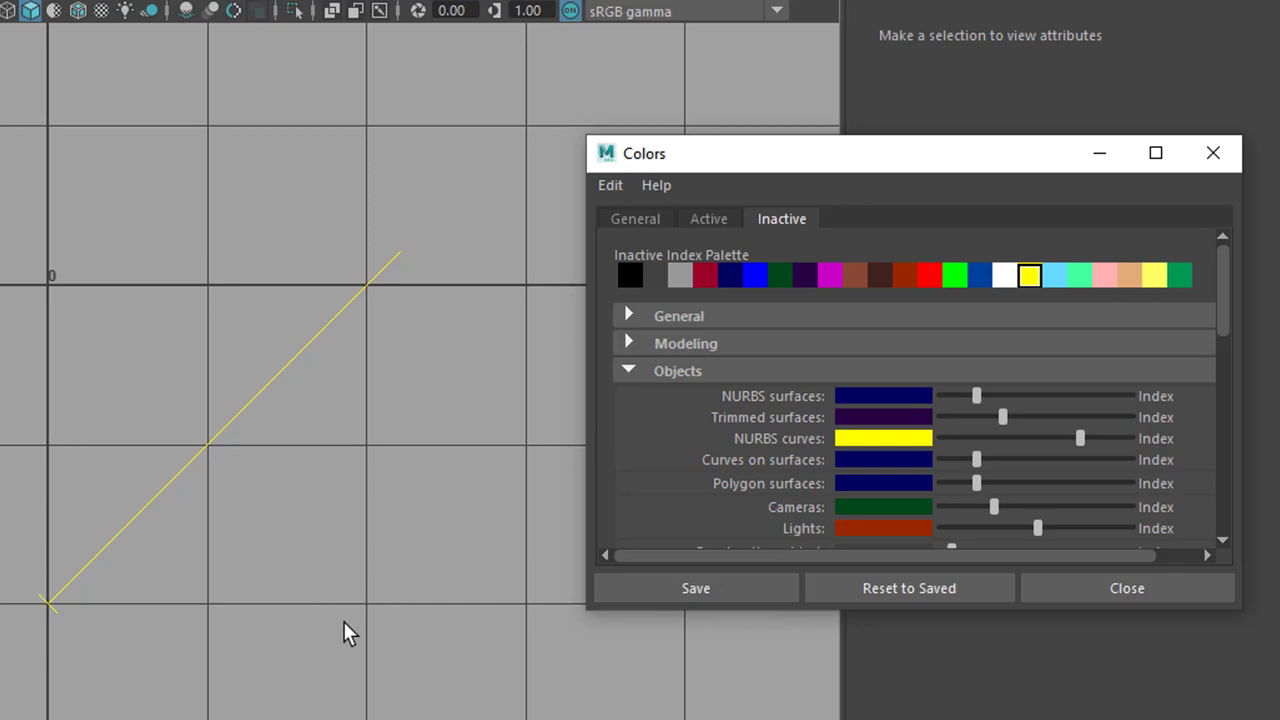
left_click_drag(910, 152, 690, 244)
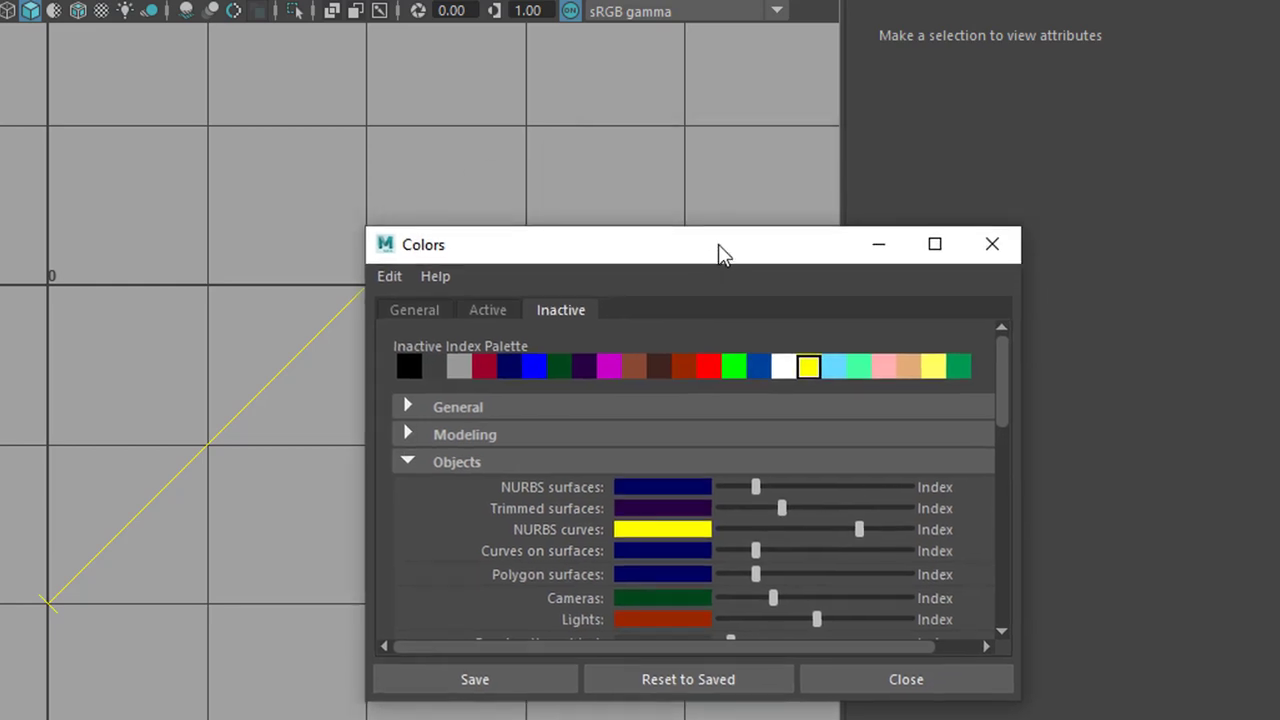
left_click_drag(724, 244, 948, 120)
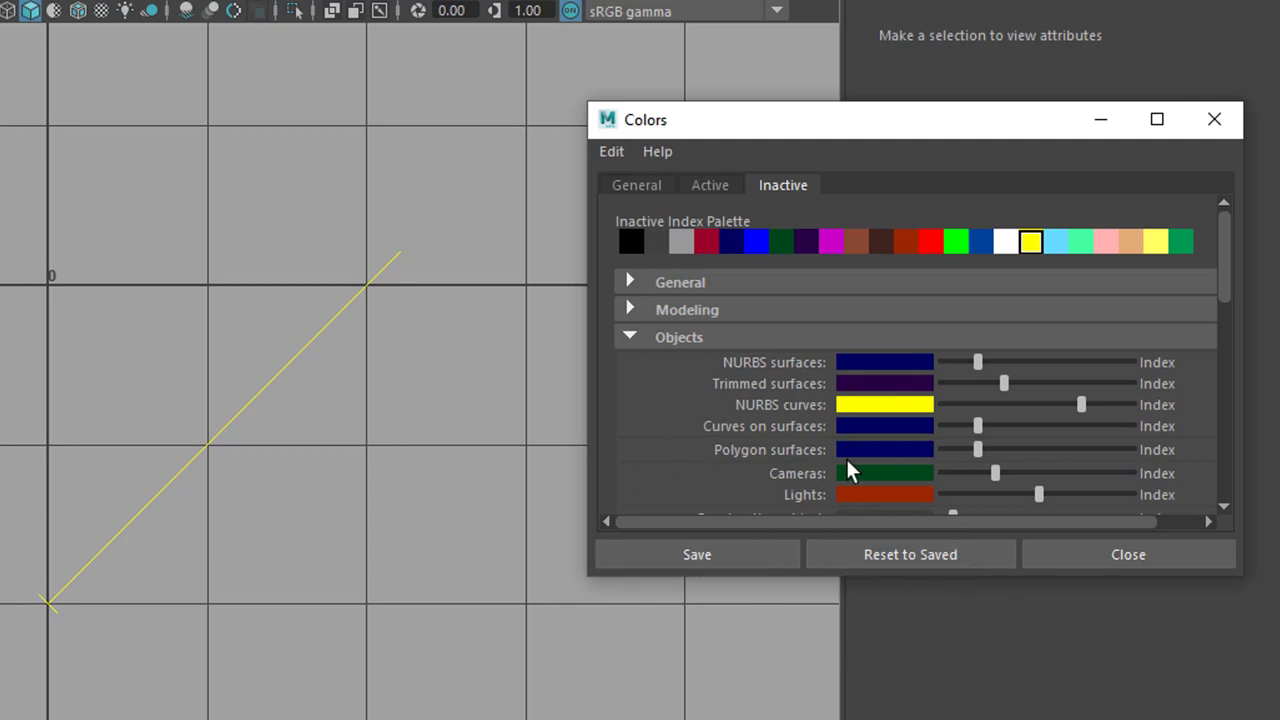
mouse_move(1224, 312)
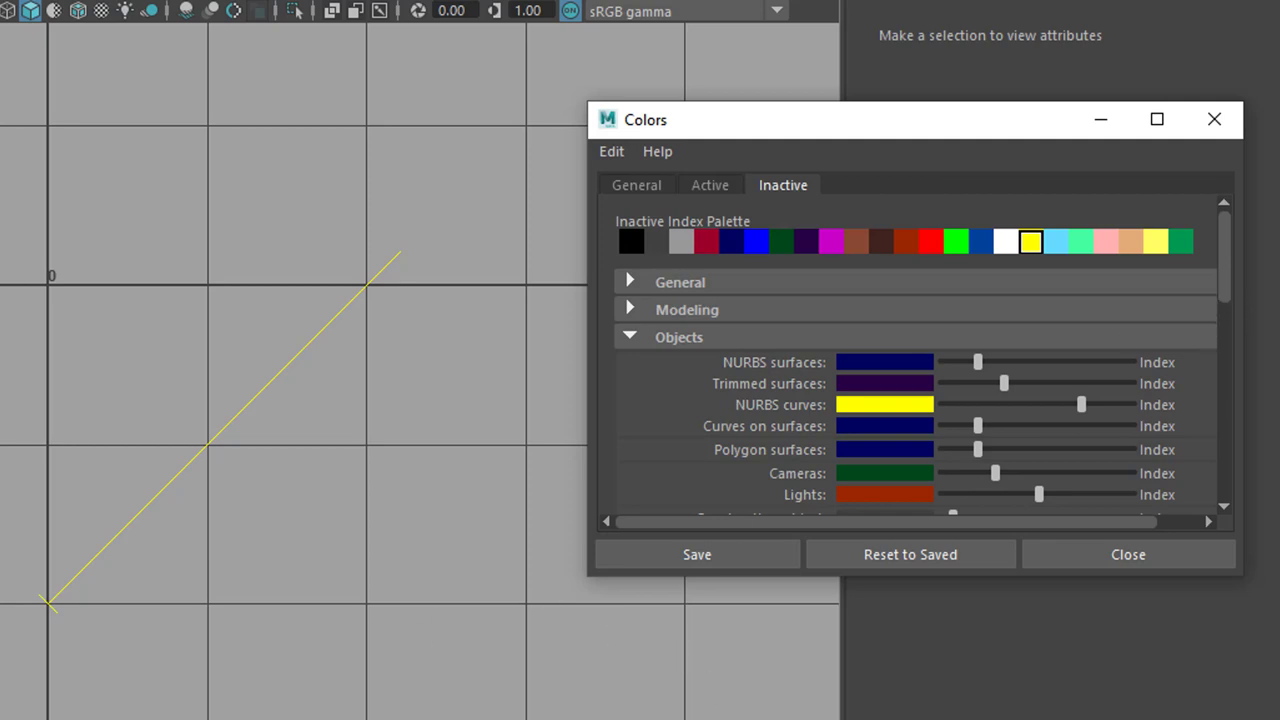
mouse_move(982, 624)
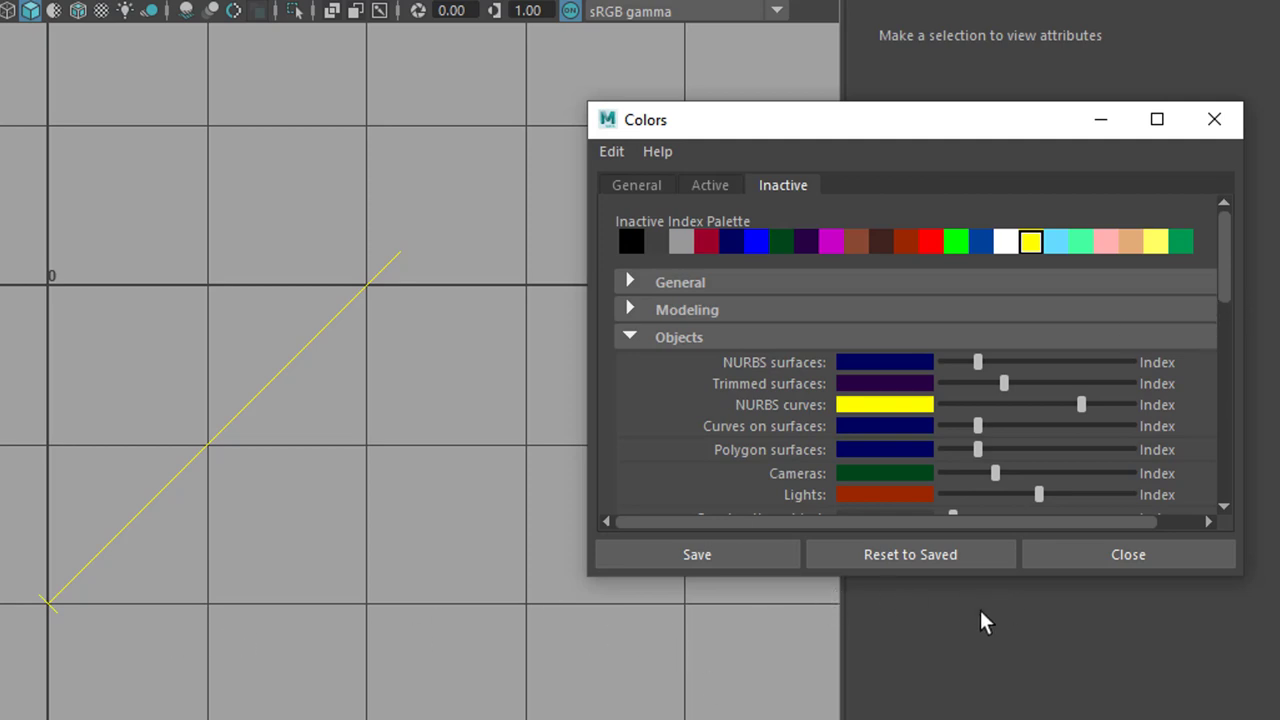
mouse_move(952, 656)
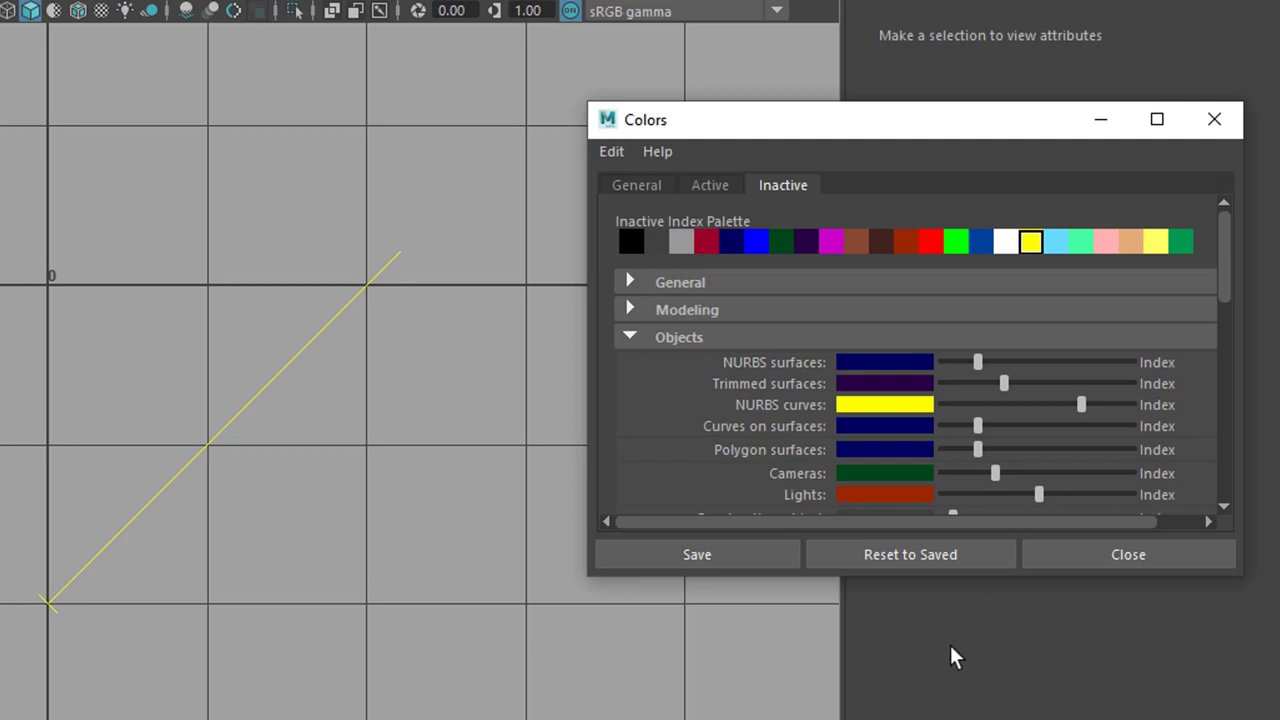
mouse_move(964, 648)
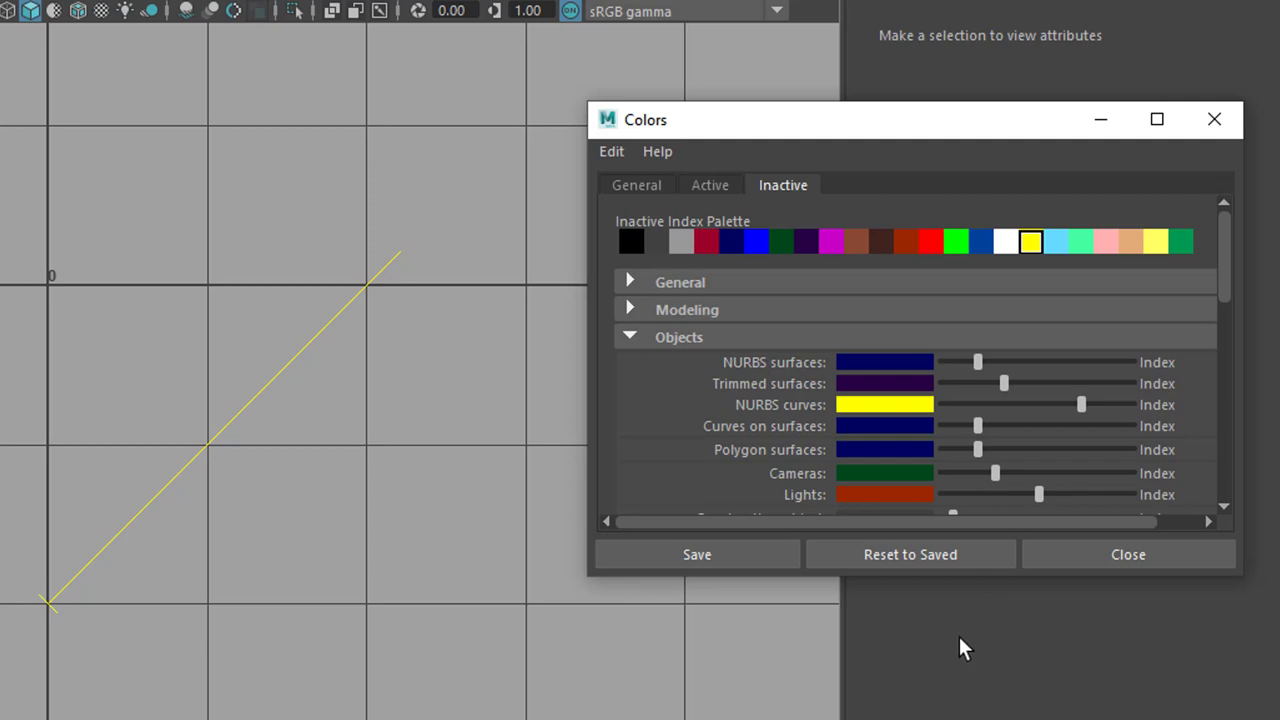